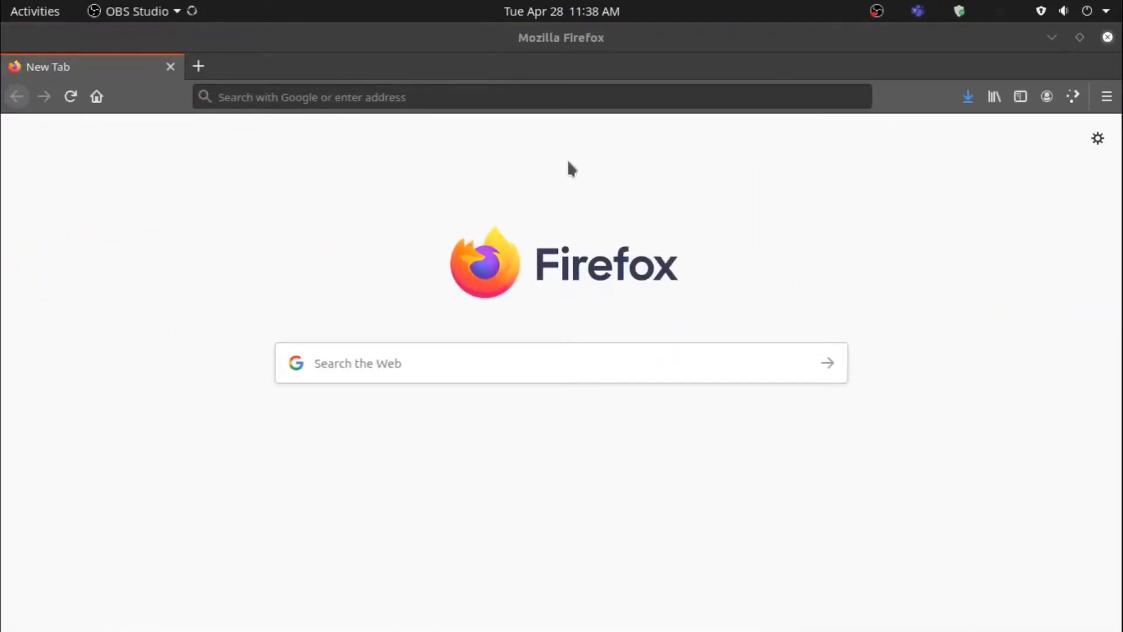
# Search for Android Studio for Linux and start downloading it from developer.android.com.
pyautogui.write('and')
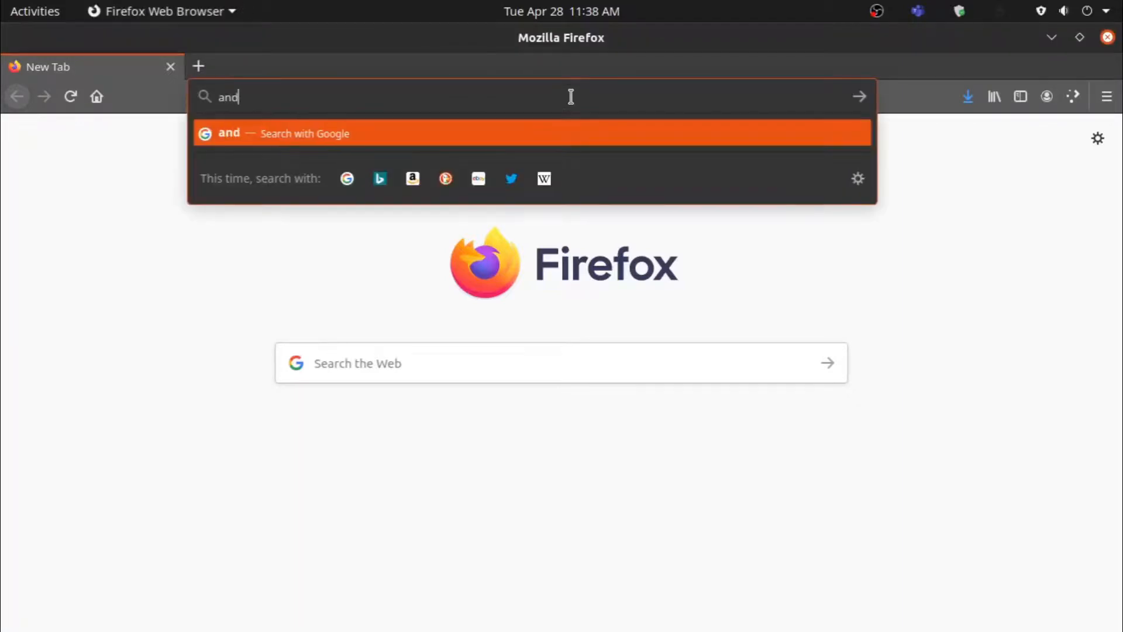
pyautogui.write('android studio for')
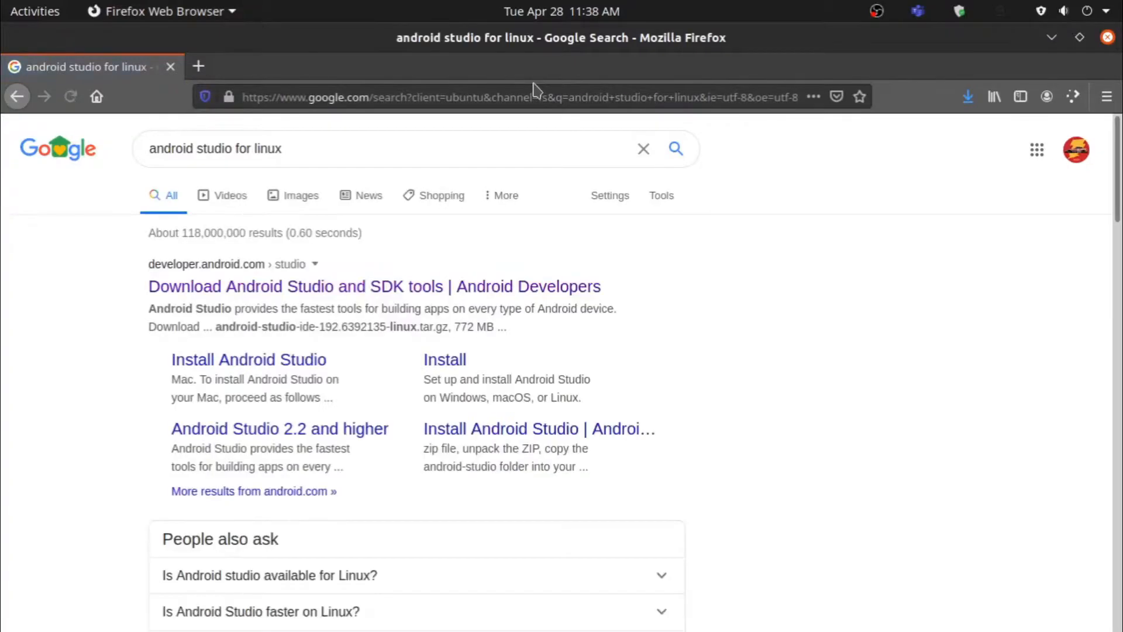
pyautogui.click(374, 286)
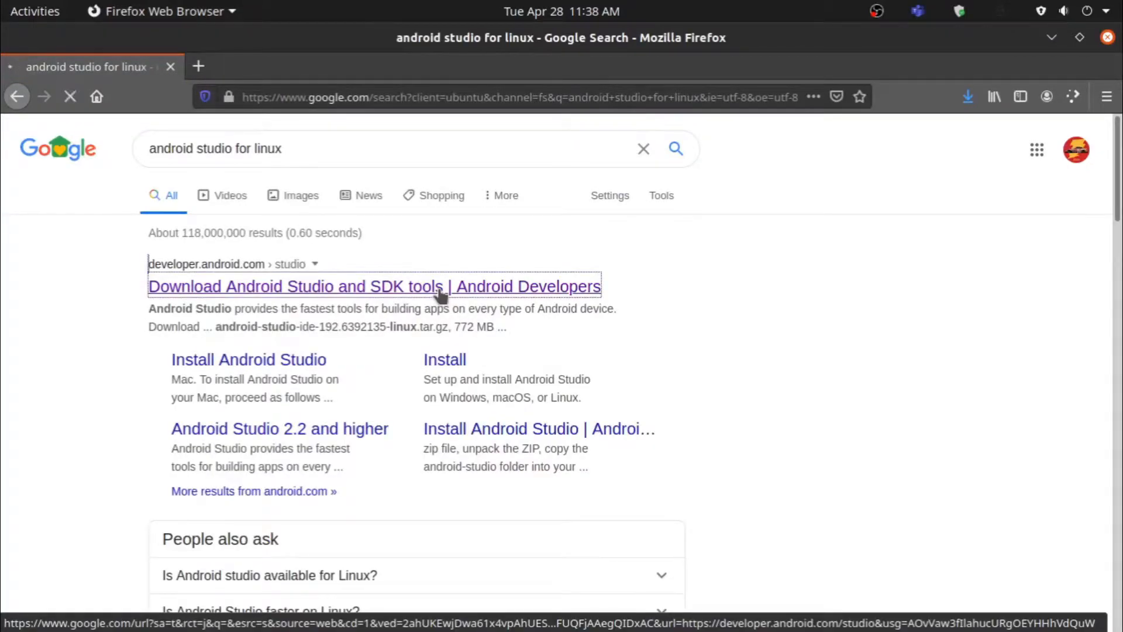
pyautogui.click(374, 286)
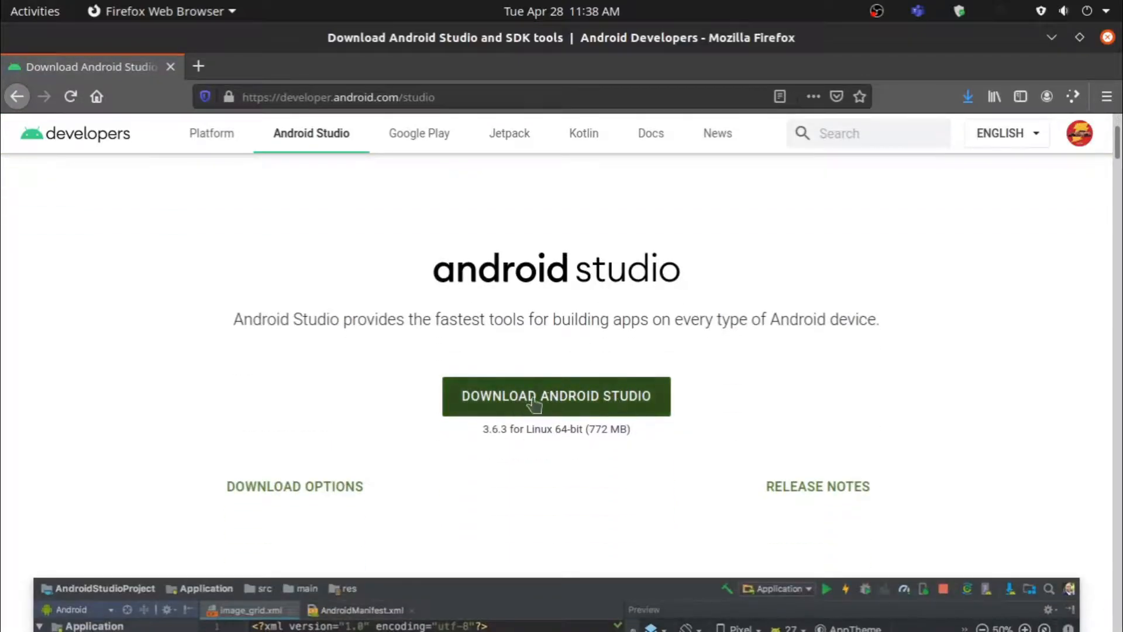
pyautogui.click(555, 395)
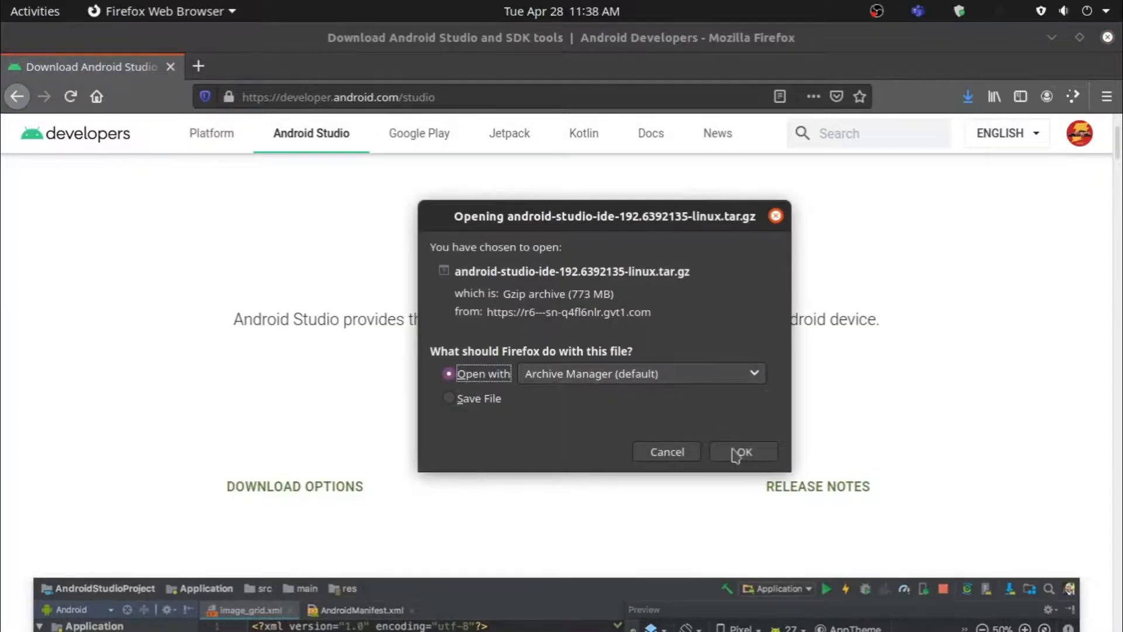
# Open the downloaded archive and extract it into a new 'Android' folder in Home.
pyautogui.click(743, 451)
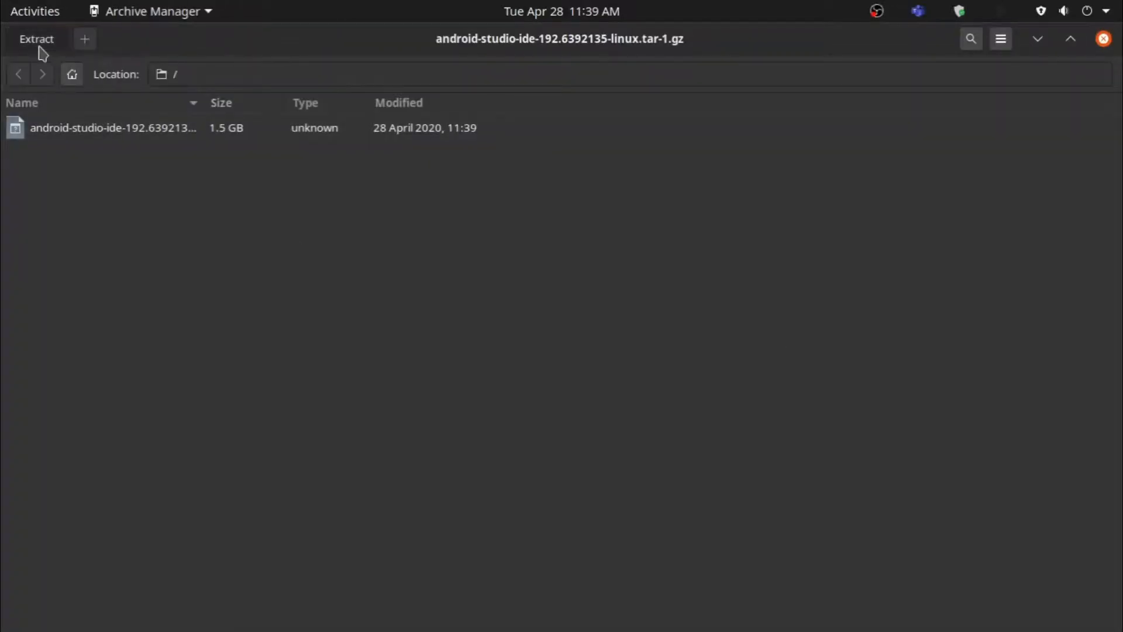
pyautogui.click(35, 38)
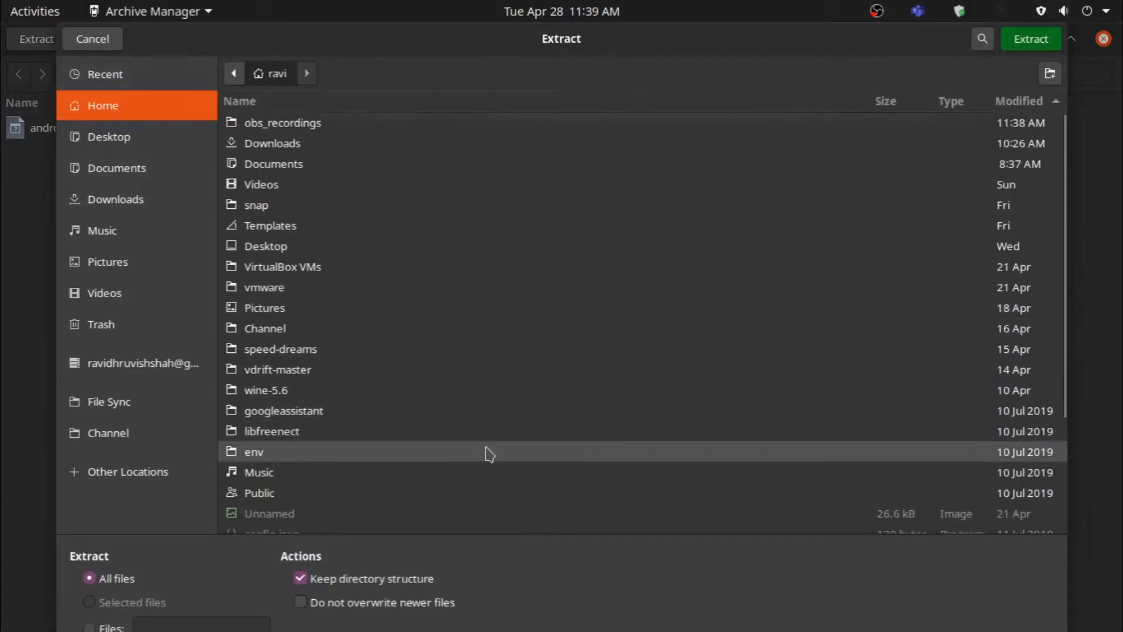
pyautogui.click(1050, 73)
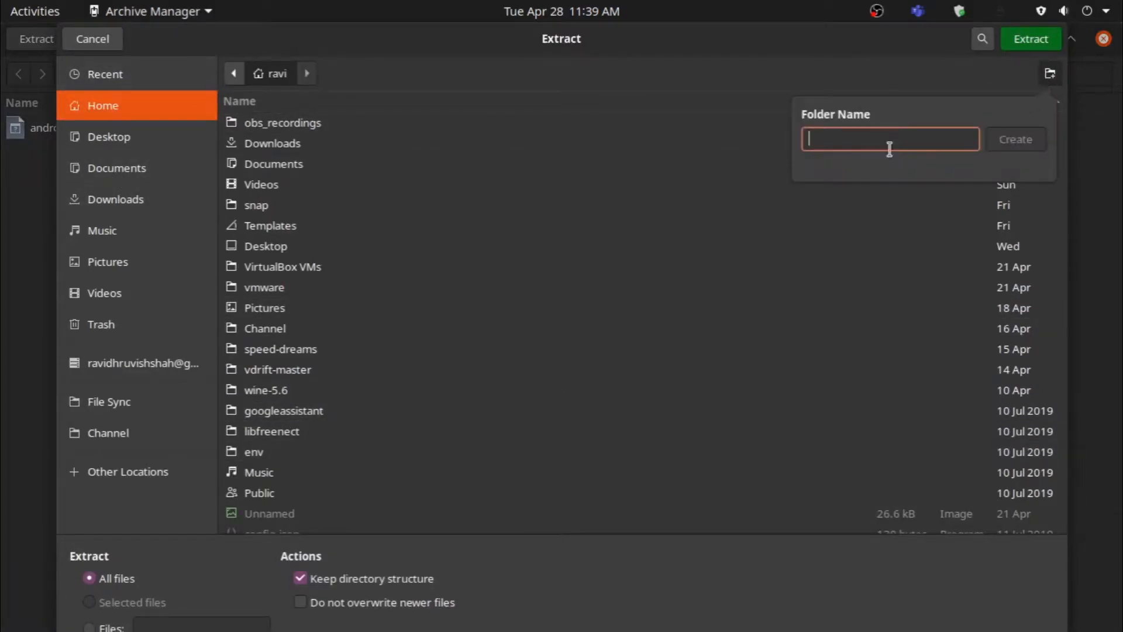
pyautogui.write('Android')
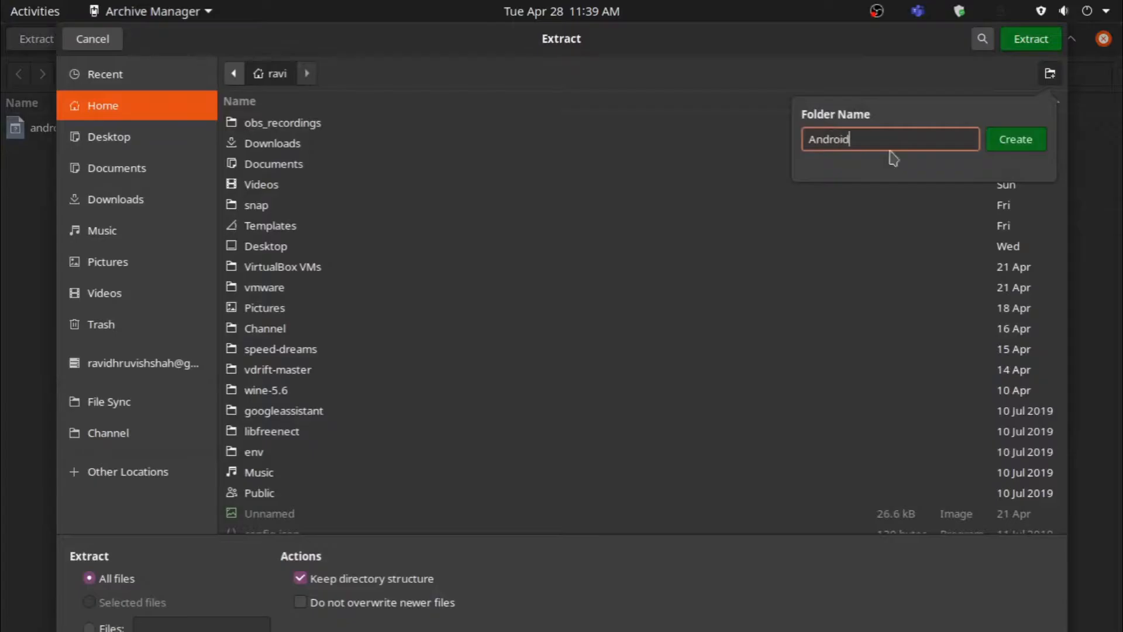
pyautogui.click(1015, 139)
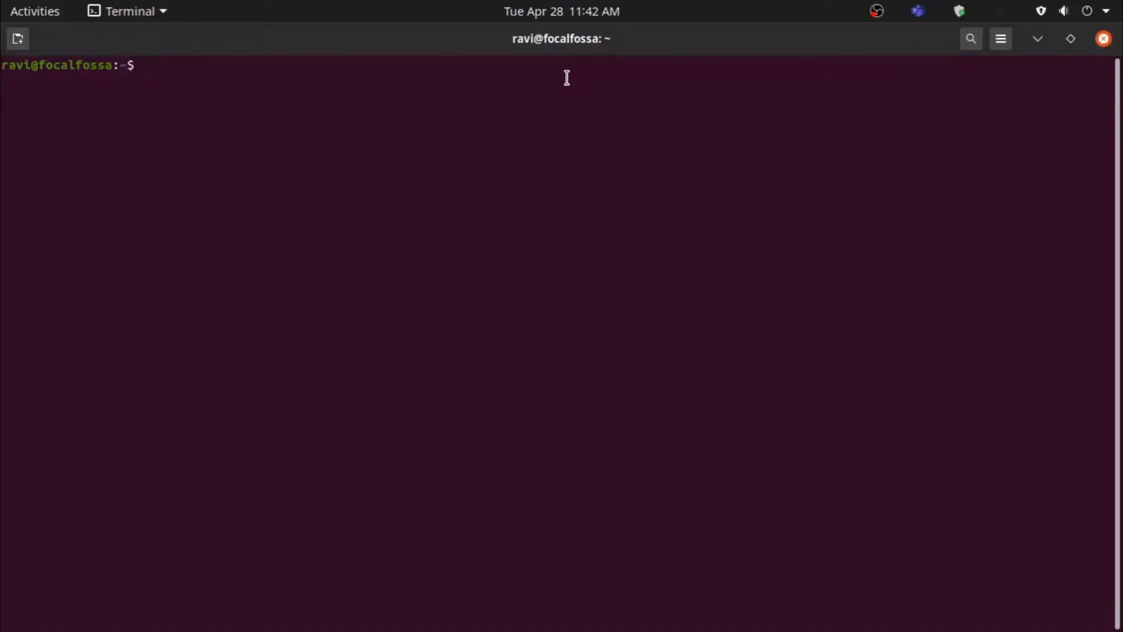
# Change into Android/android-studio/bin and run ./studio.sh.
pyautogui.write('cd')
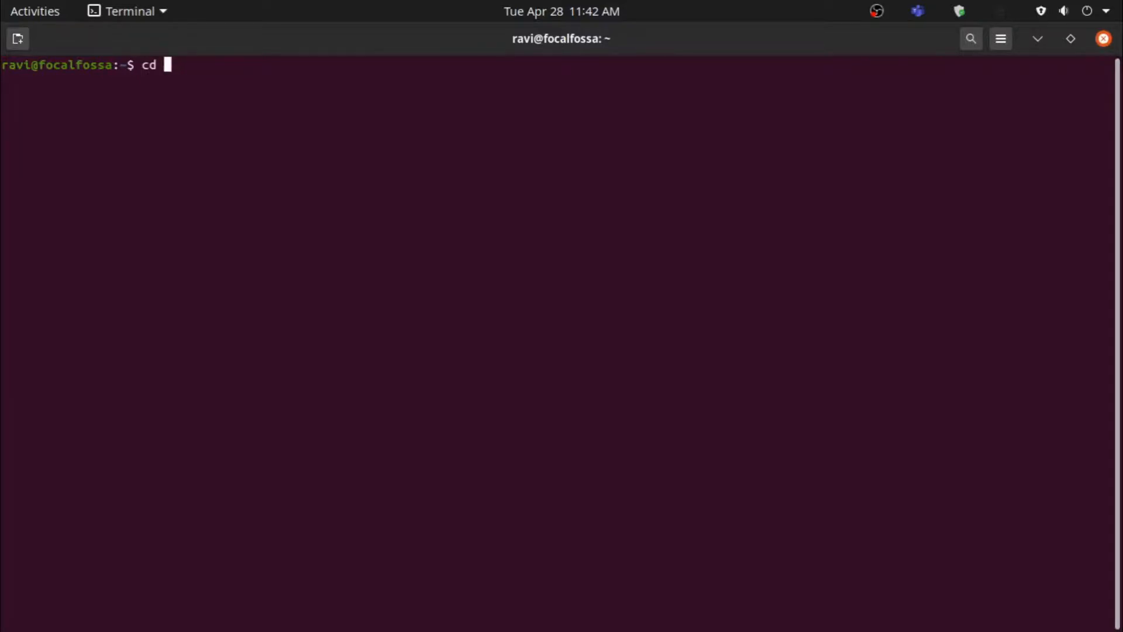
pyautogui.write('Android')
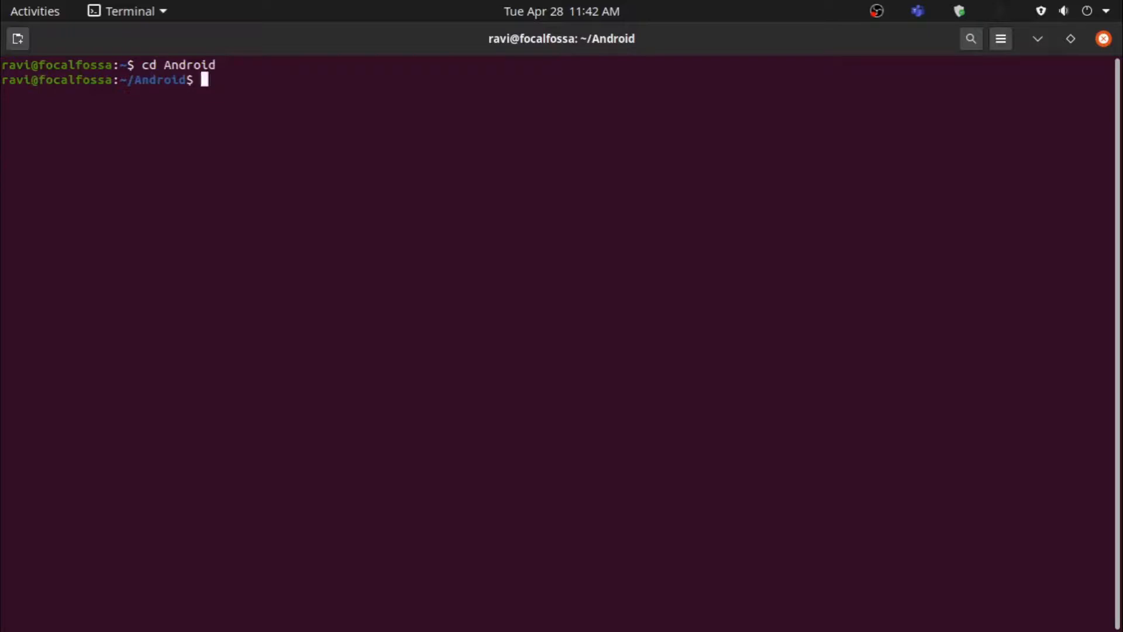
pyautogui.write('cd androi')
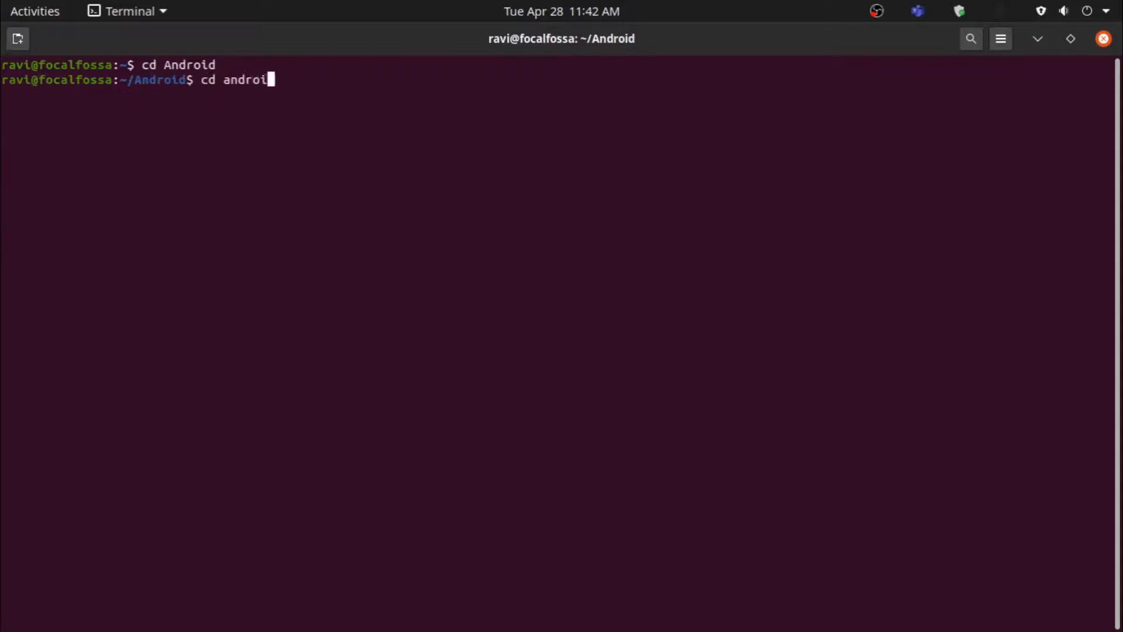
pyautogui.write('d-studio')
pyautogui.write('cd bin')
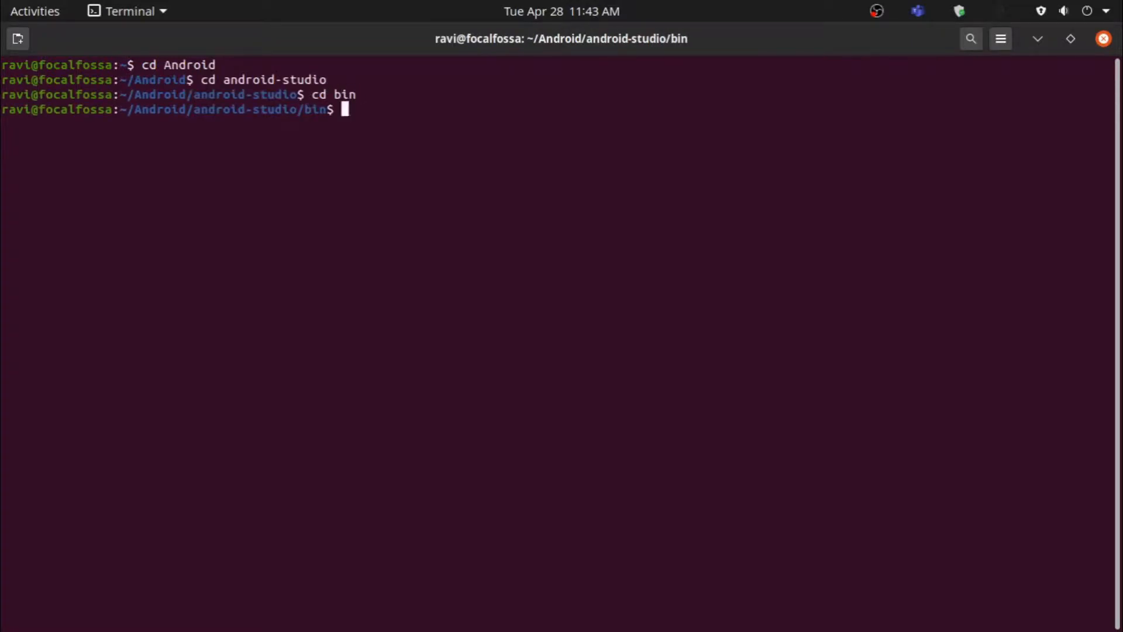
pyautogui.write('./')
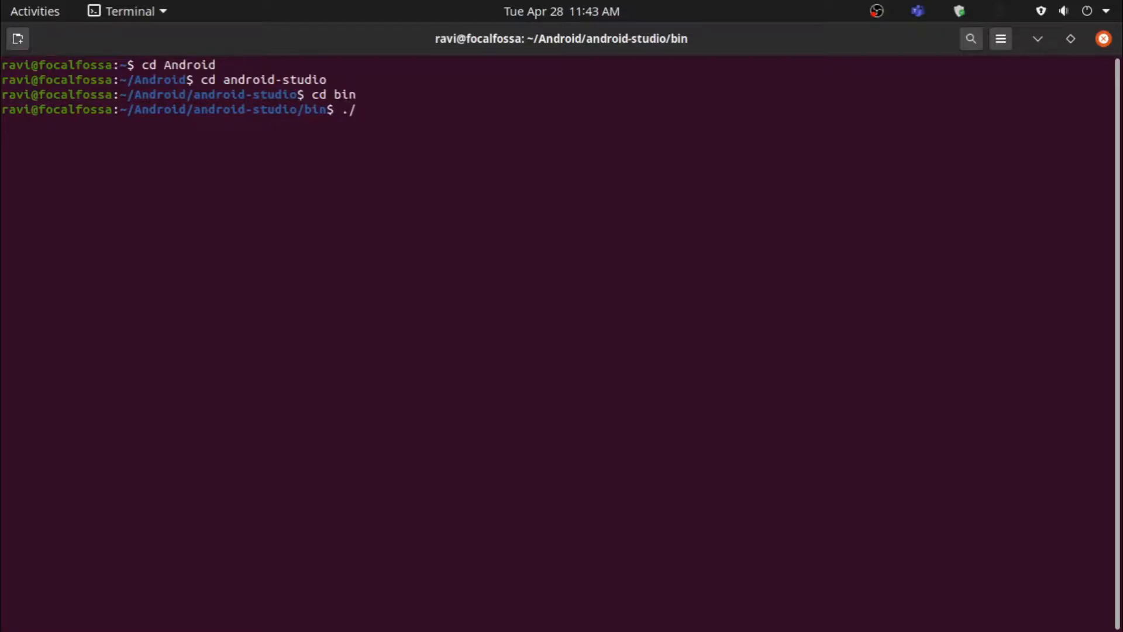
pyautogui.write('studio.sh')
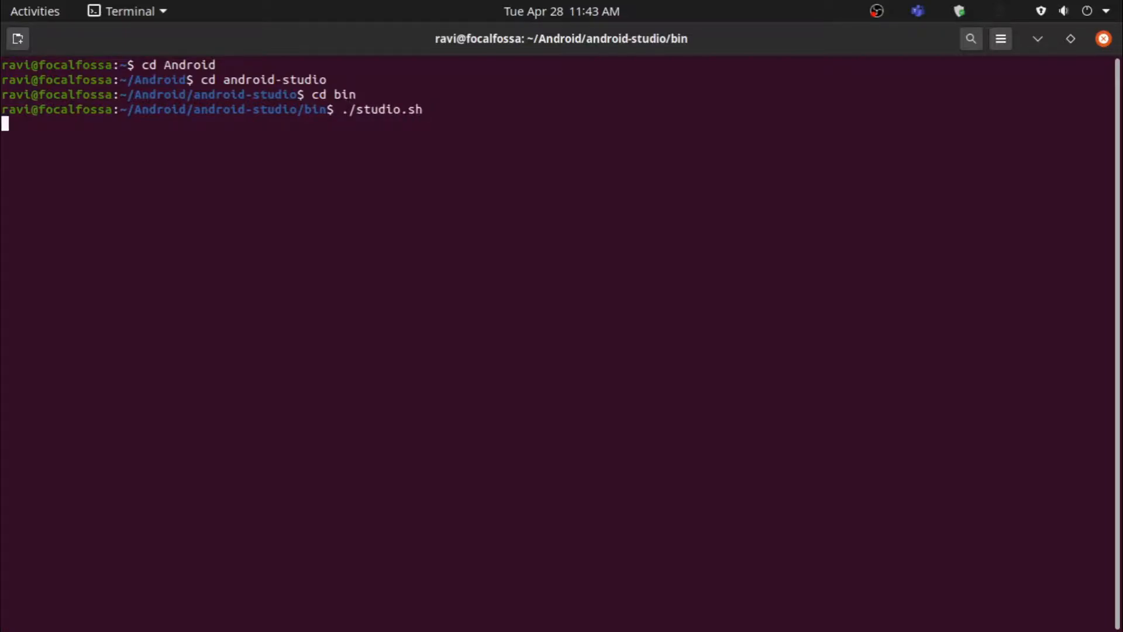
pyautogui.press('Return')
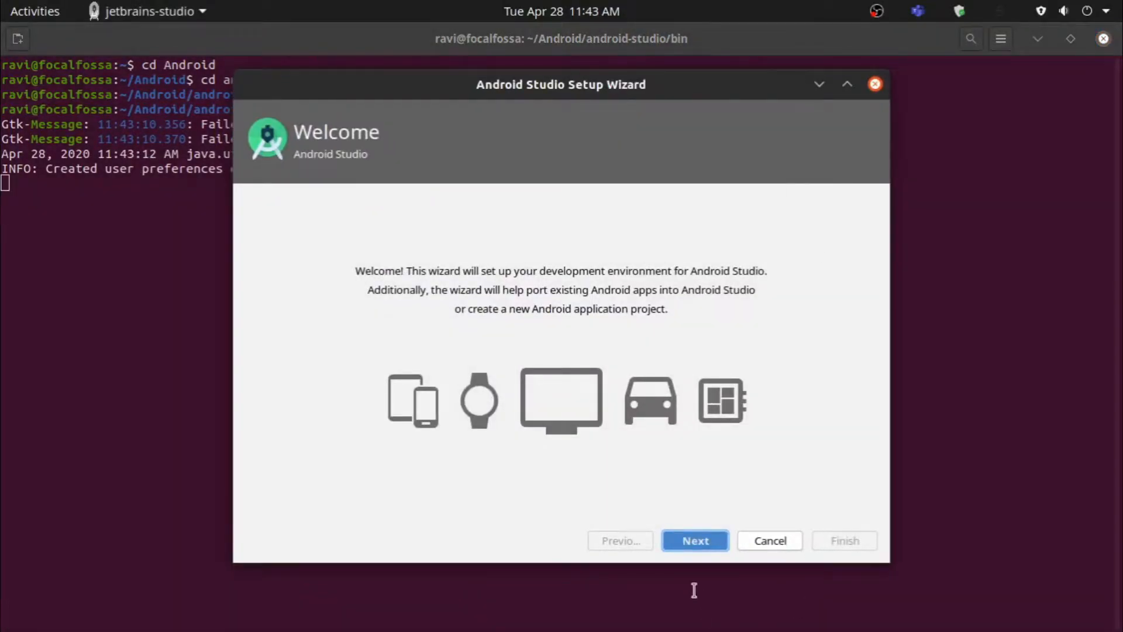
# Run the Setup Wizard with Standard install and Darcula theme, downloading SDK components.
pyautogui.click(693, 540)
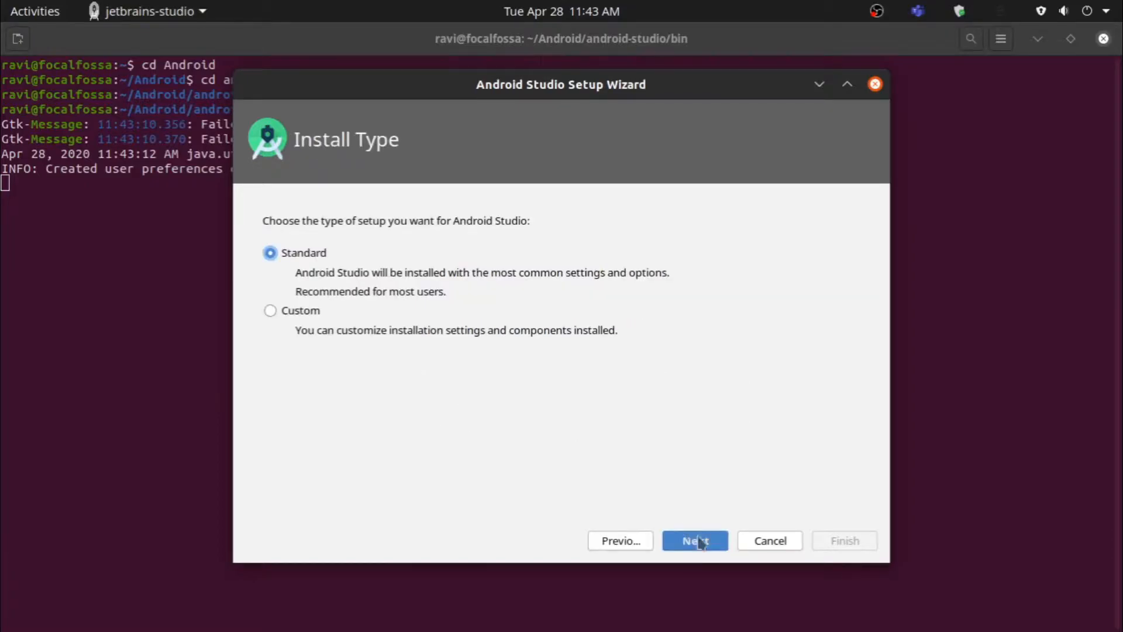
pyautogui.click(692, 540)
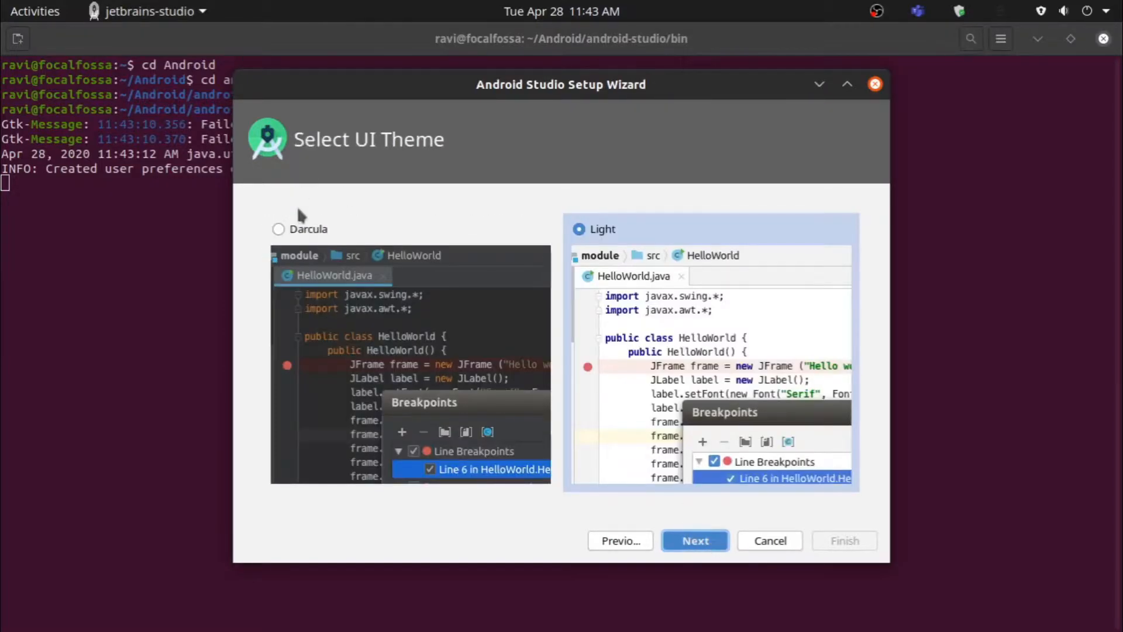
pyautogui.click(278, 229)
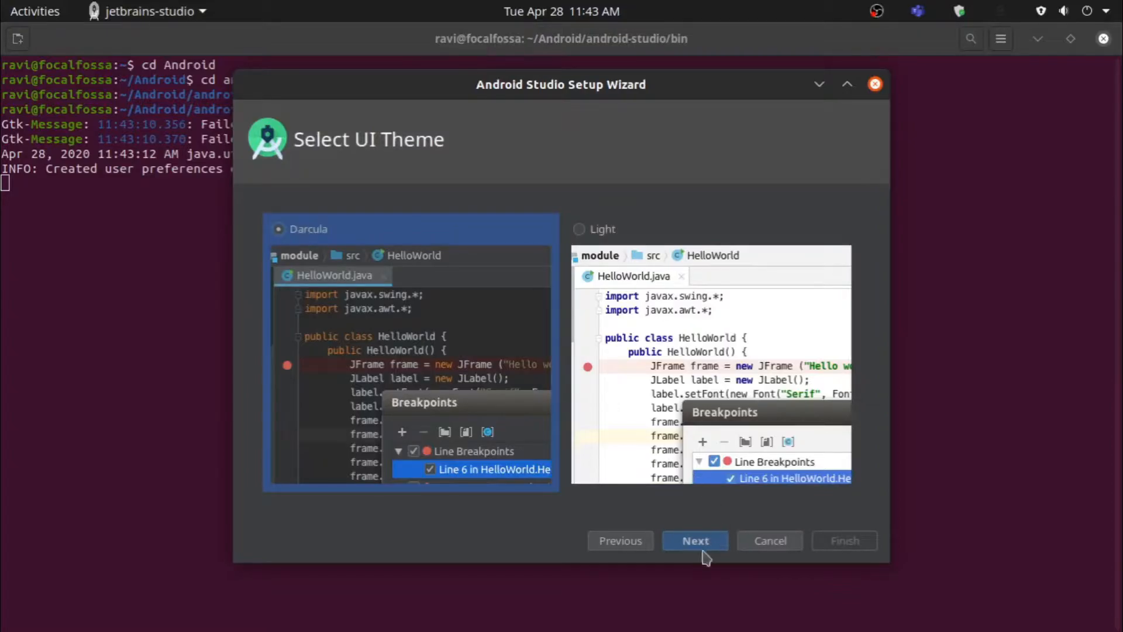
pyautogui.click(694, 540)
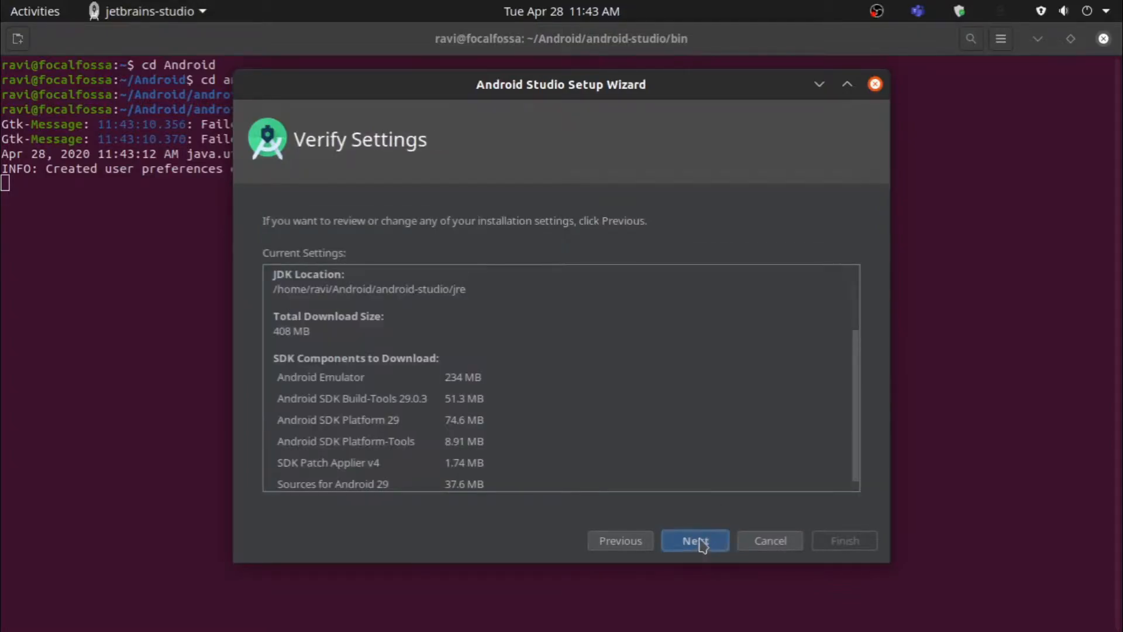
pyautogui.click(694, 540)
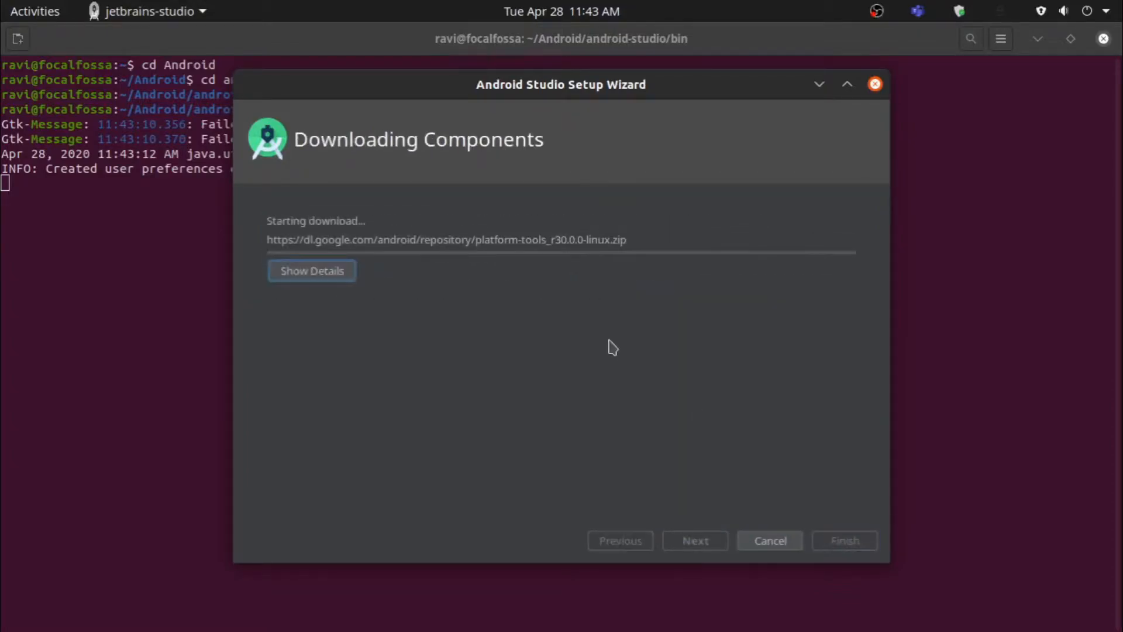
pyautogui.click(310, 270)
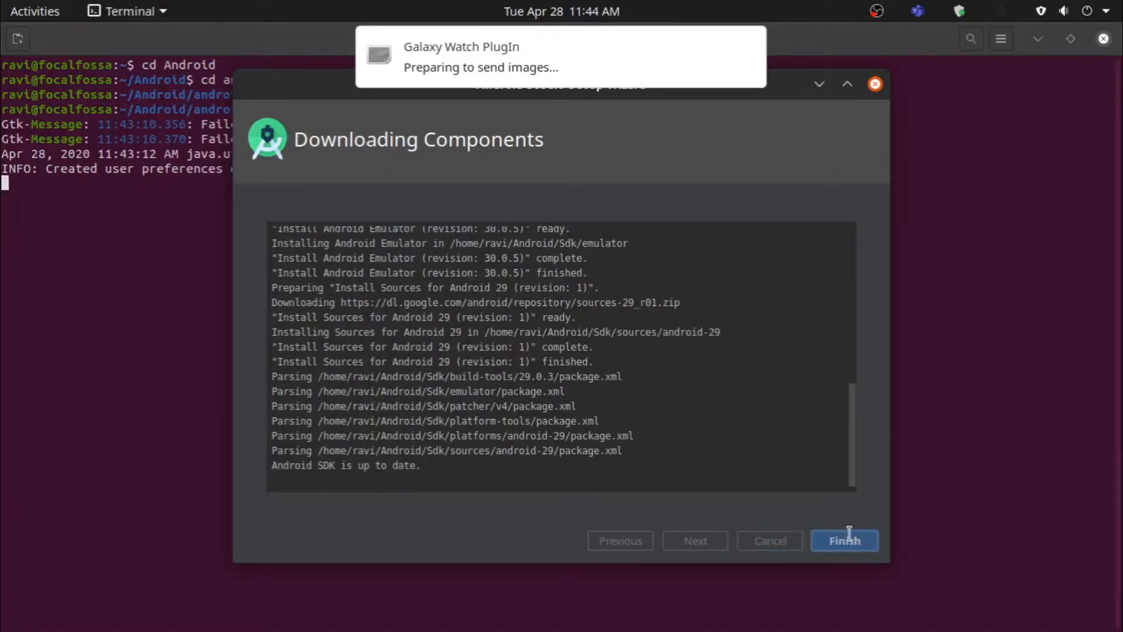
pyautogui.click(844, 540)
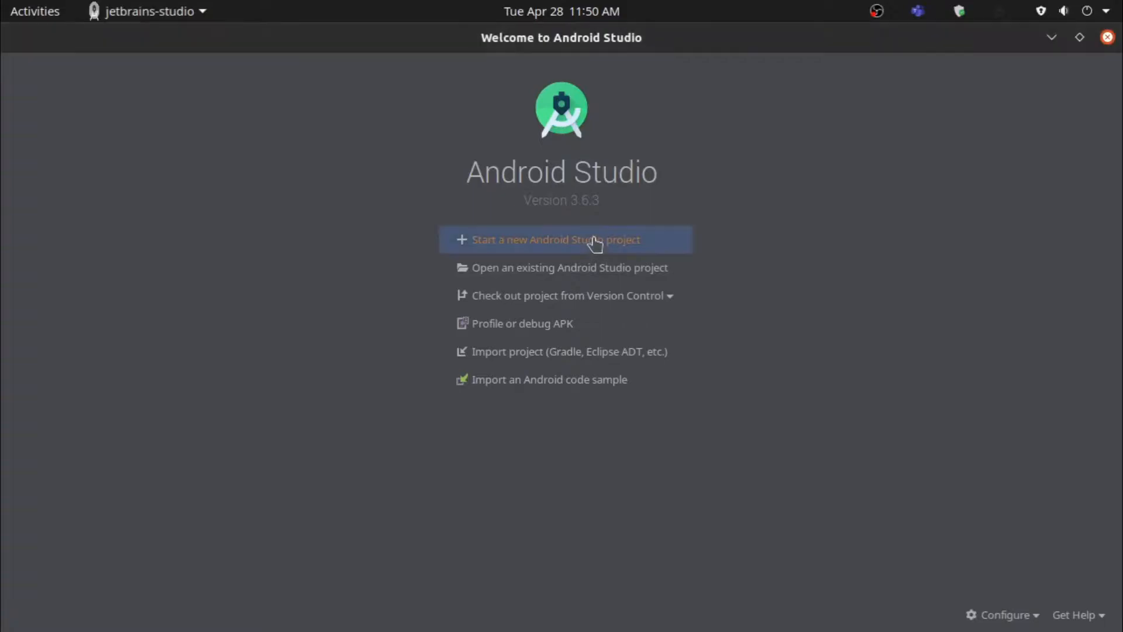
# Create a new Empty Activity project named 'Garage Door Controller'.
pyautogui.click(561, 239)
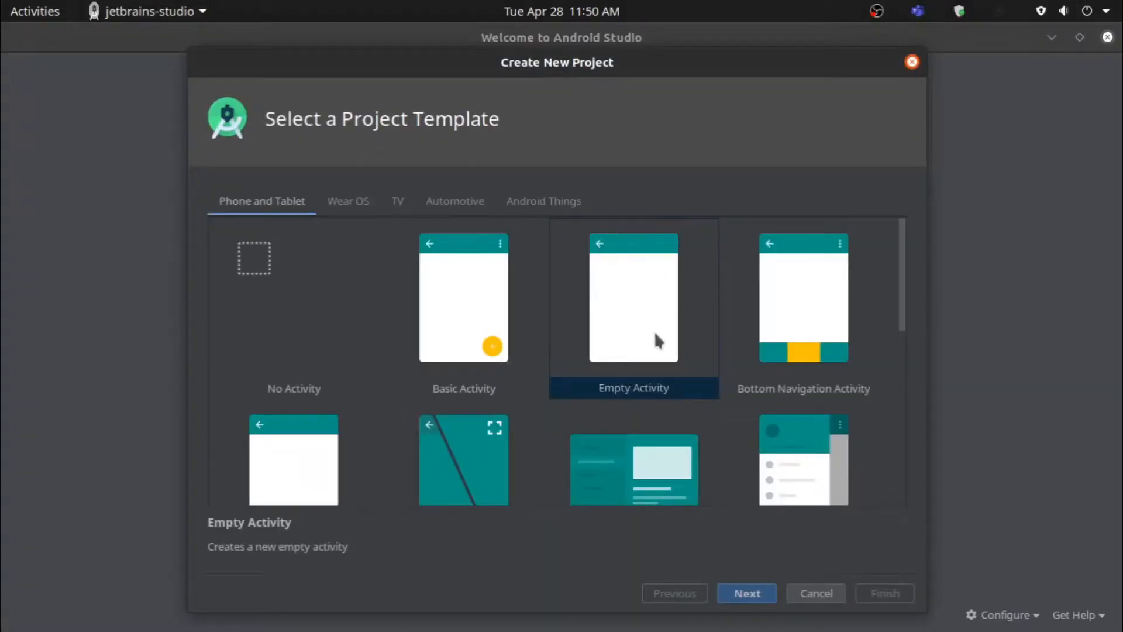
pyautogui.click(633, 297)
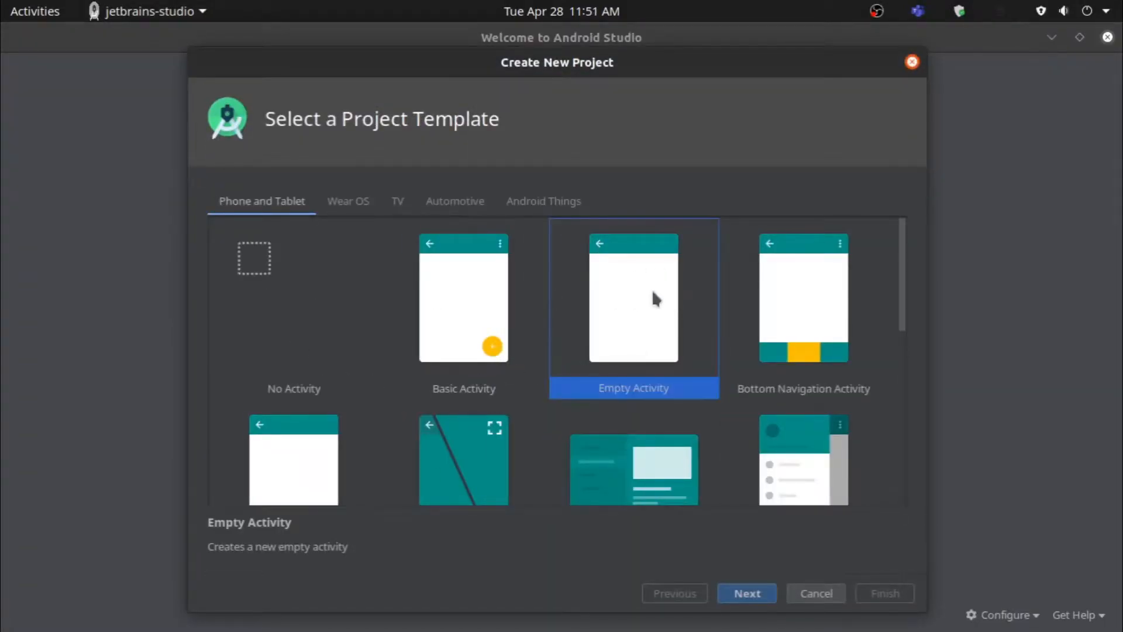
pyautogui.click(746, 593)
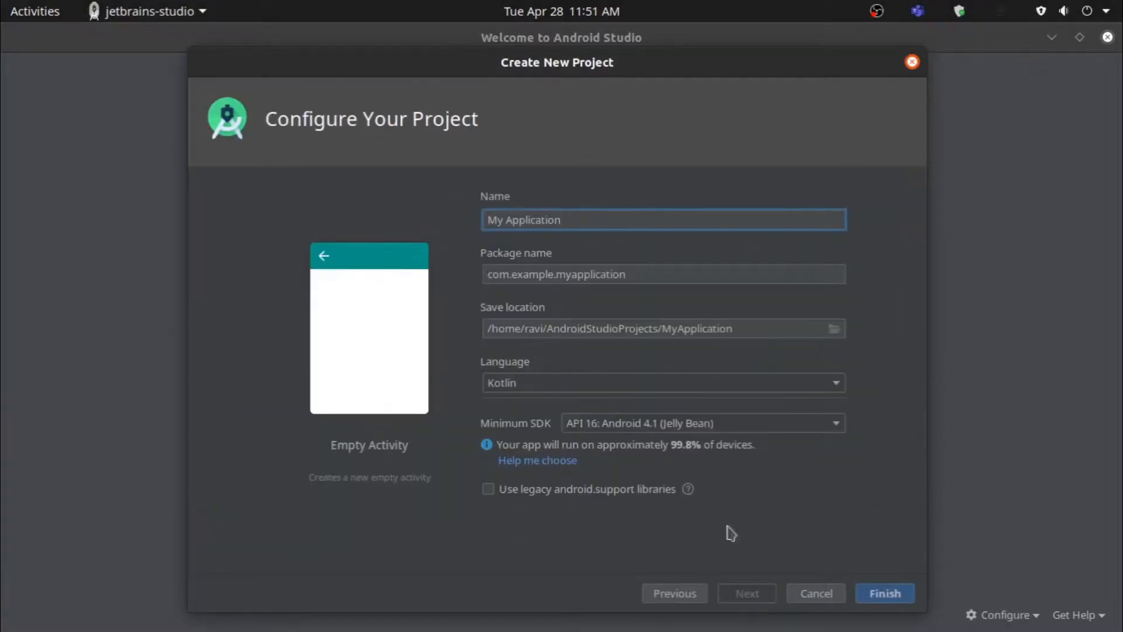
pyautogui.write('Garage')
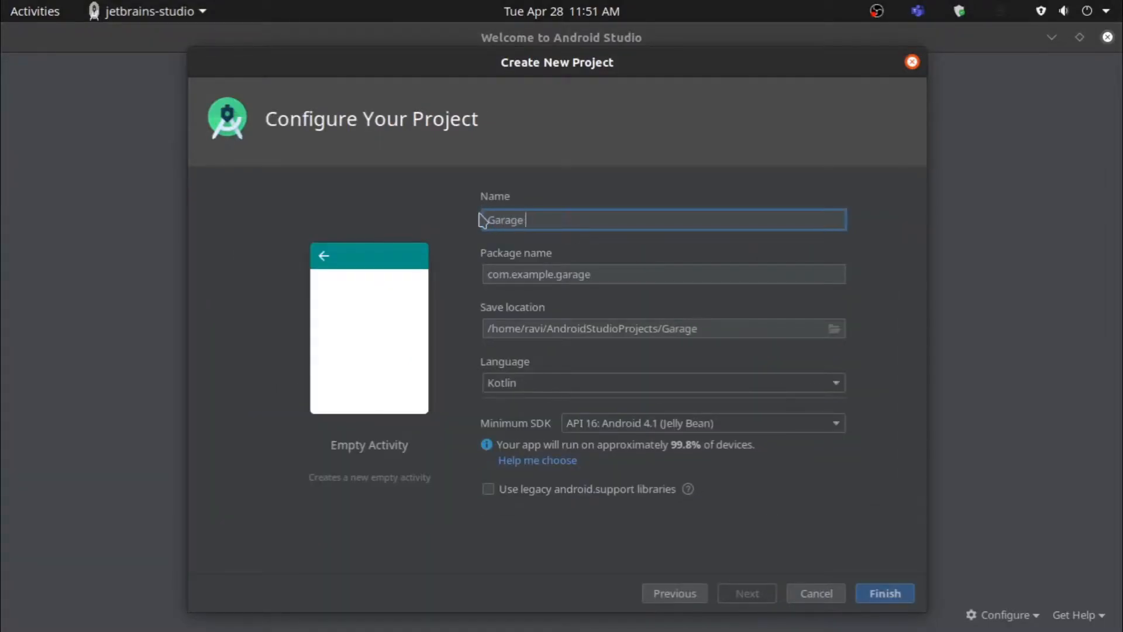
pyautogui.write('Door Controller')
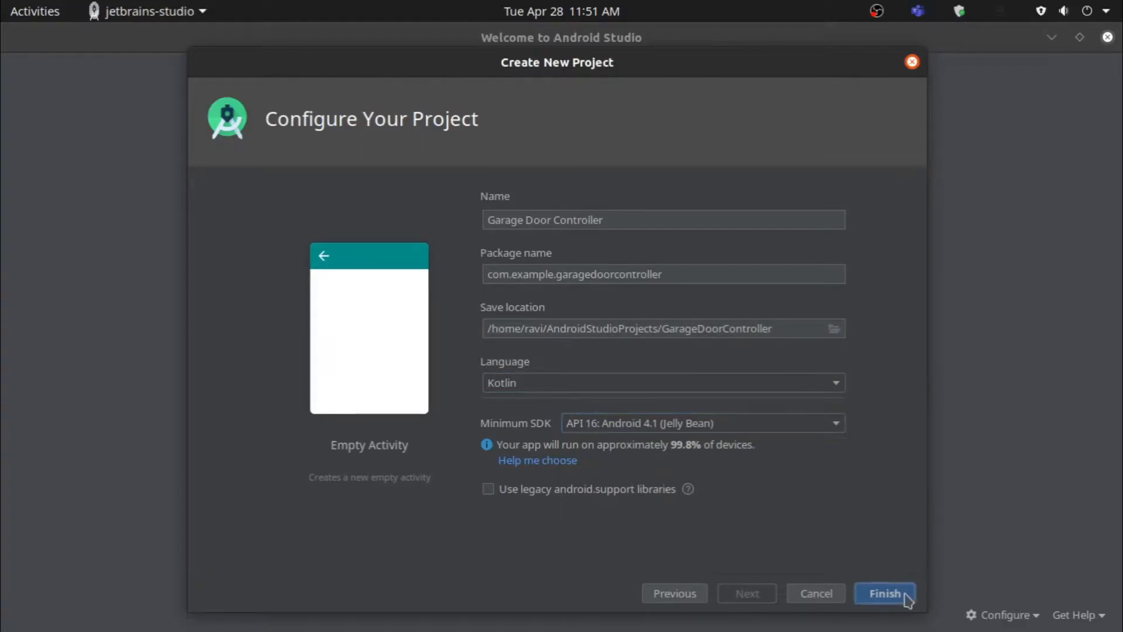
pyautogui.click(884, 593)
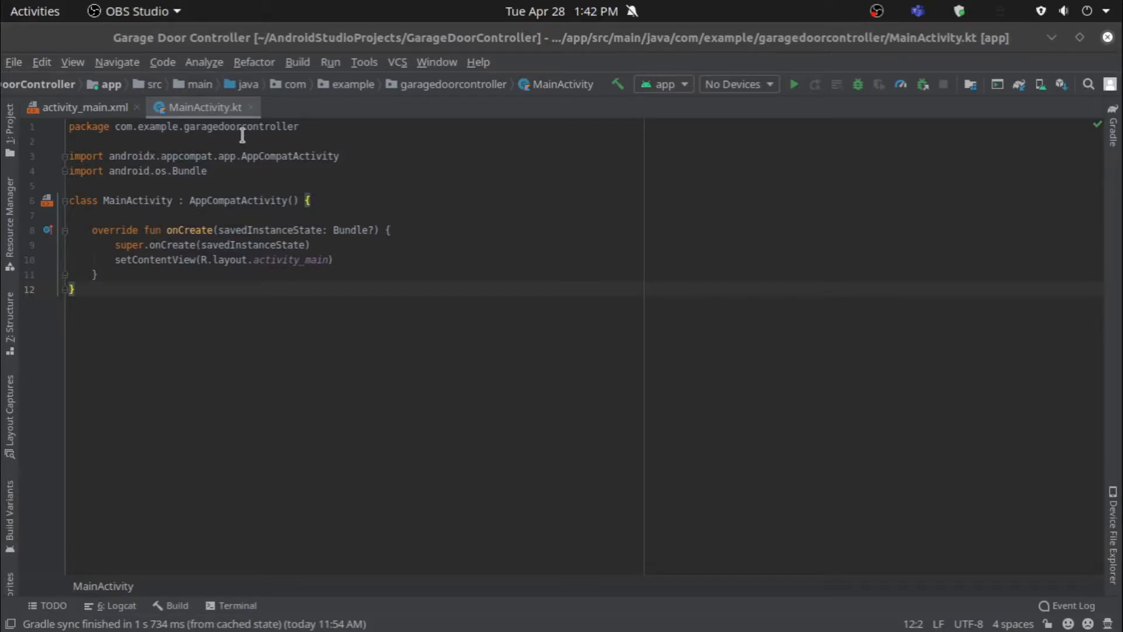
pyautogui.moveTo(417, 161)
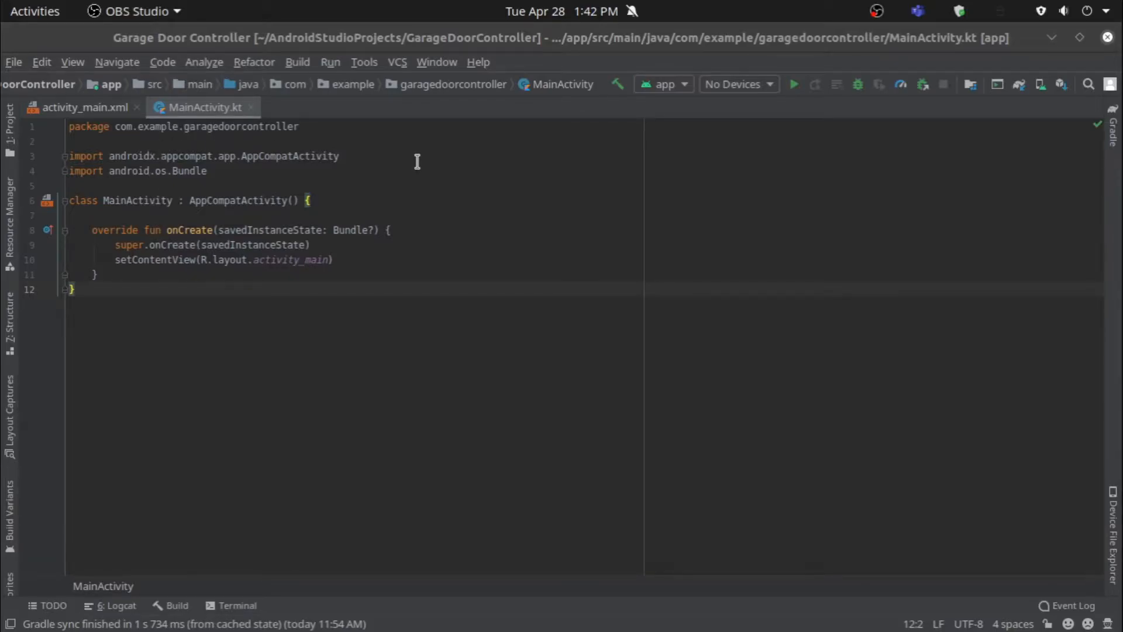
pyautogui.moveTo(443, 170)
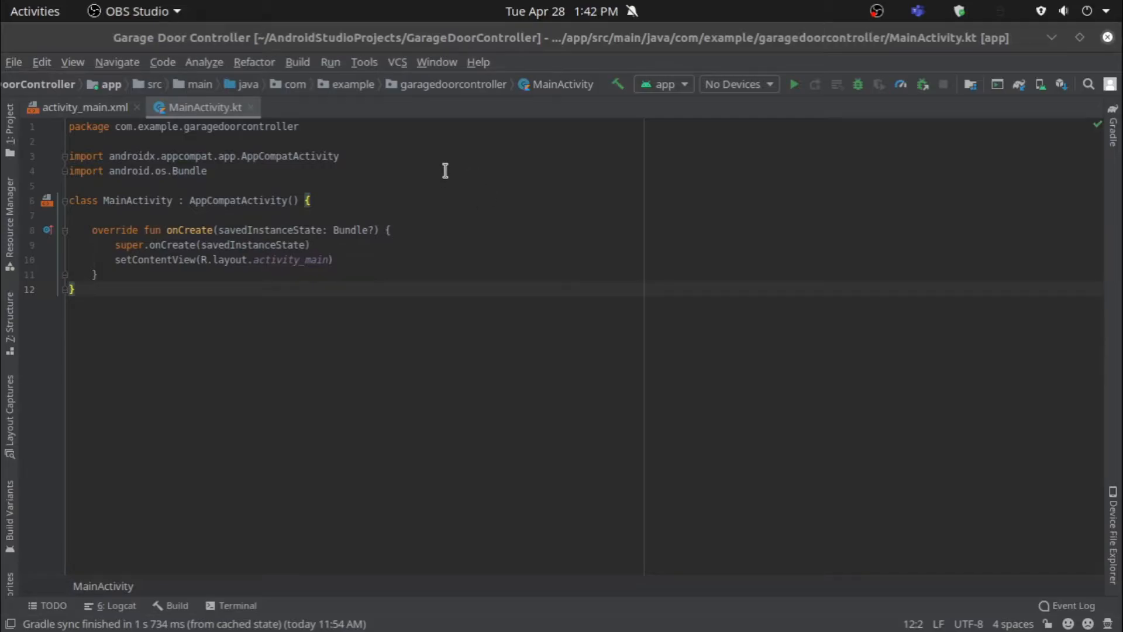
pyautogui.moveTo(116, 156)
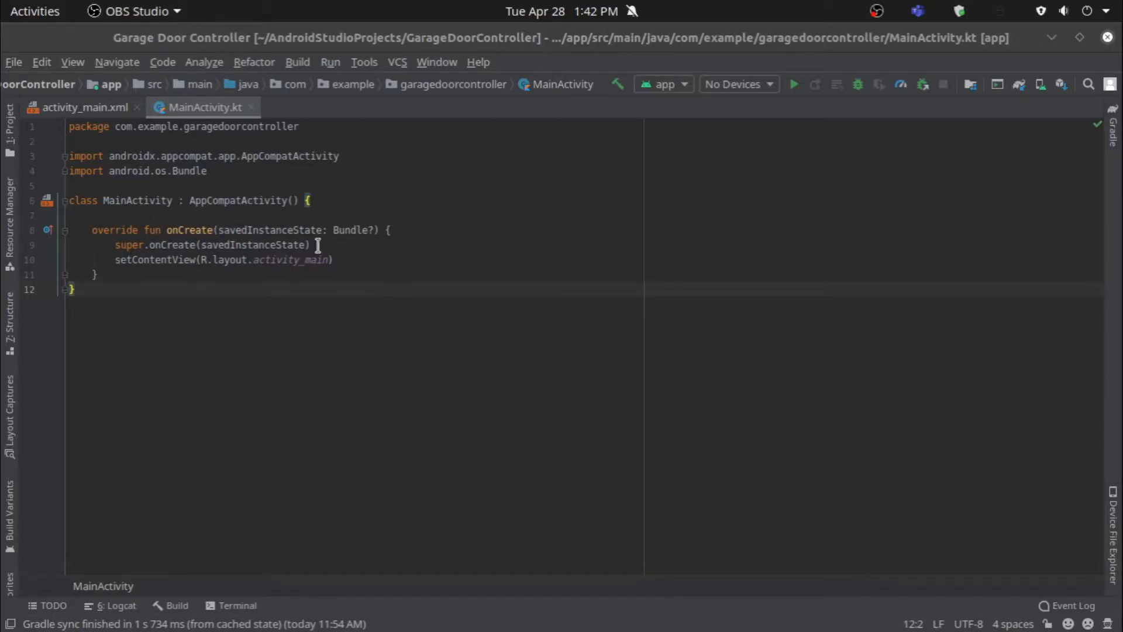
# Open activity_main.xml from the setContentView reference in MainActivity.kt.
pyautogui.doubleClick(289, 260)
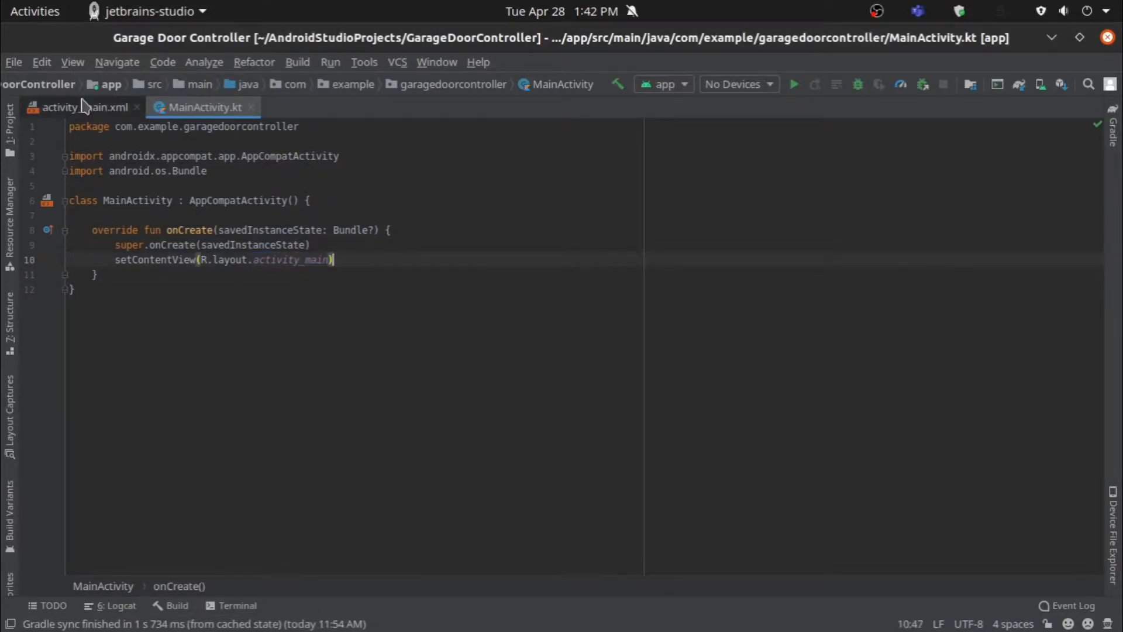
pyautogui.click(77, 107)
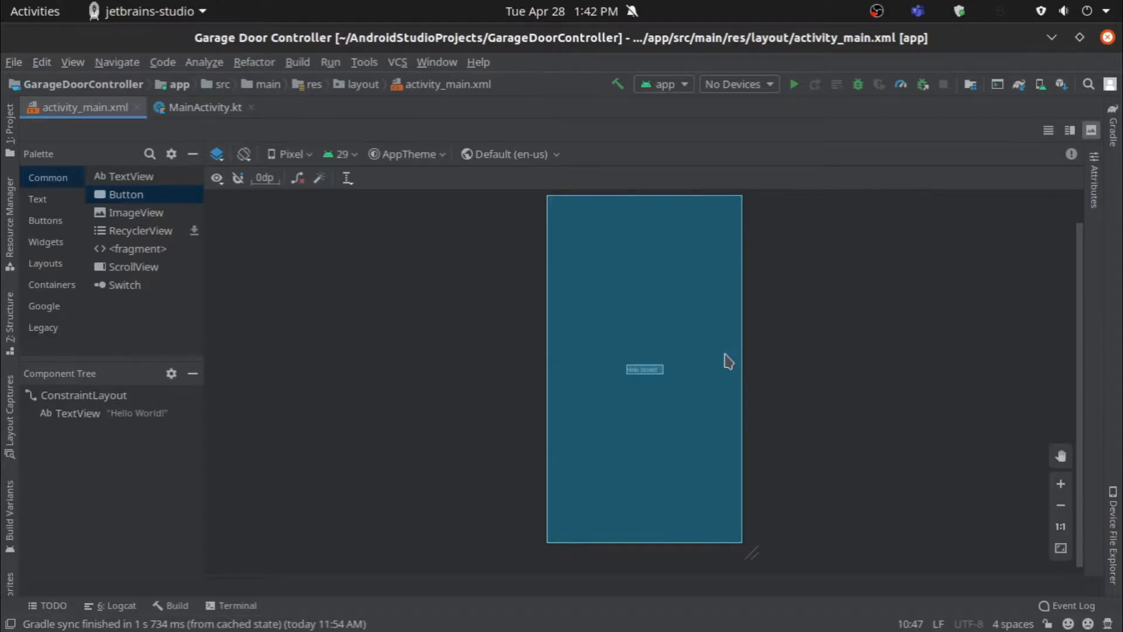
pyautogui.moveTo(727, 361)
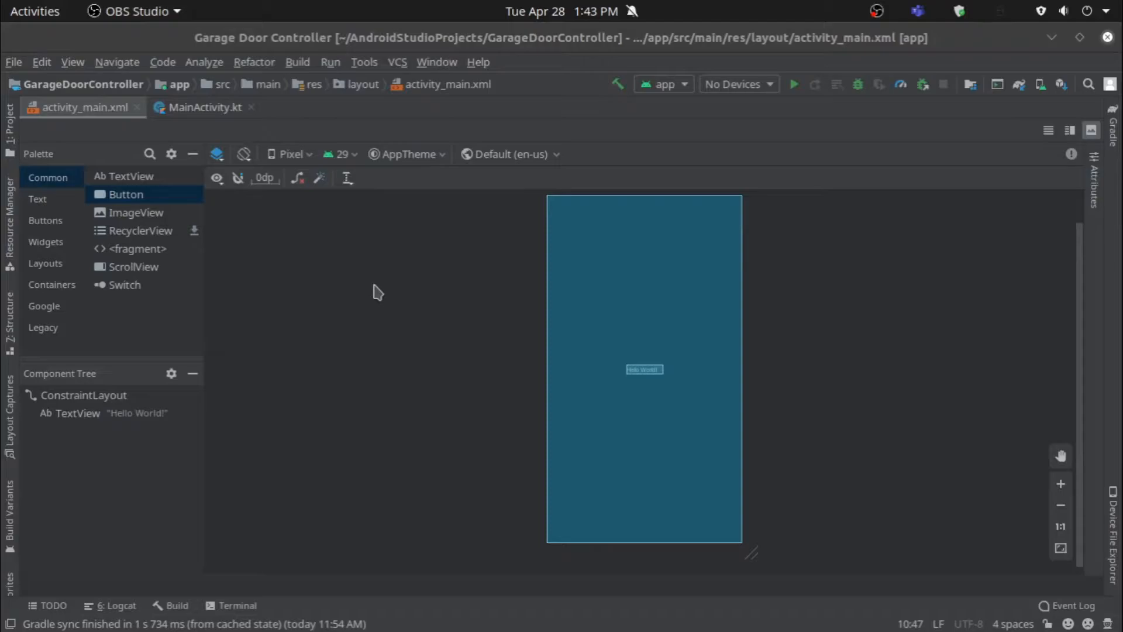
pyautogui.moveTo(501, 398)
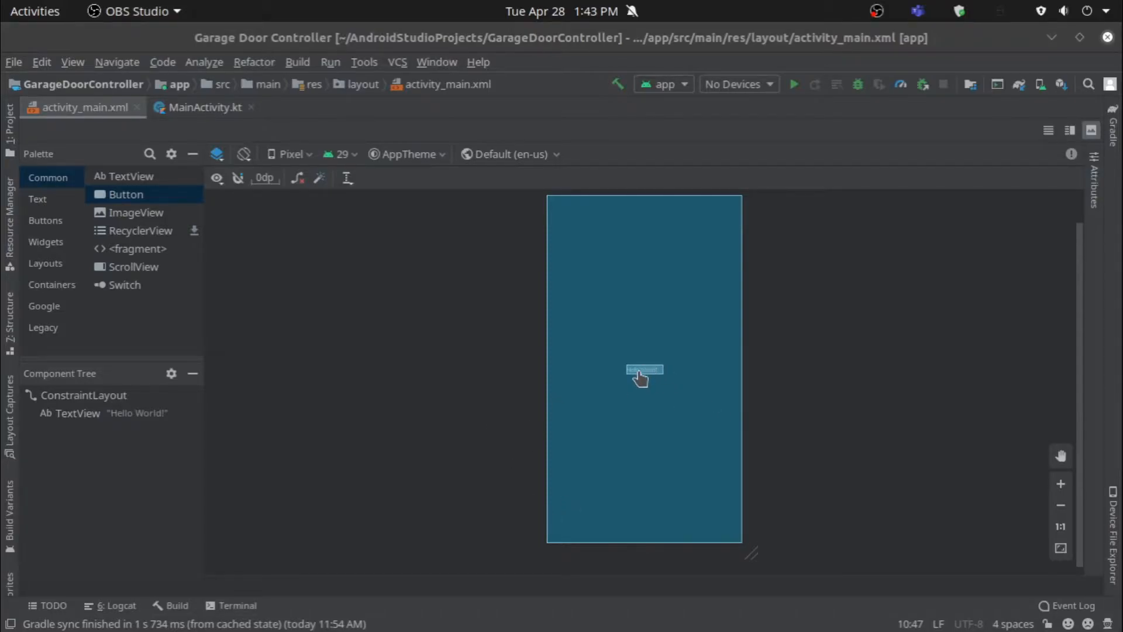
# Show the Hello World TextView's XML source using Go to XML.
pyautogui.click(644, 369)
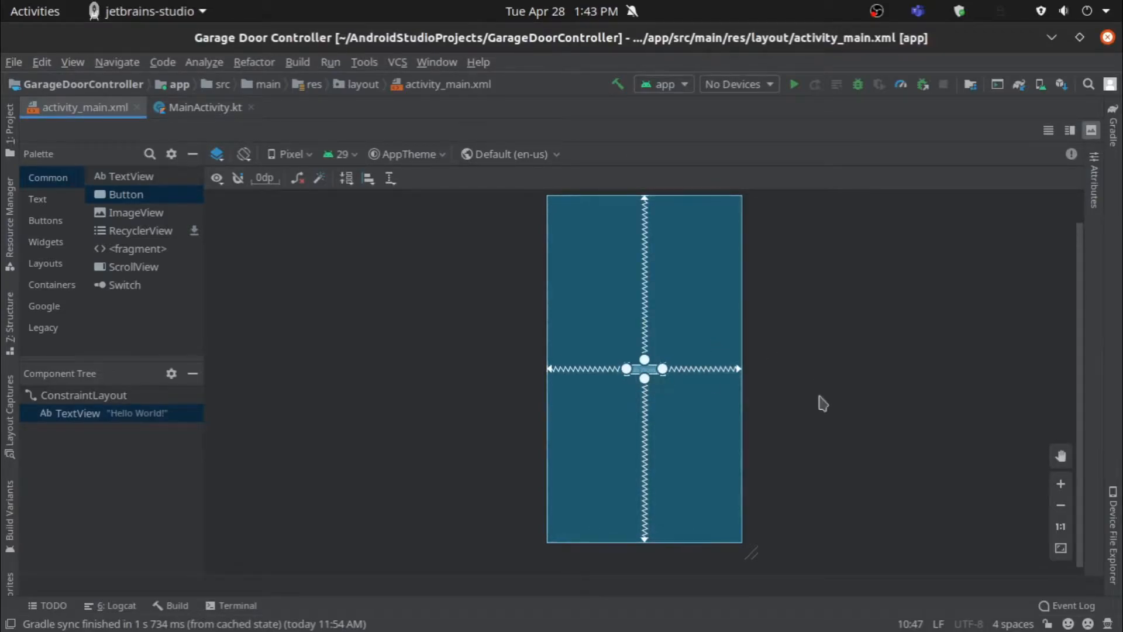
pyautogui.moveTo(912, 372)
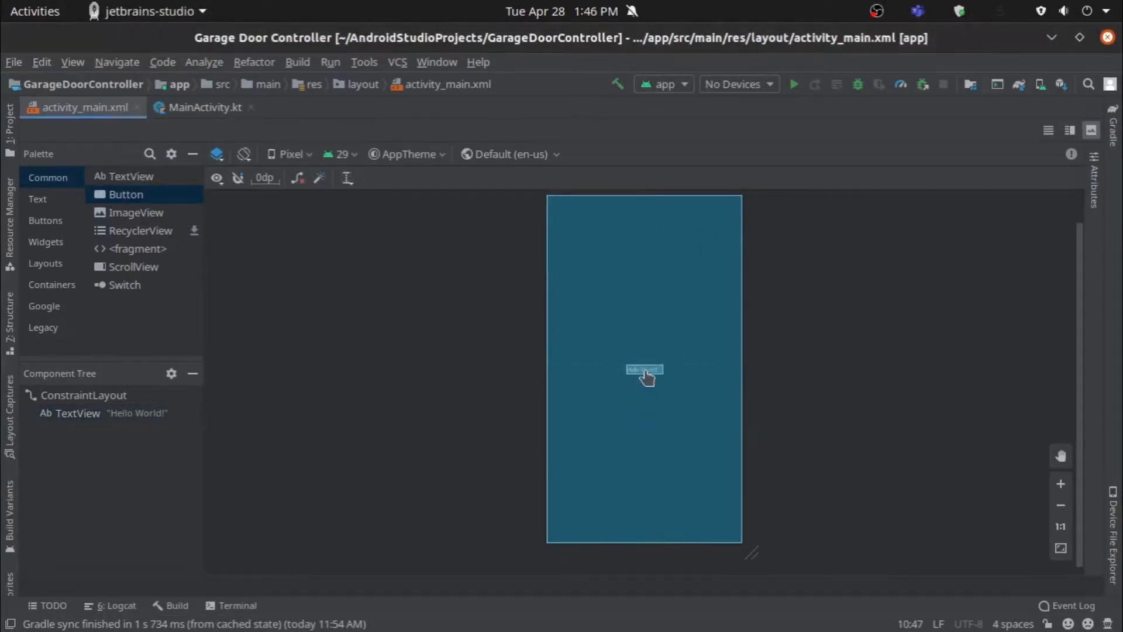
pyautogui.rightClick(643, 369)
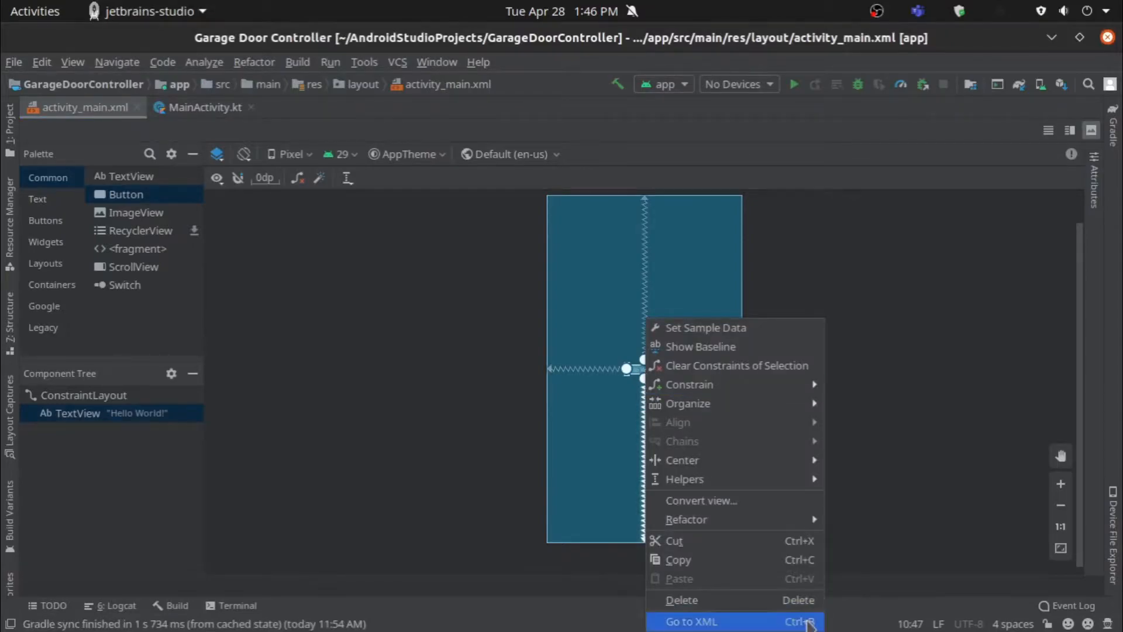
pyautogui.click(690, 621)
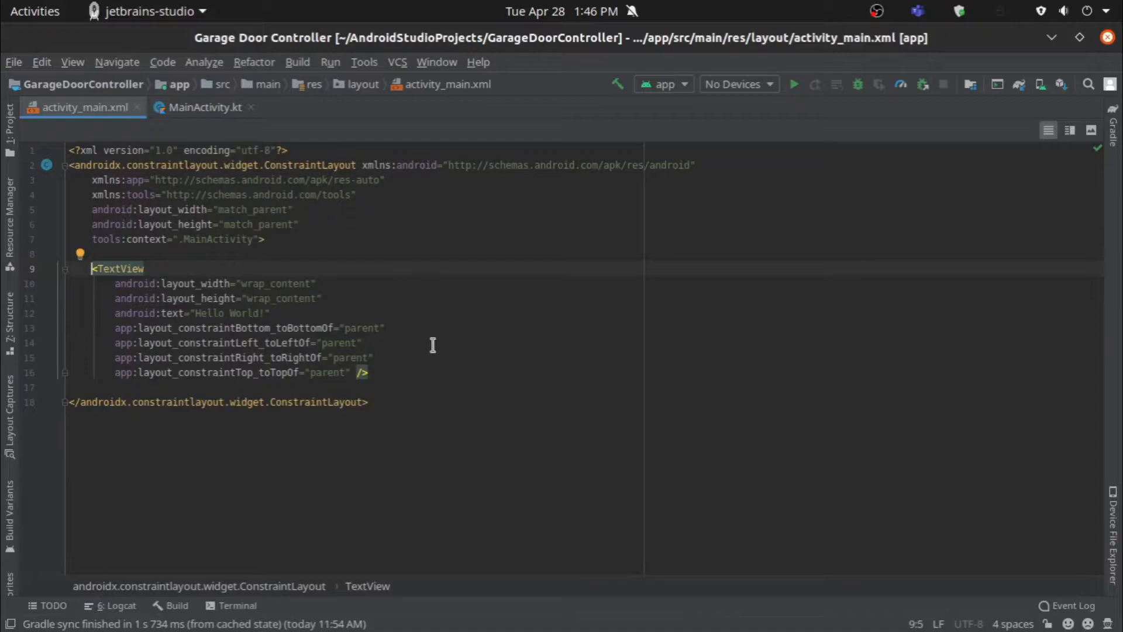
pyautogui.moveTo(226, 319)
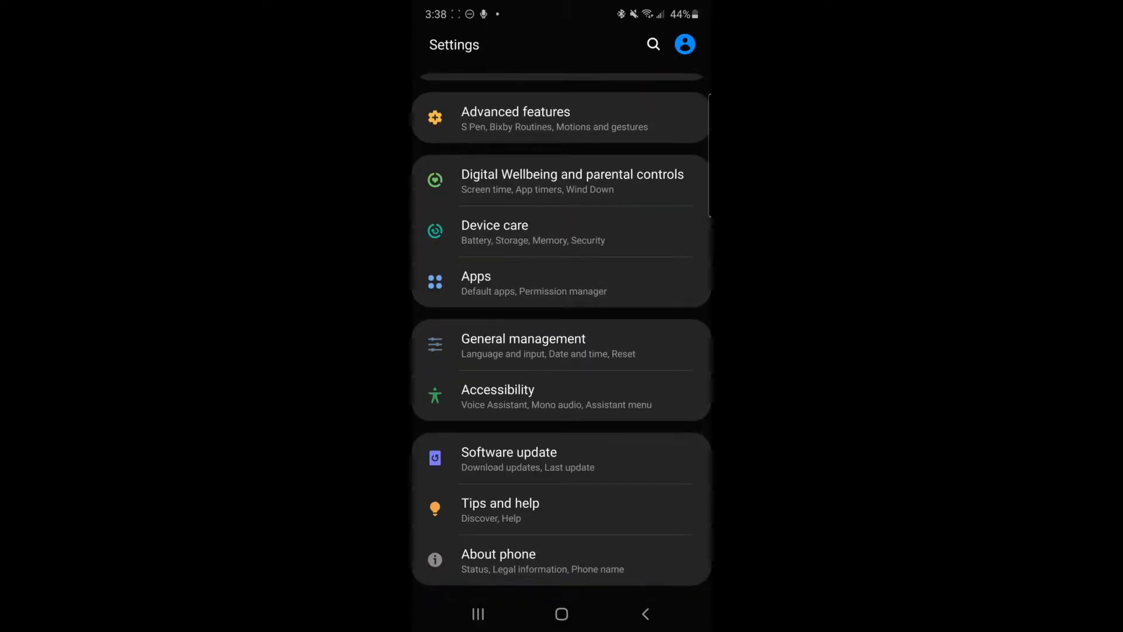
# Unlock Developer options through Build number and the PIN, then enable USB debugging.
pyautogui.click(498, 554)
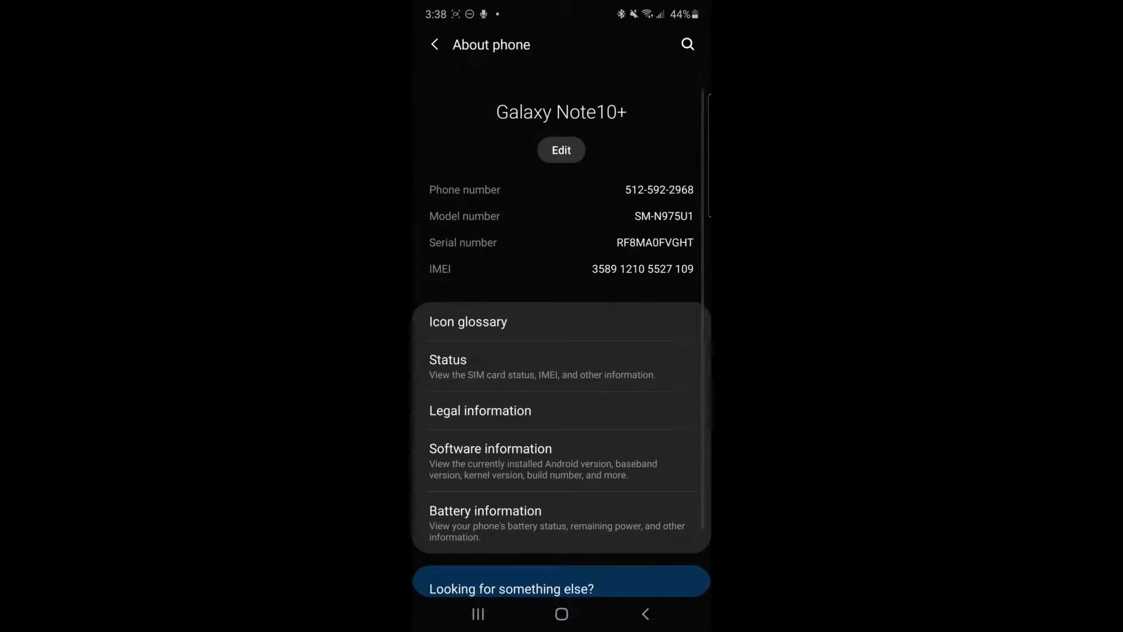
pyautogui.click(490, 449)
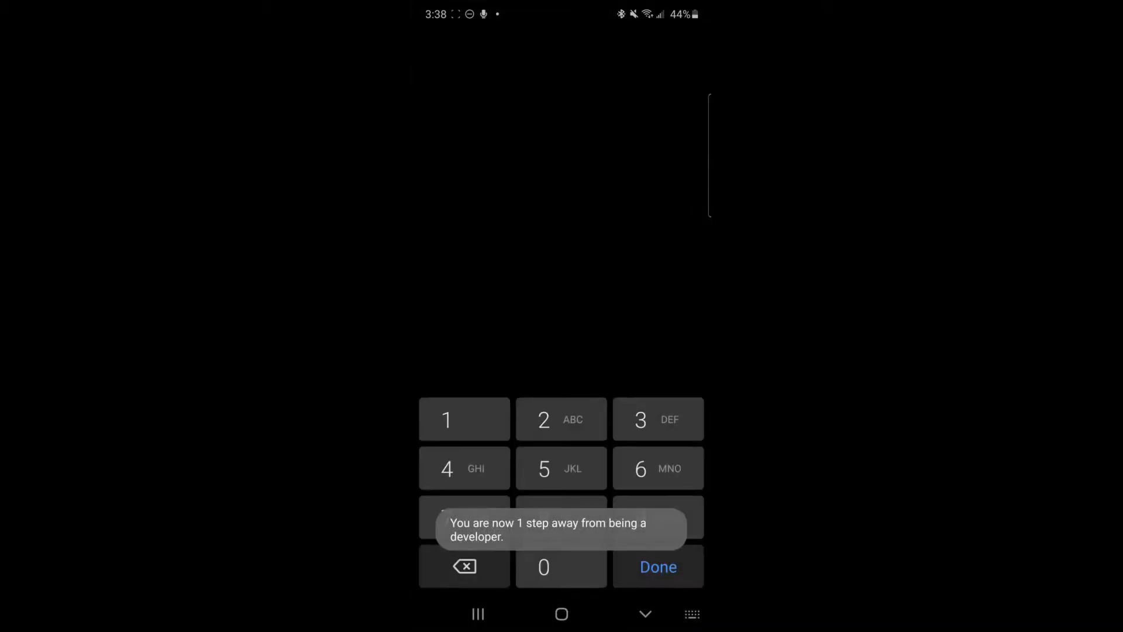
pyautogui.click(657, 567)
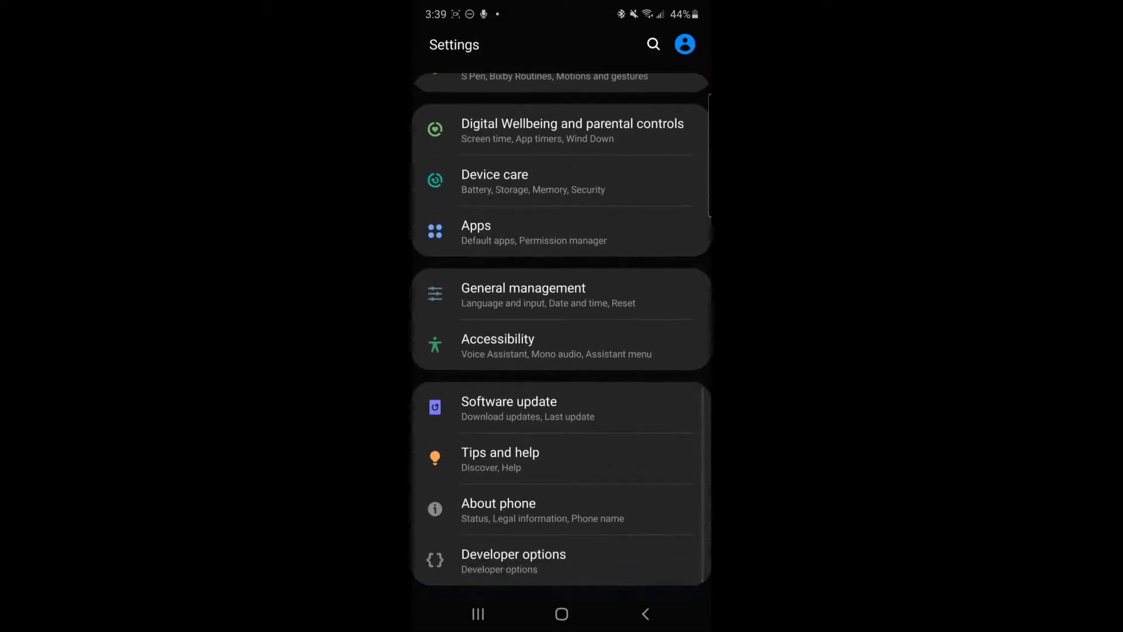
pyautogui.click(513, 561)
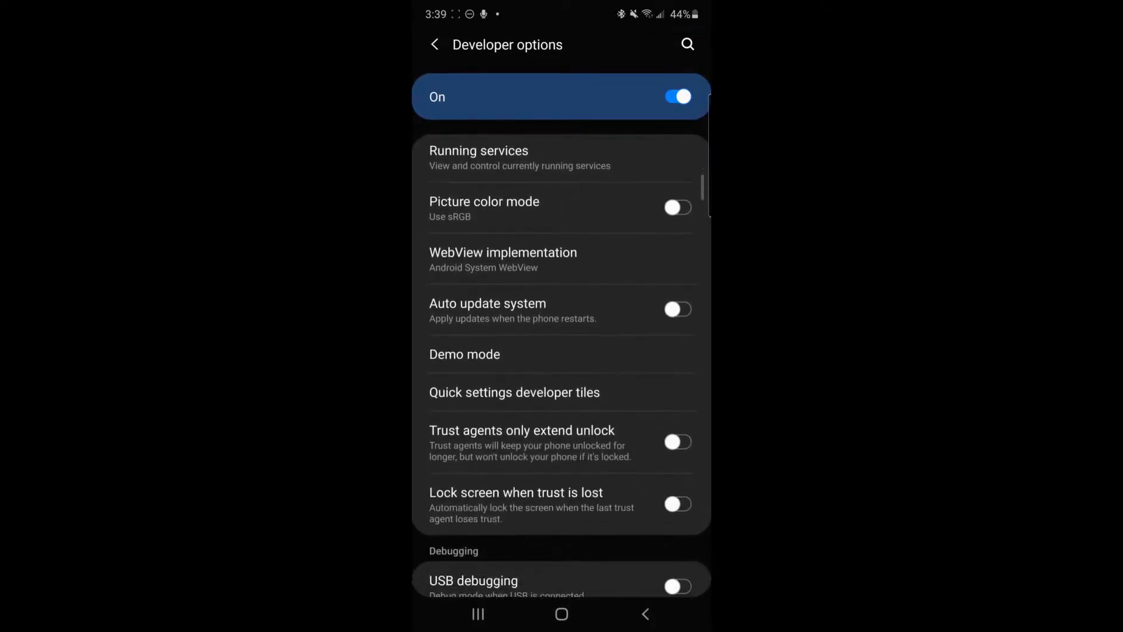
pyautogui.click(676, 586)
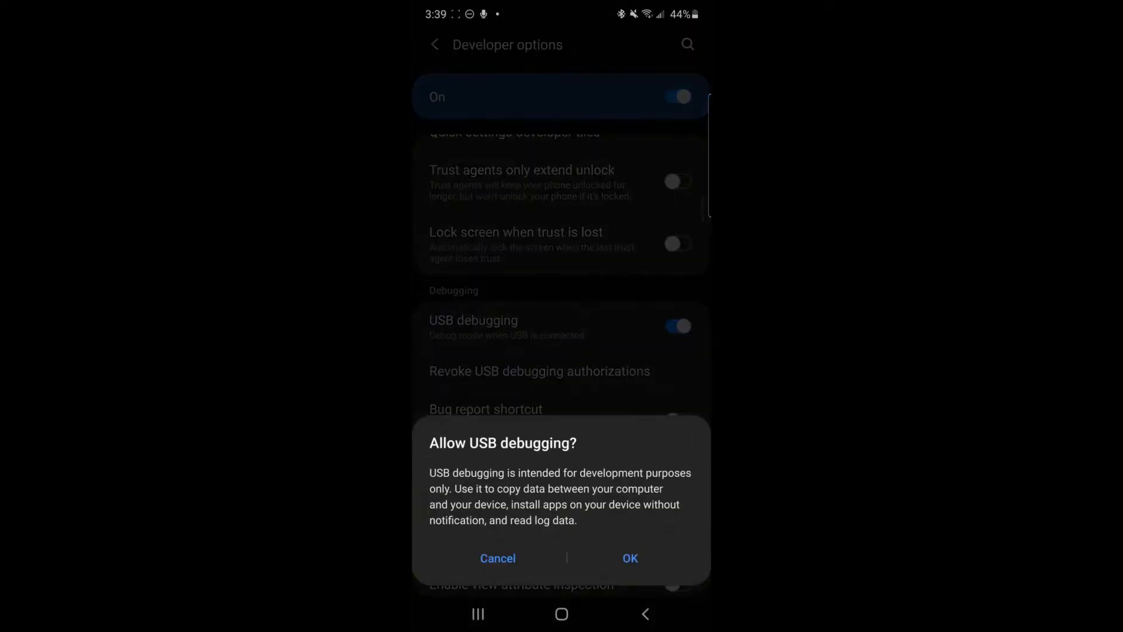
pyautogui.click(630, 558)
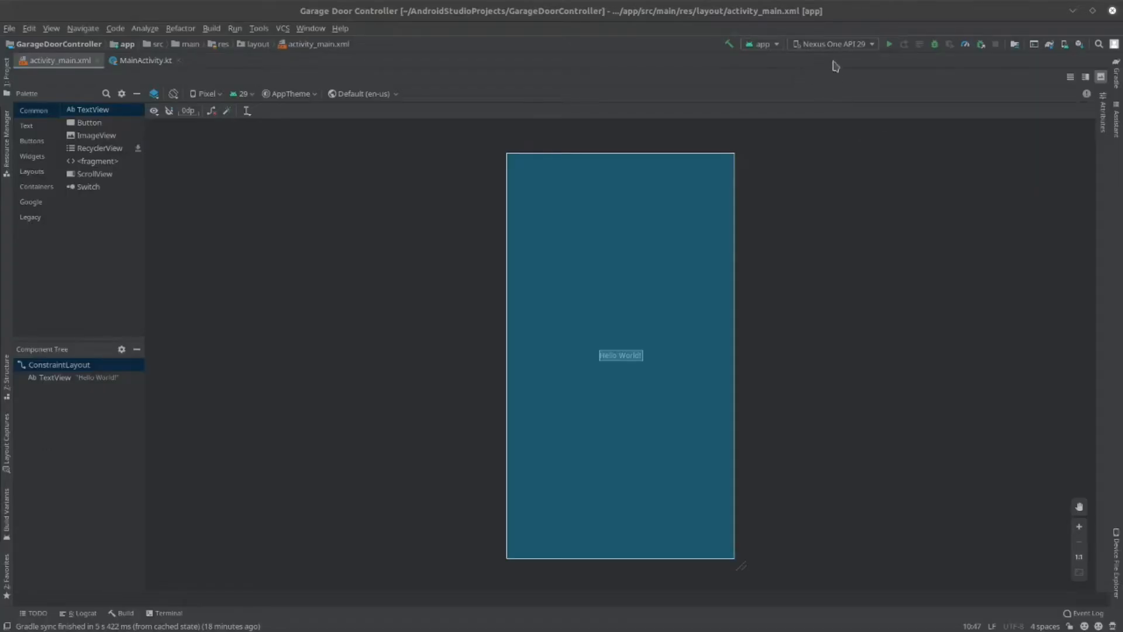
# Target the samsung SM-N975U1 device and run the app on it.
pyautogui.click(833, 44)
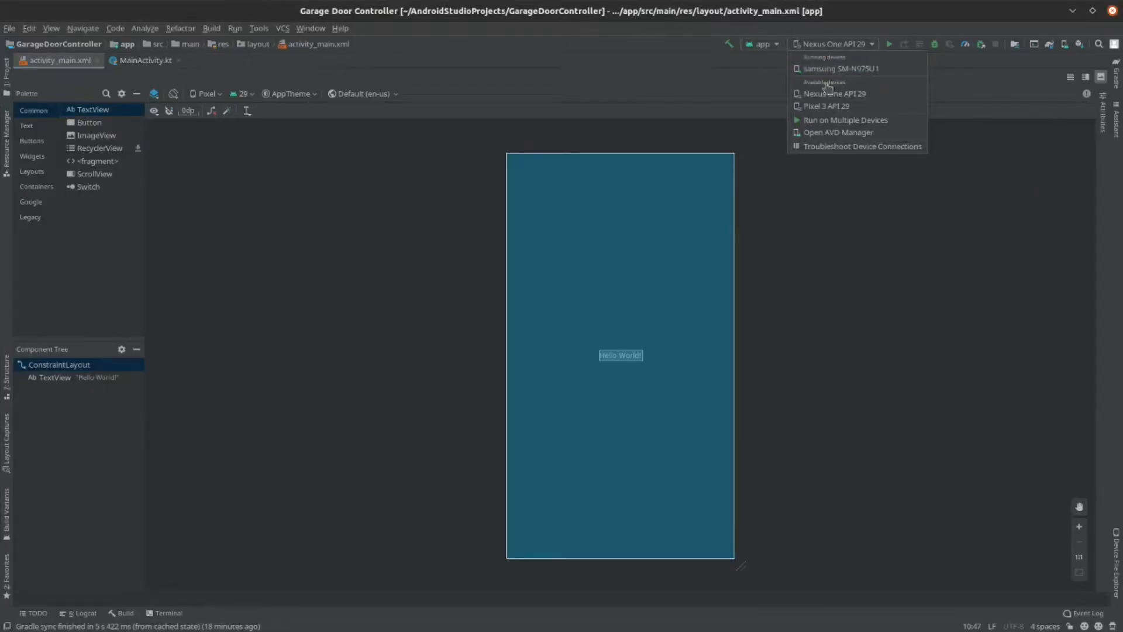
pyautogui.click(840, 68)
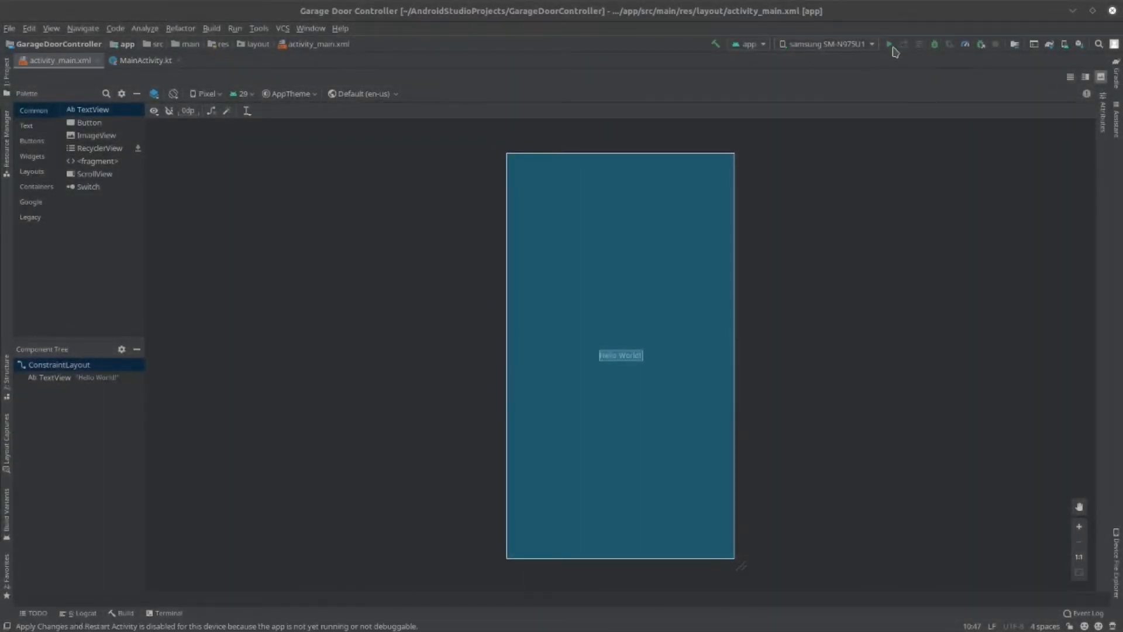
pyautogui.click(892, 44)
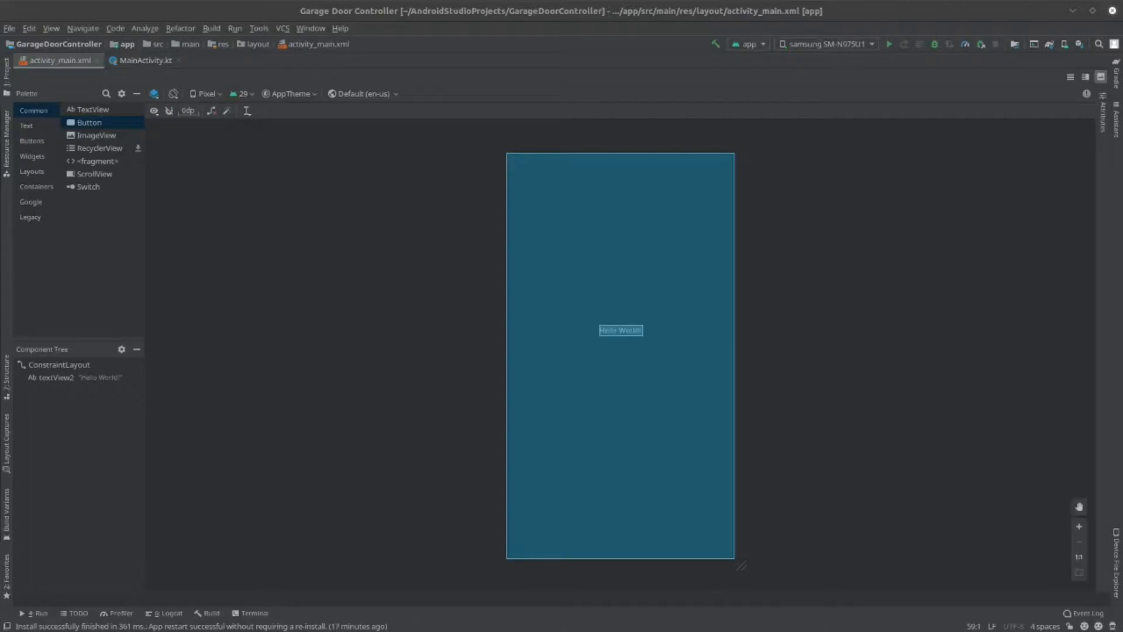
pyautogui.moveTo(335, 322)
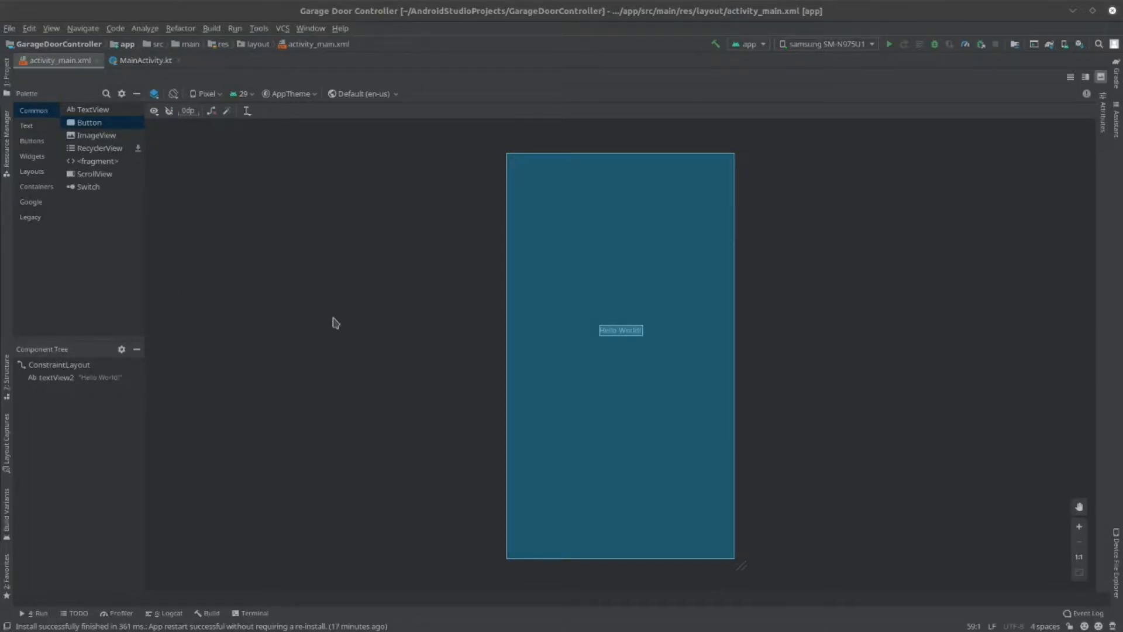
pyautogui.moveTo(390, 259)
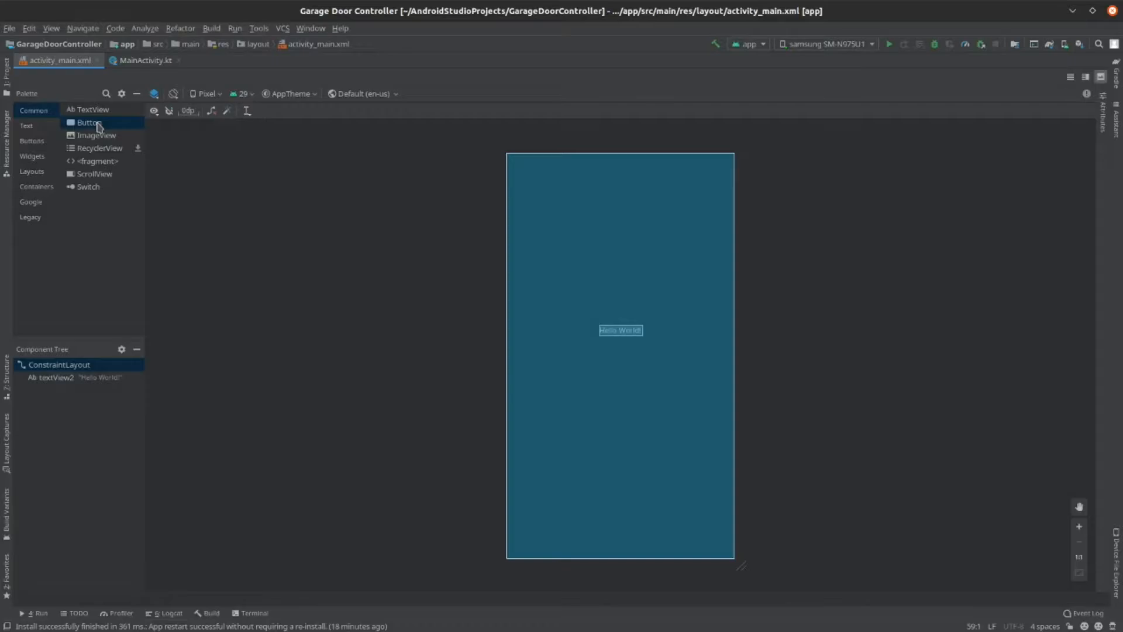
# Add a Button above Hello World and constrain its top, left and right to the parent.
pyautogui.moveTo(88, 121); pyautogui.dragTo(608, 280)
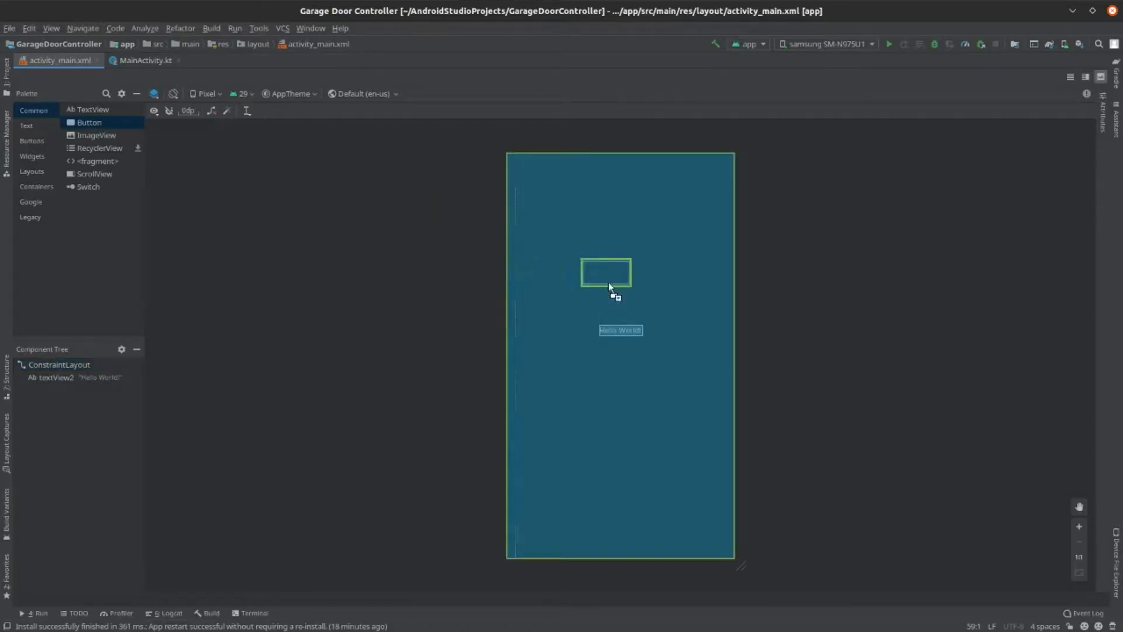
pyautogui.moveTo(606, 272); pyautogui.dragTo(622, 280)
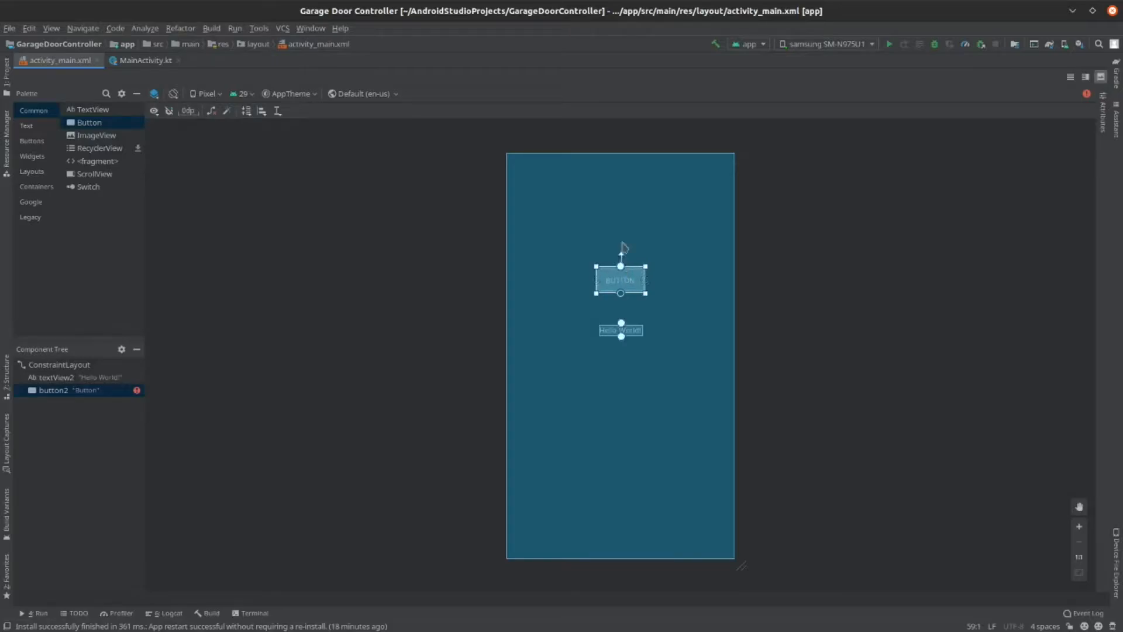
pyautogui.moveTo(621, 280); pyautogui.dragTo(621, 166)
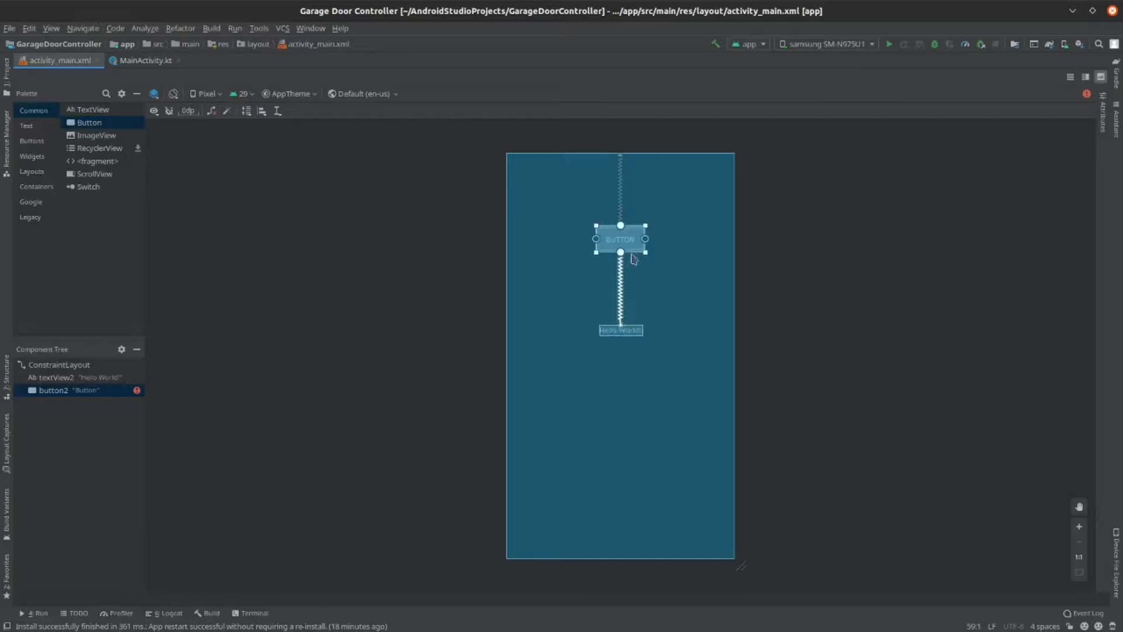
pyautogui.moveTo(648, 250)
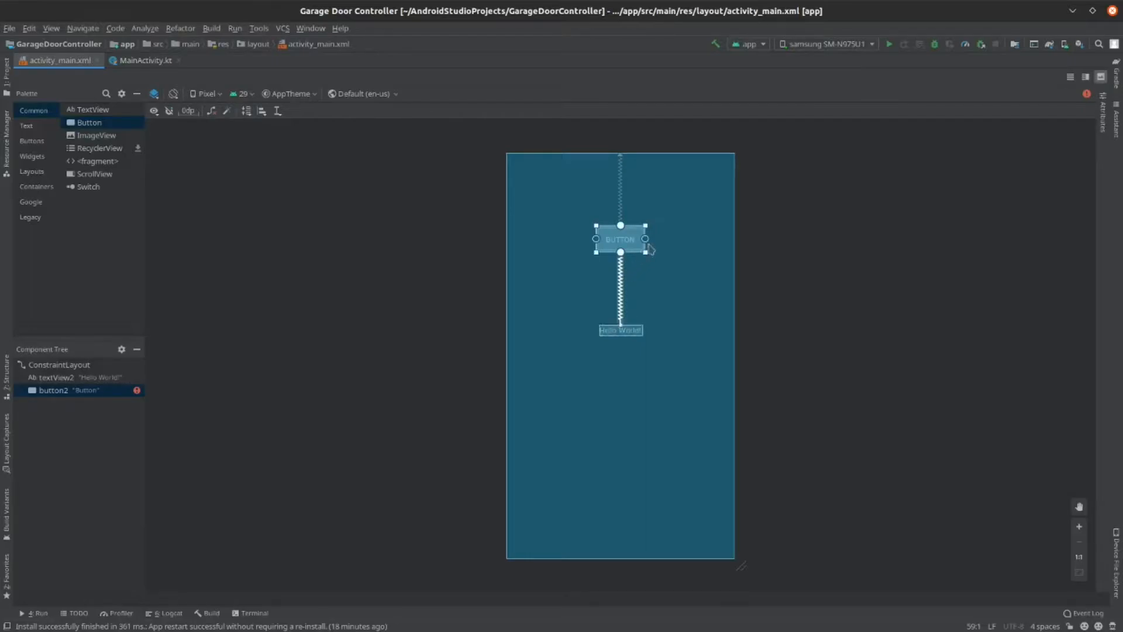
pyautogui.moveTo(644, 239); pyautogui.dragTo(724, 229)
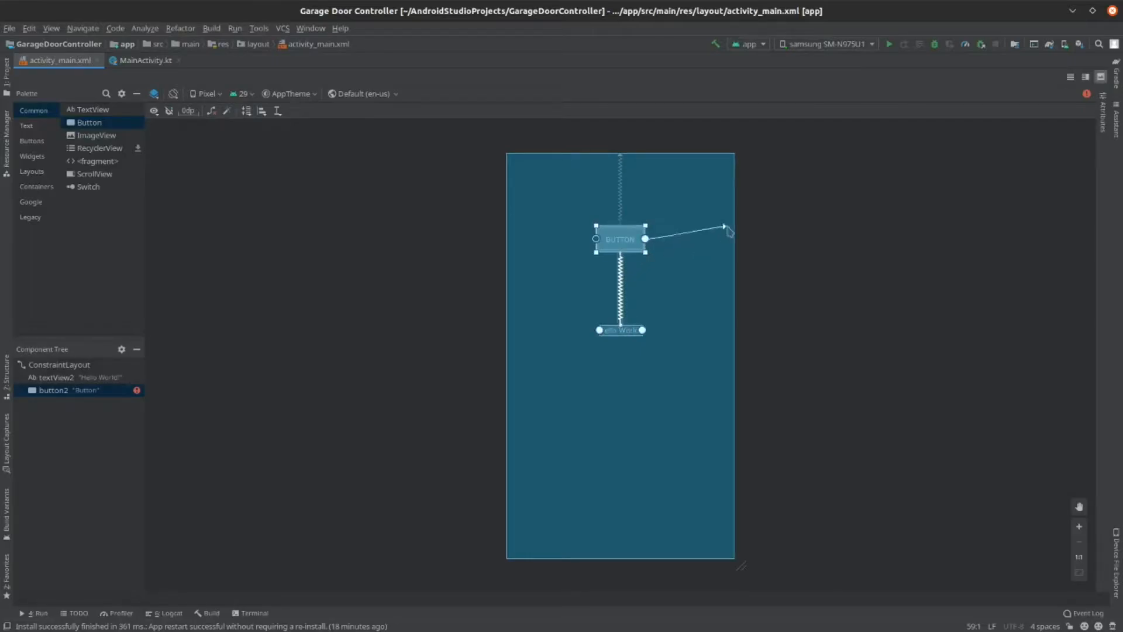
pyautogui.moveTo(620, 238); pyautogui.dragTo(709, 239)
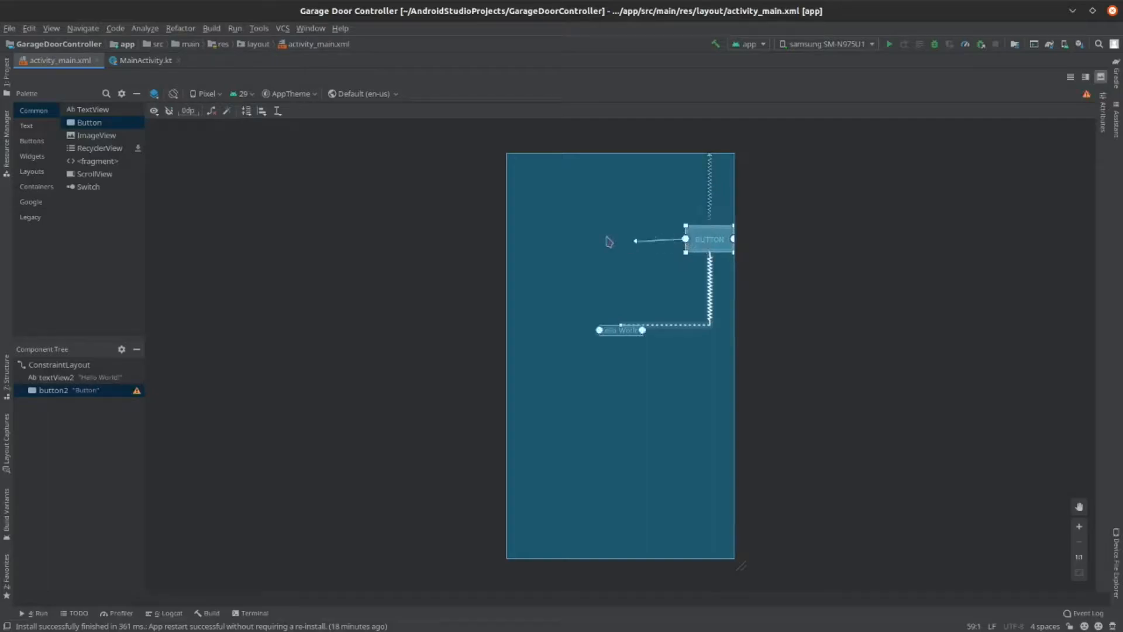
pyautogui.moveTo(708, 239); pyautogui.dragTo(620, 239)
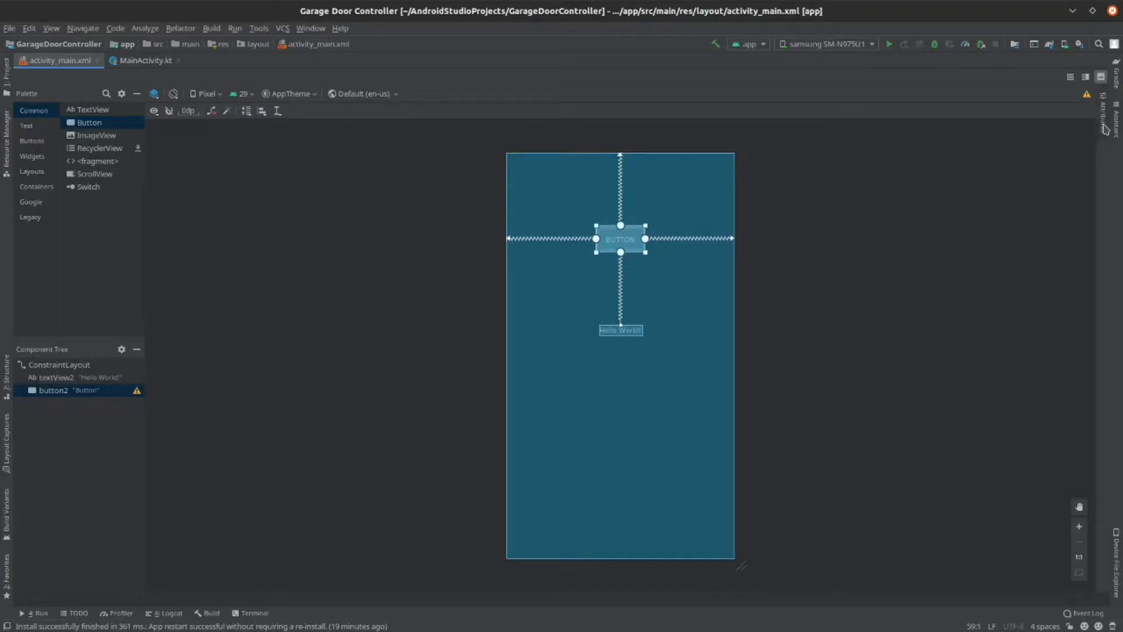
# Replace the selected button's text attribute with 'Yeet'.
pyautogui.click(1105, 94)
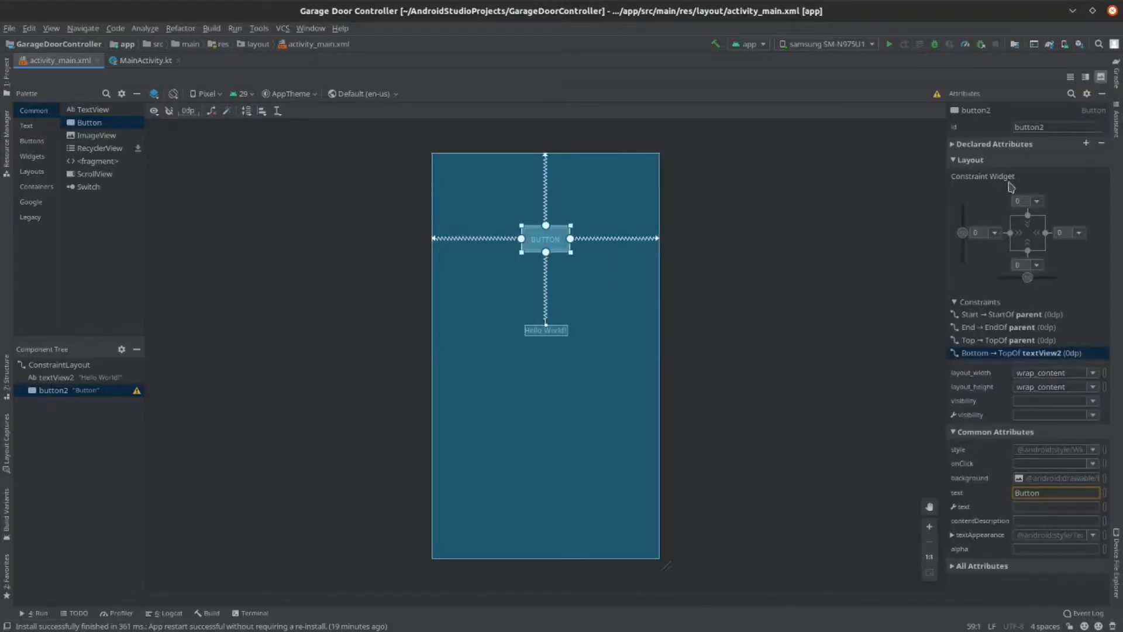
pyautogui.moveTo(1069, 278)
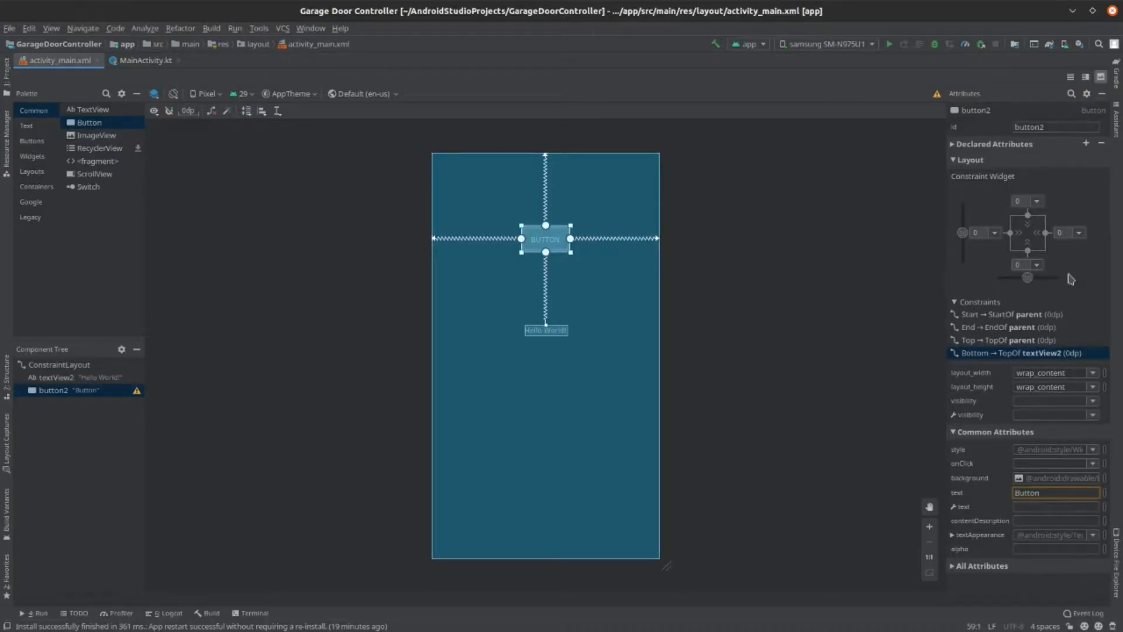
pyautogui.click(1057, 492)
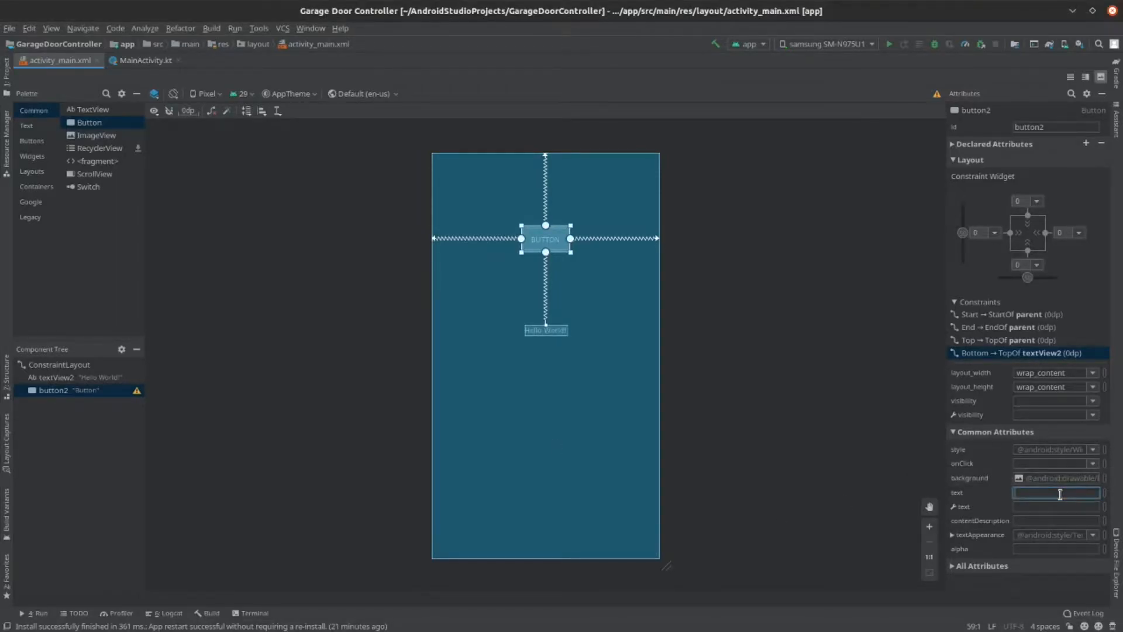
pyautogui.write('Yeet')
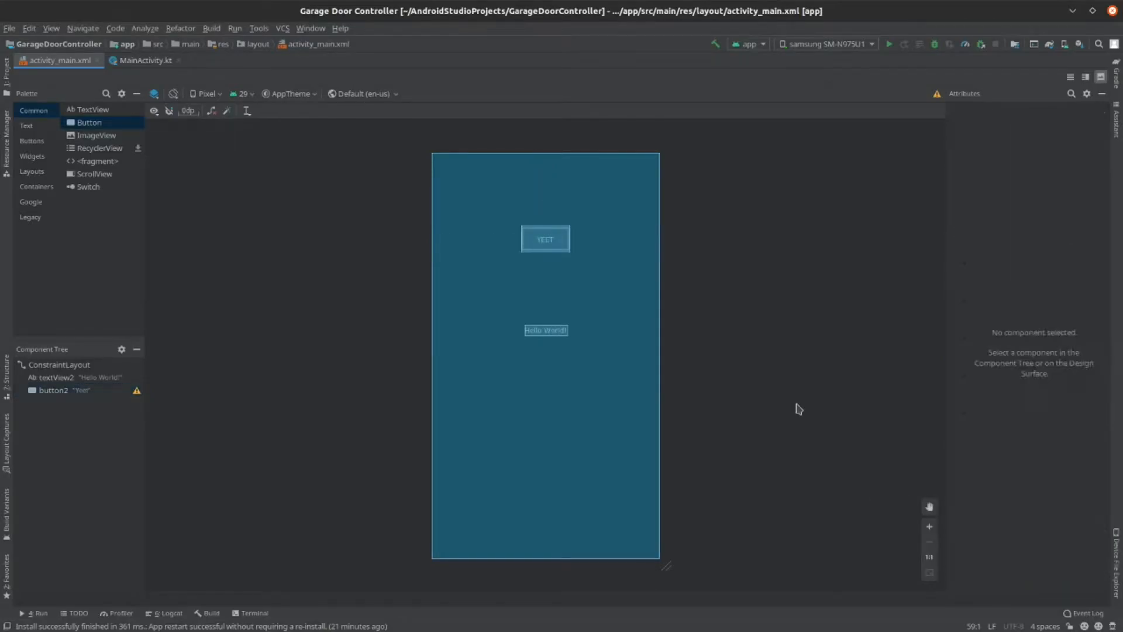
pyautogui.moveTo(561, 247)
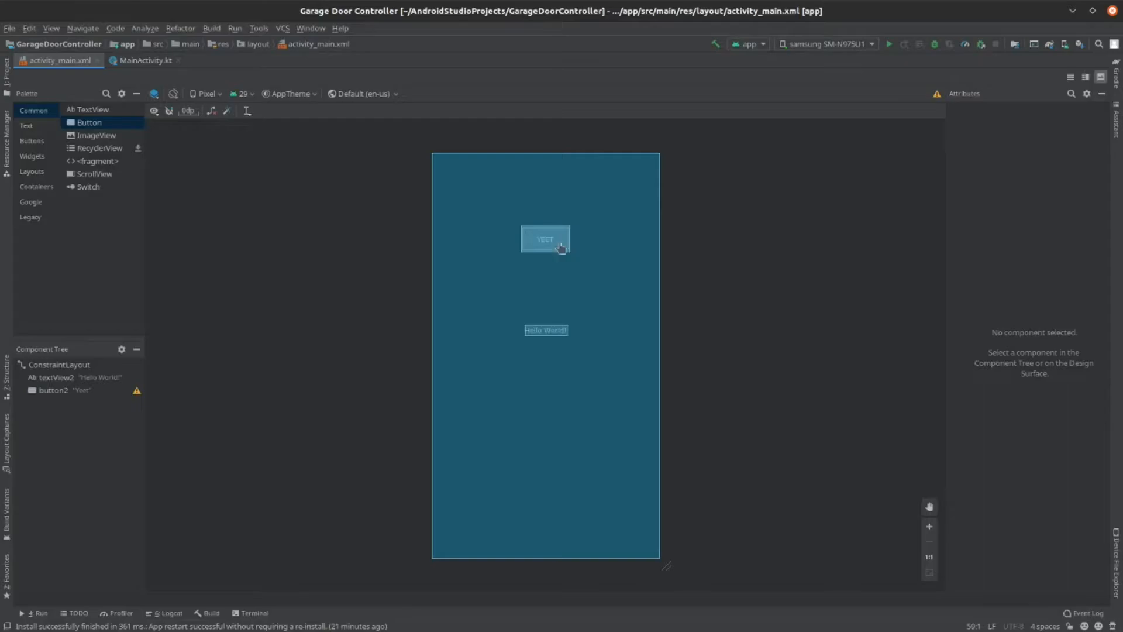
pyautogui.moveTo(137, 391)
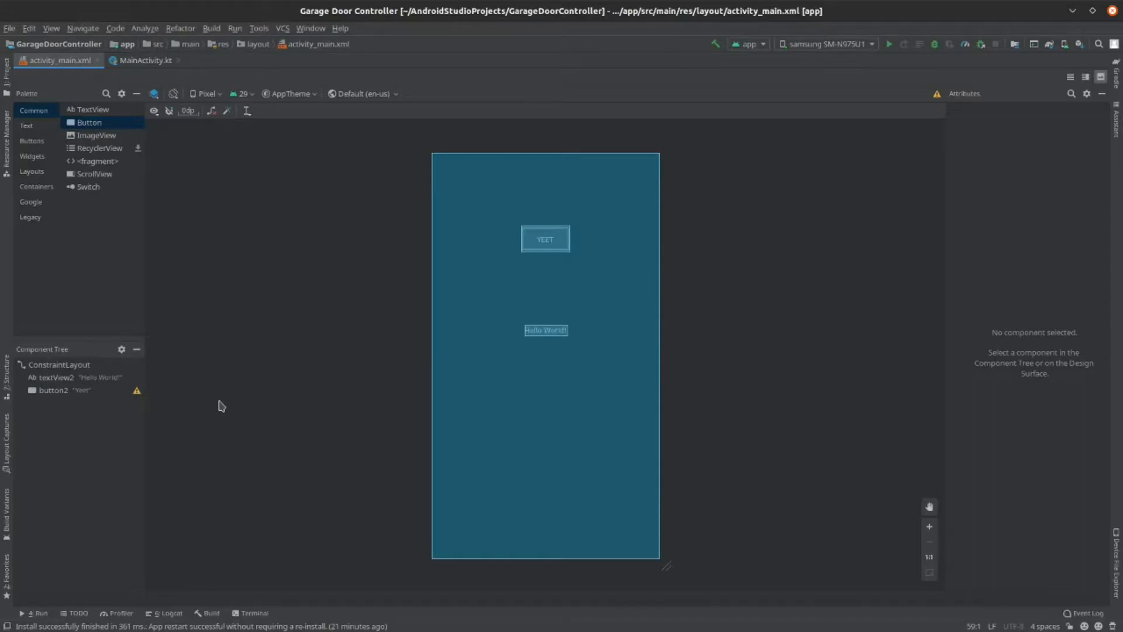
pyautogui.moveTo(224, 389)
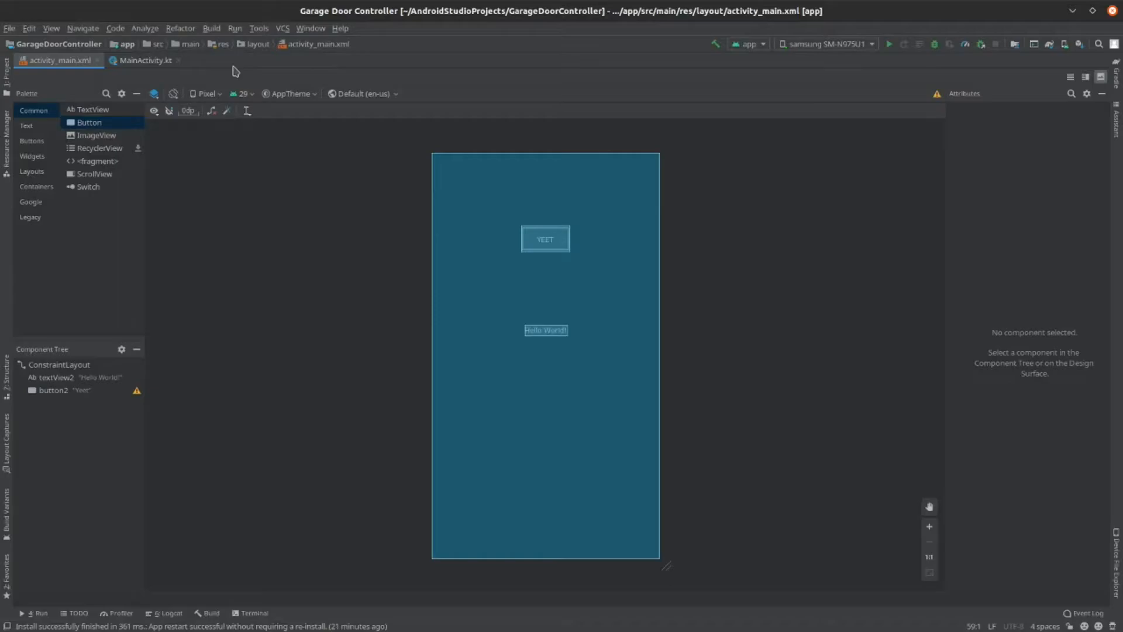
# Add a Button_text string with value 'Open Garage' to strings.xml.
pyautogui.click(222, 44)
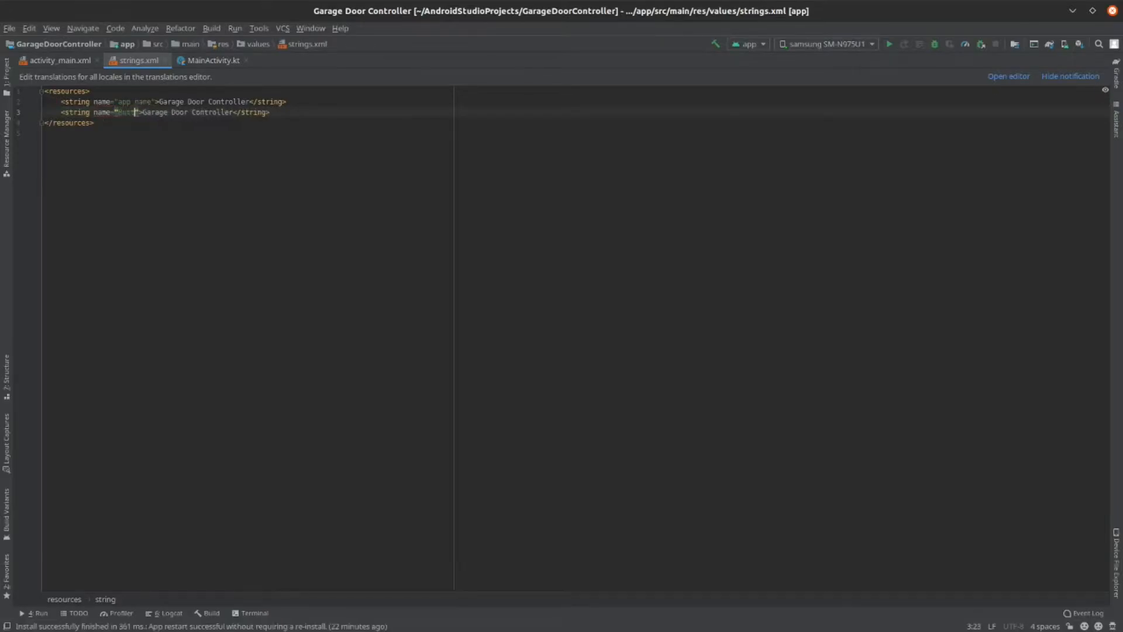
pyautogui.write('button_text')
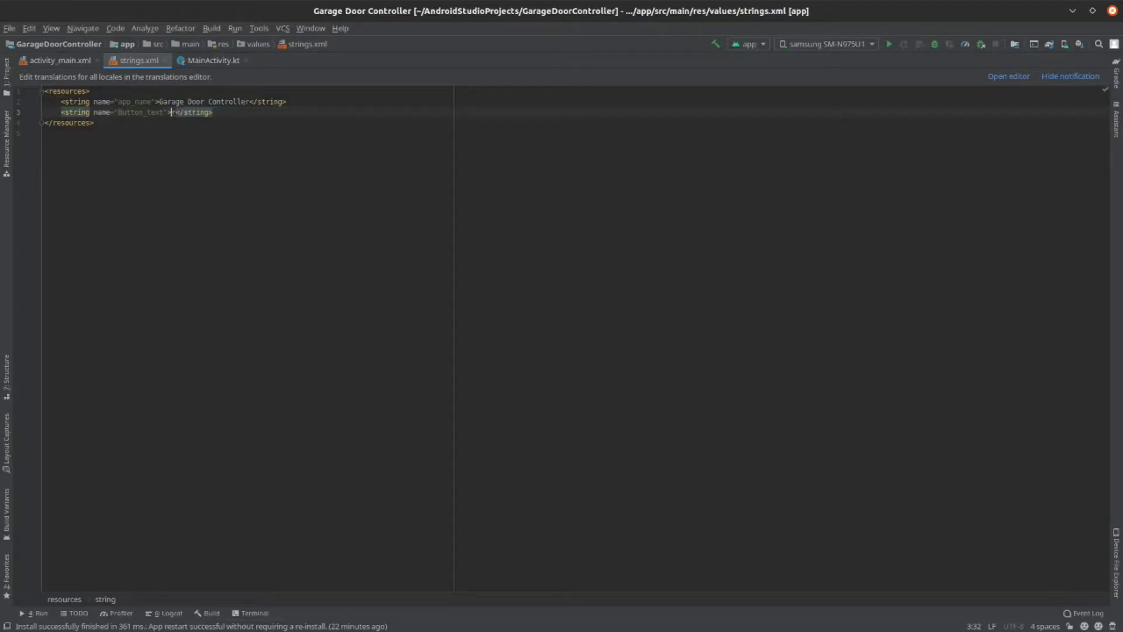
pyautogui.write('Open Garage')
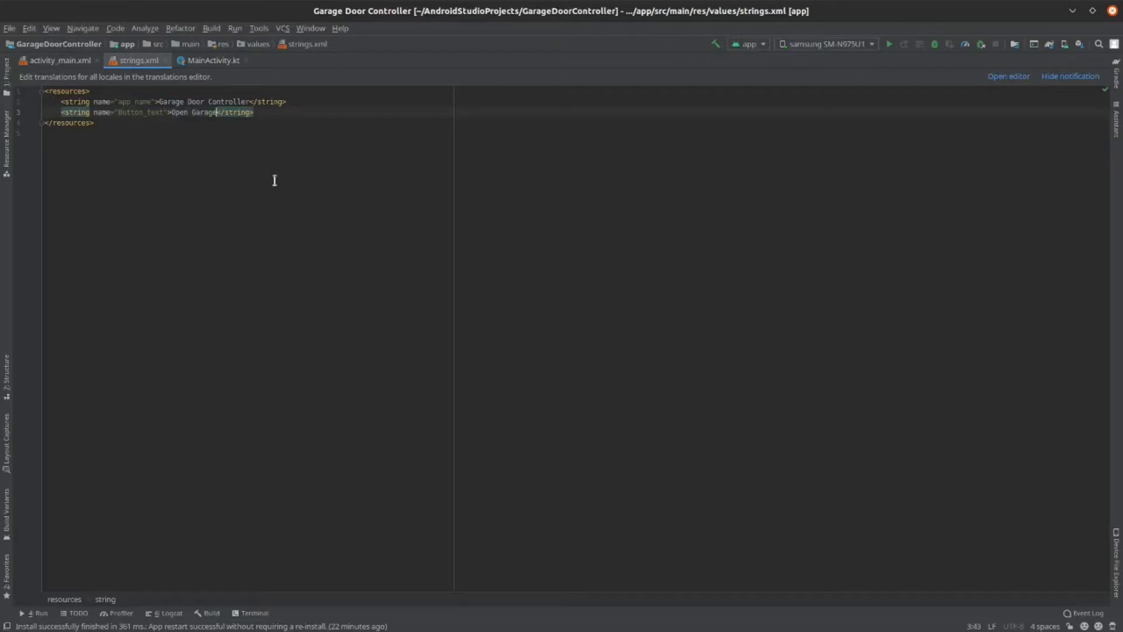
pyautogui.moveTo(56, 60)
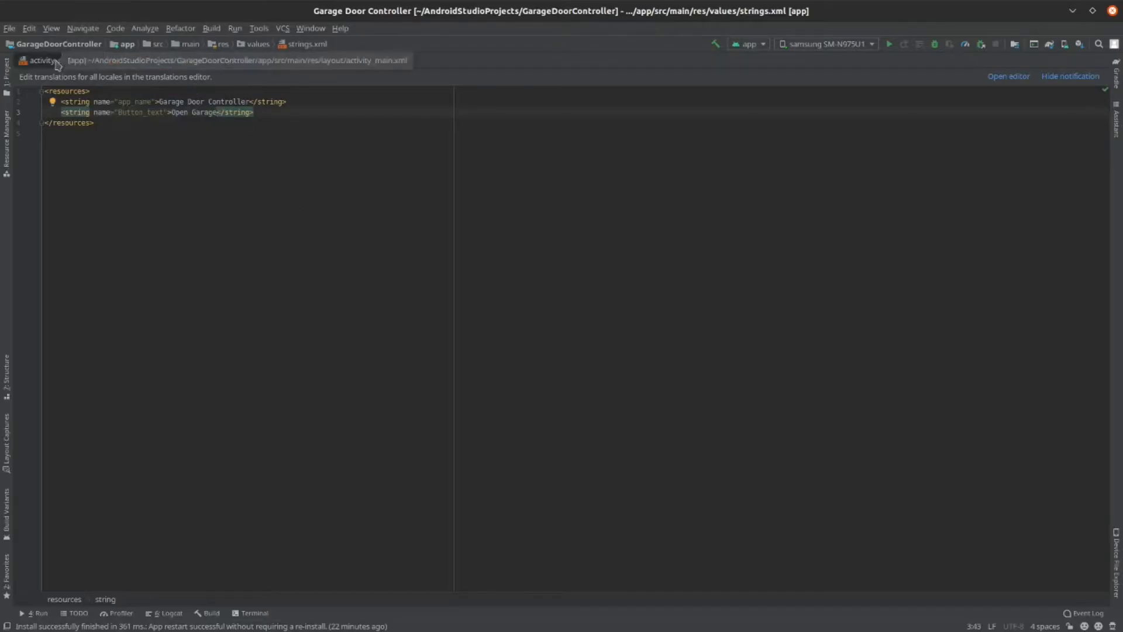
pyautogui.click(40, 60)
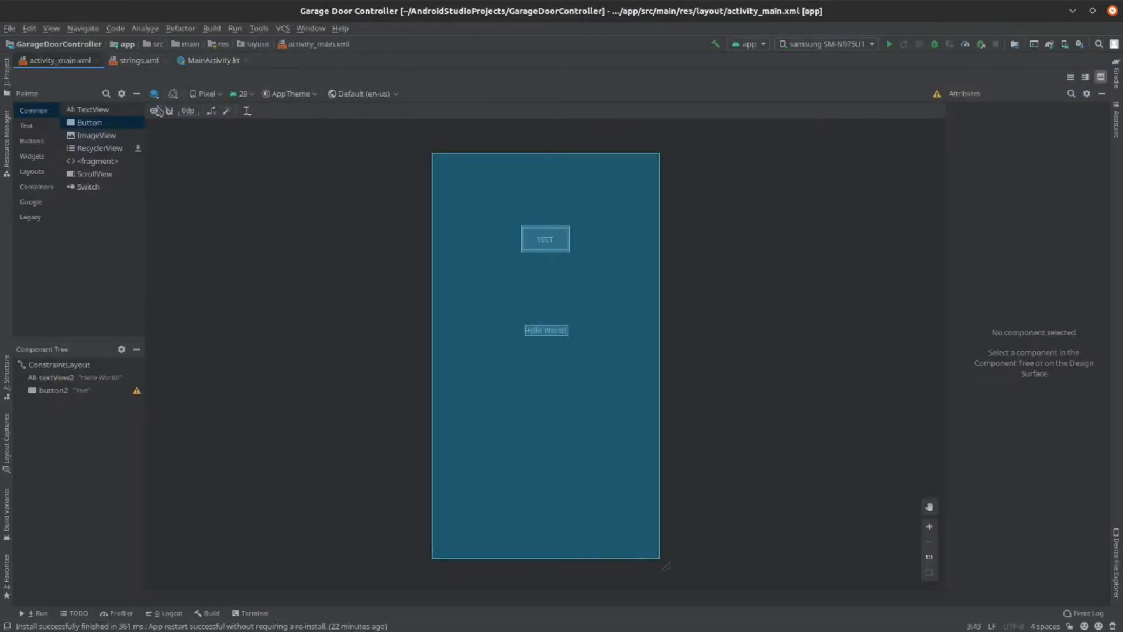
pyautogui.click(545, 238)
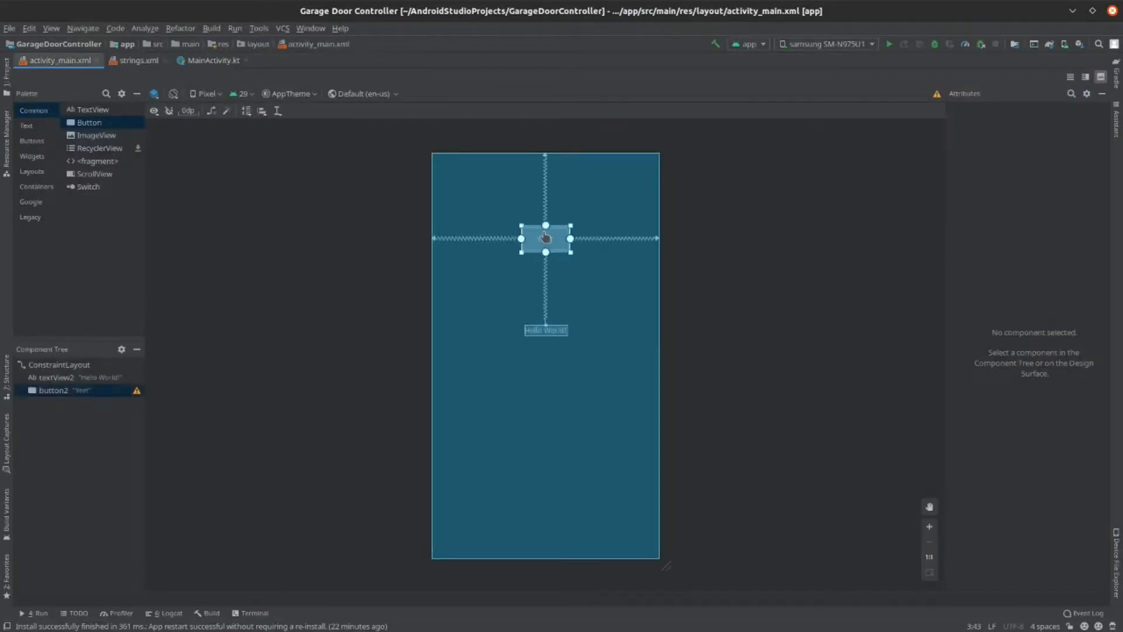
pyautogui.click(545, 238)
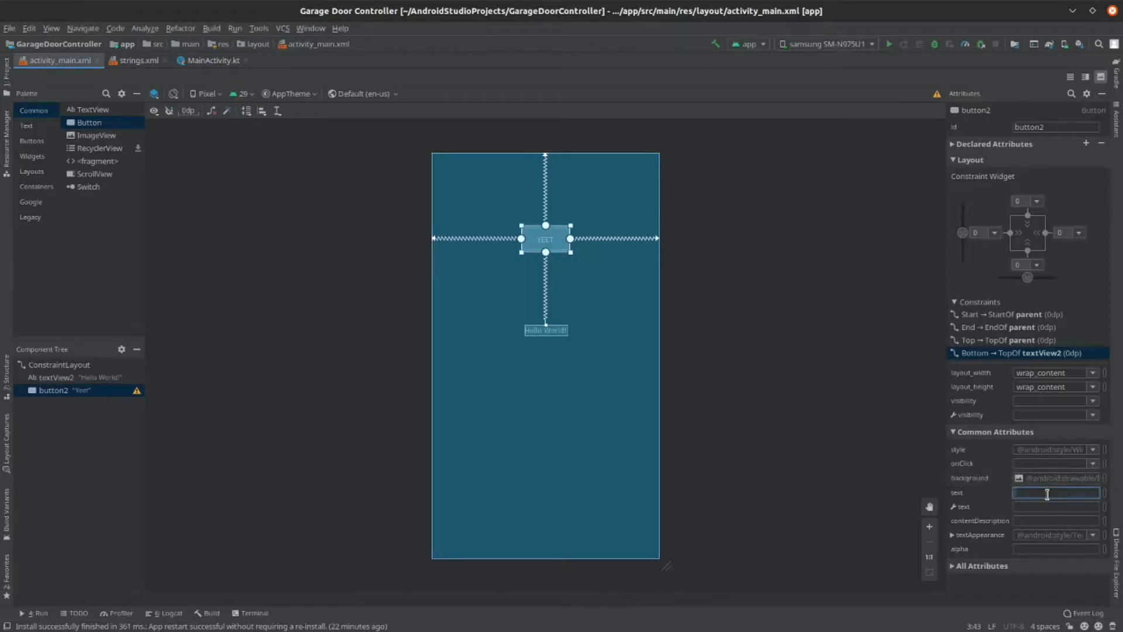
pyautogui.write('b')
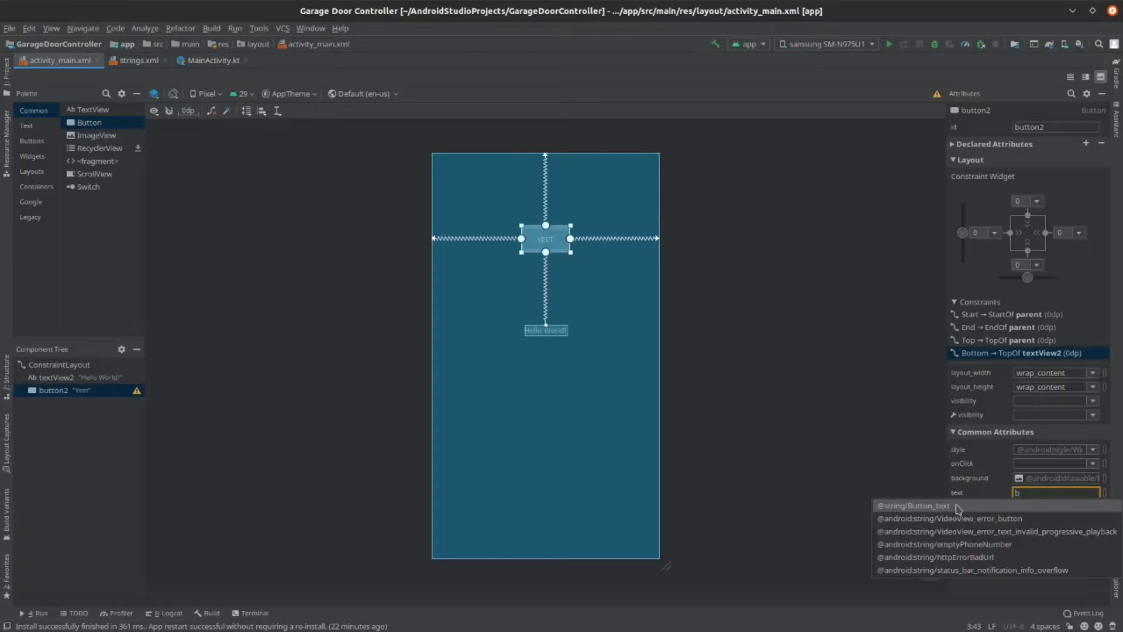
pyautogui.click(925, 505)
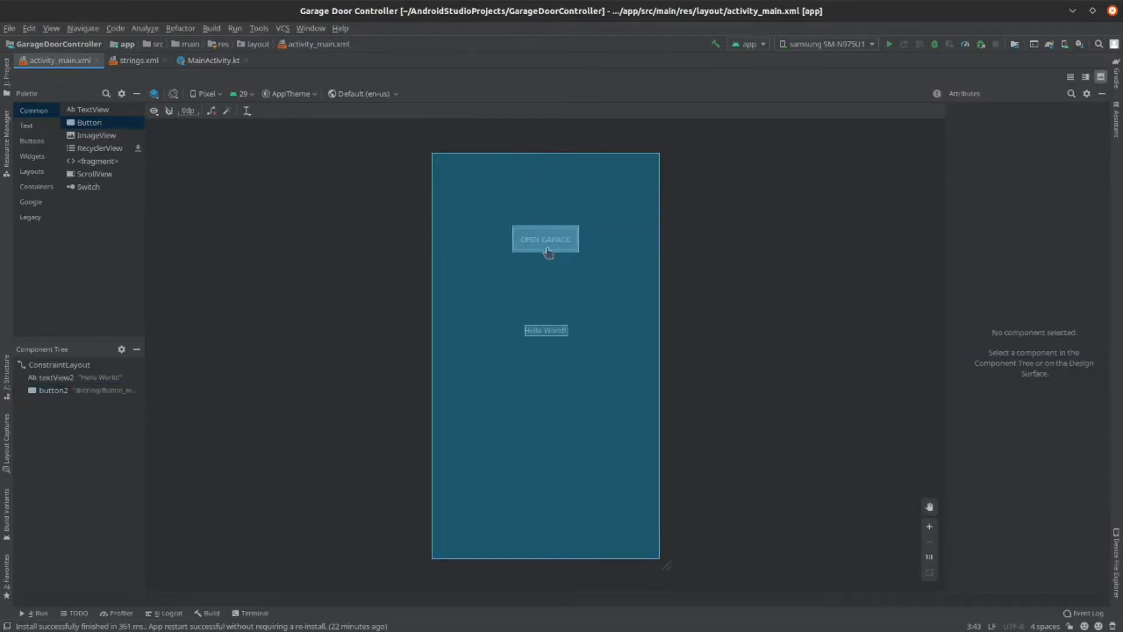
pyautogui.click(59, 365)
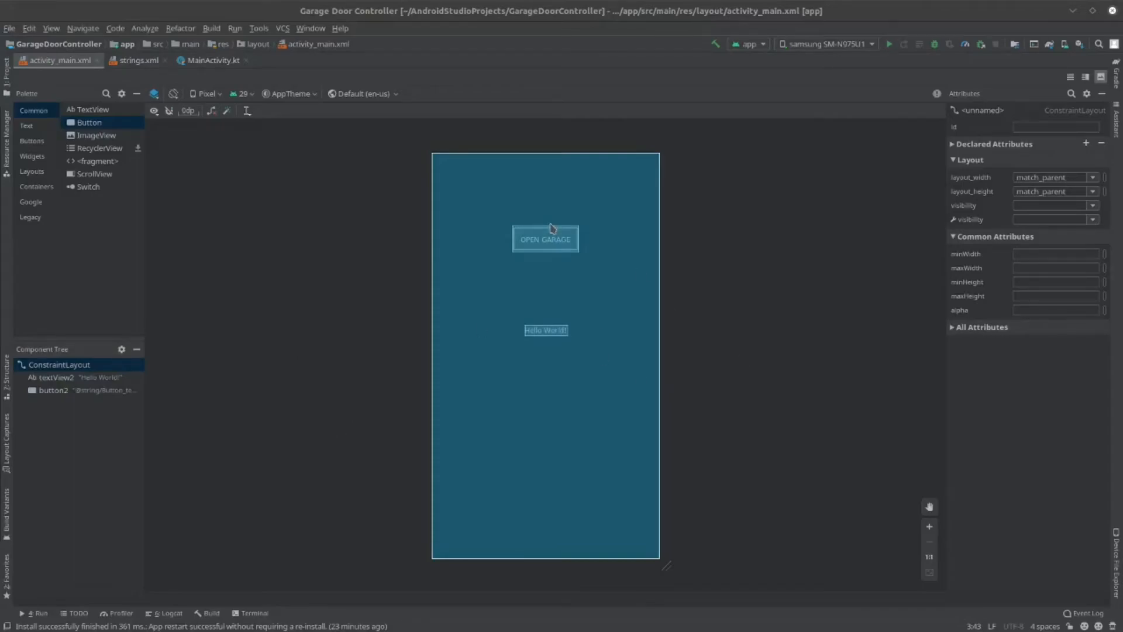
# Duplicate the app_name line into a Text_under_button string reading 'Opens the garage'.
pyautogui.click(546, 329)
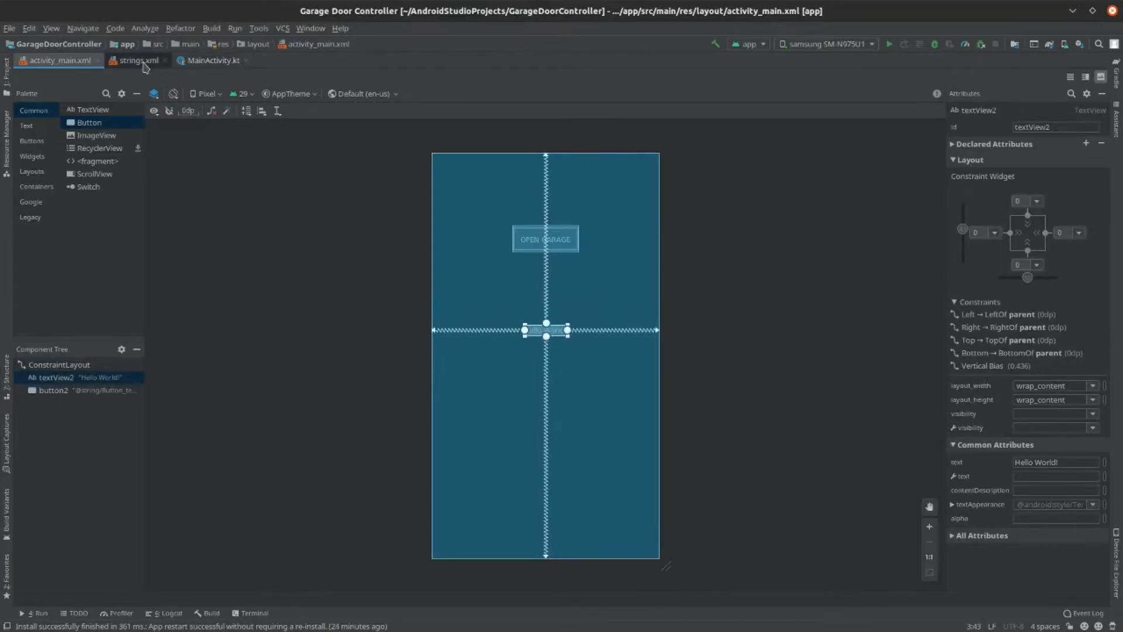
pyautogui.click(133, 60)
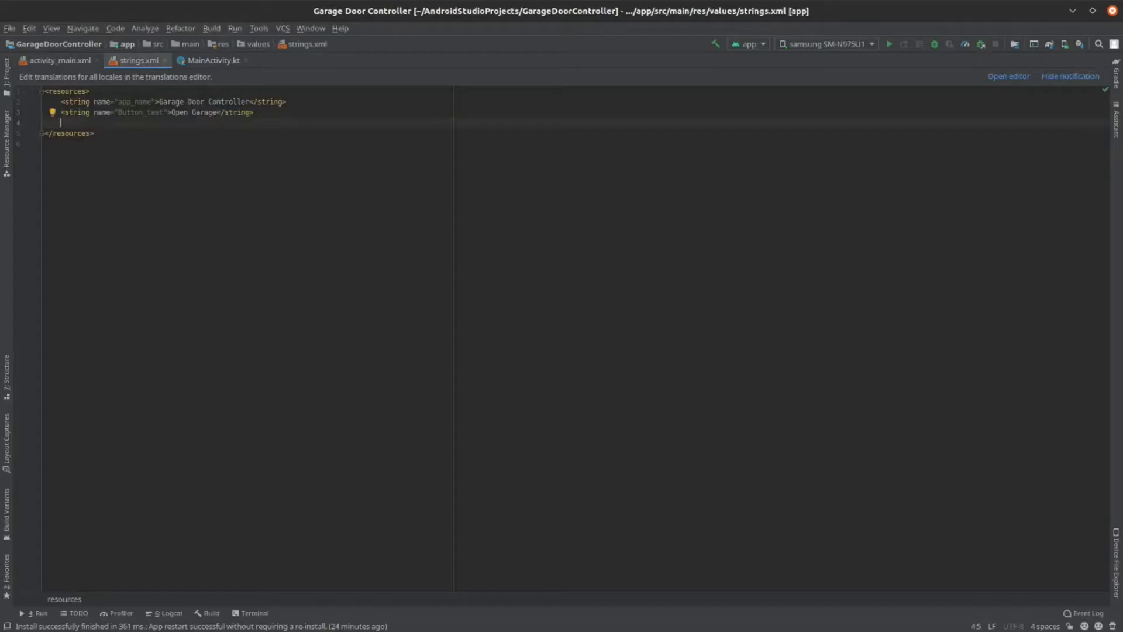
pyautogui.write('<string name="app_name">Garage Door Controller</string>')
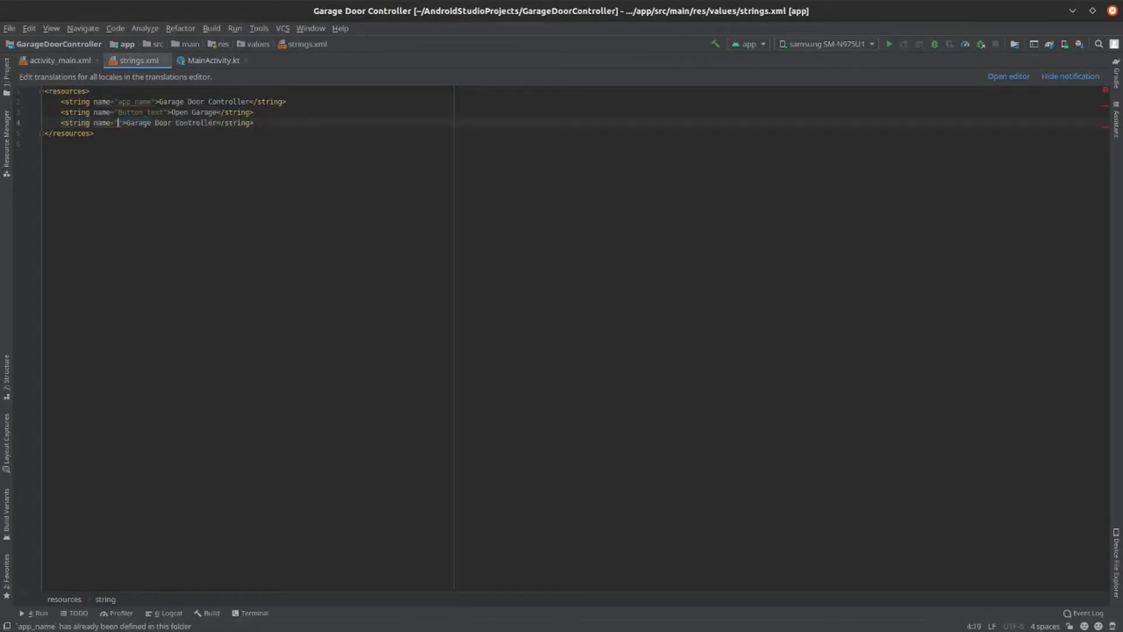
pyautogui.write('text')
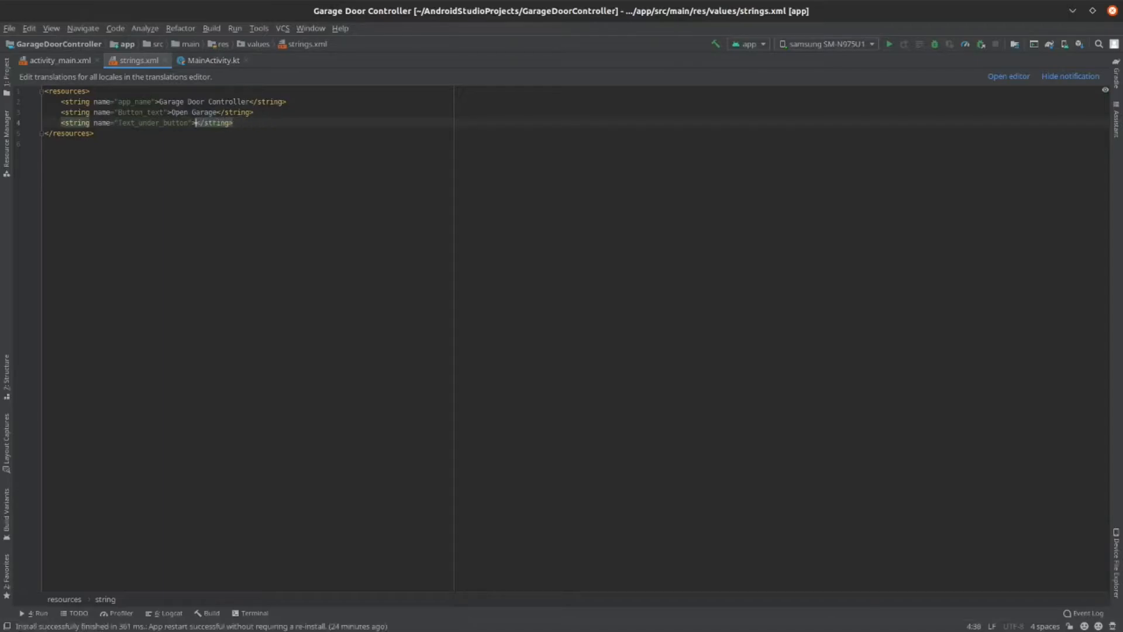
pyautogui.write('Opens the')
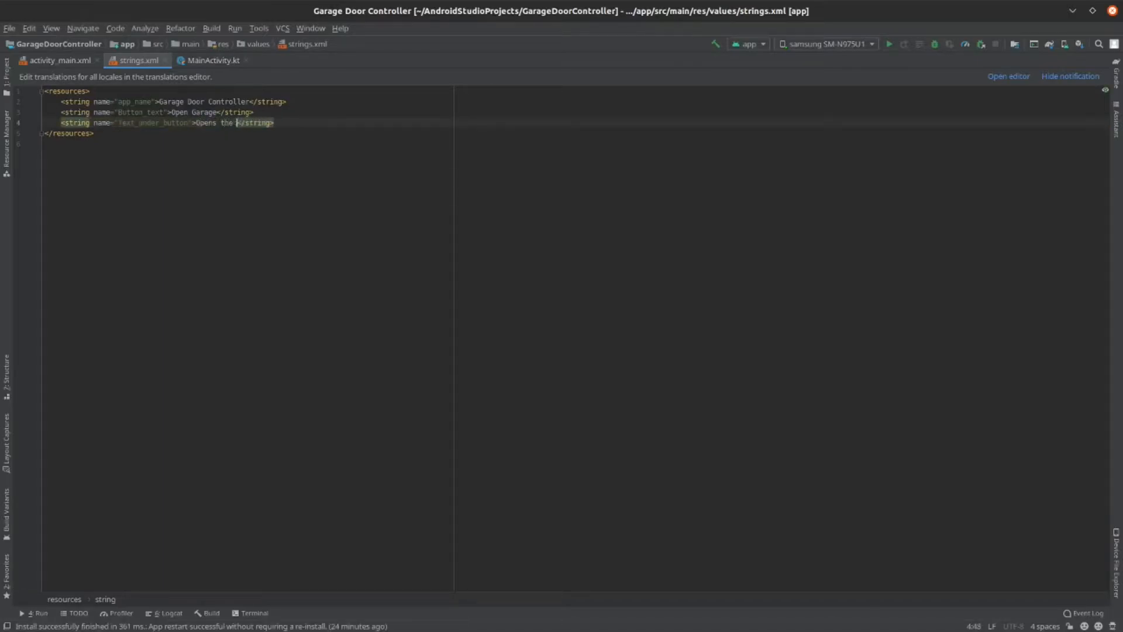
pyautogui.write('garage')
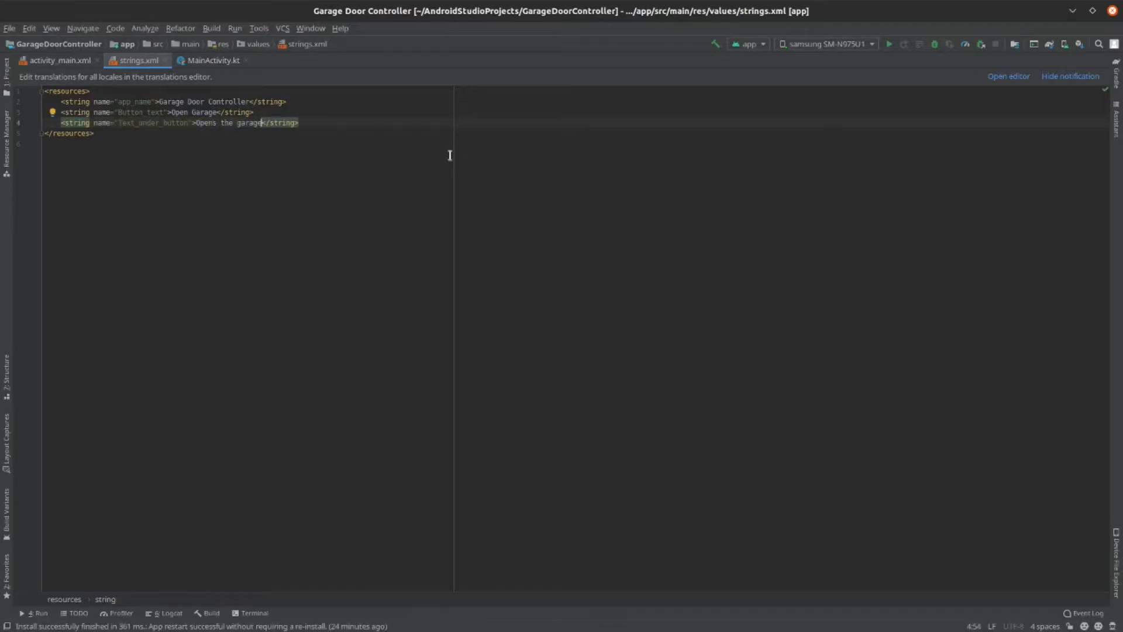
pyautogui.click(58, 60)
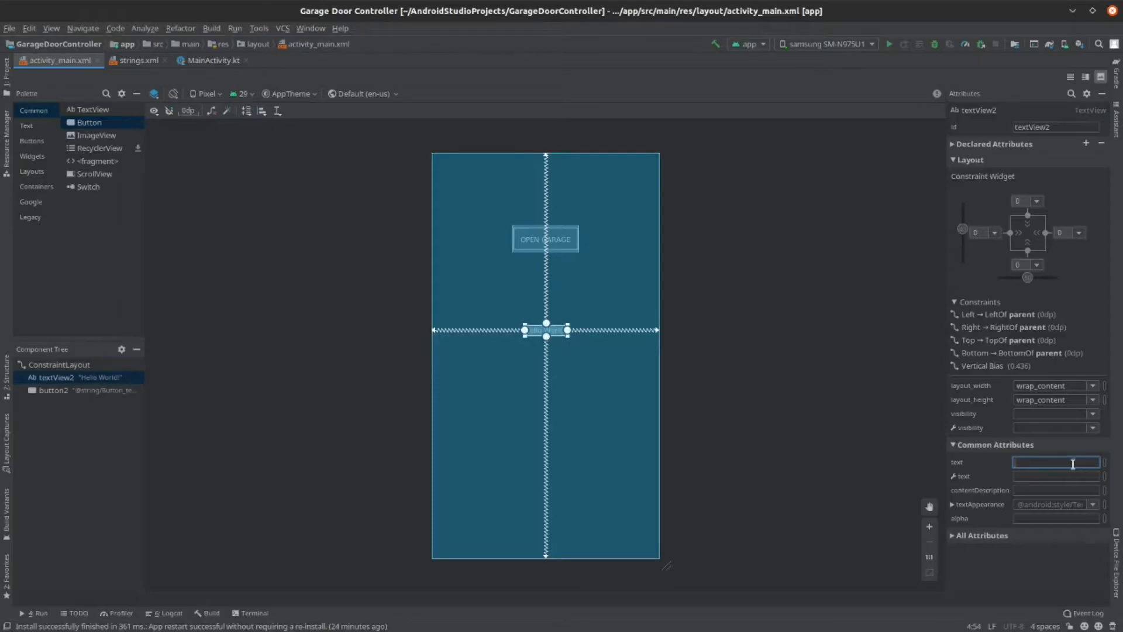
pyautogui.write('te')
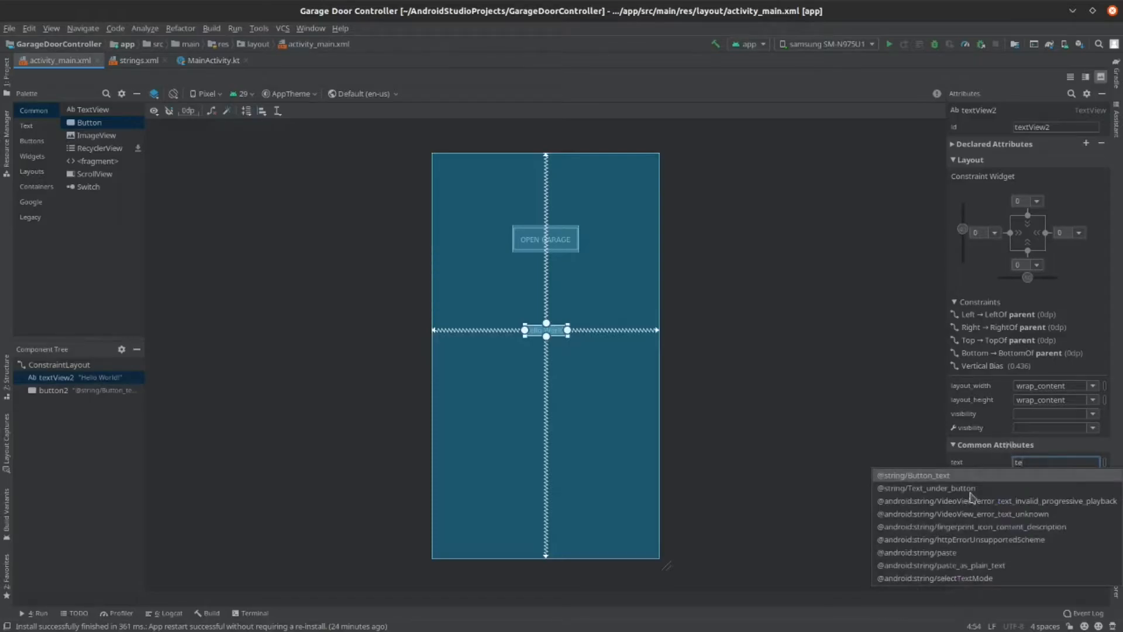
pyautogui.click(928, 488)
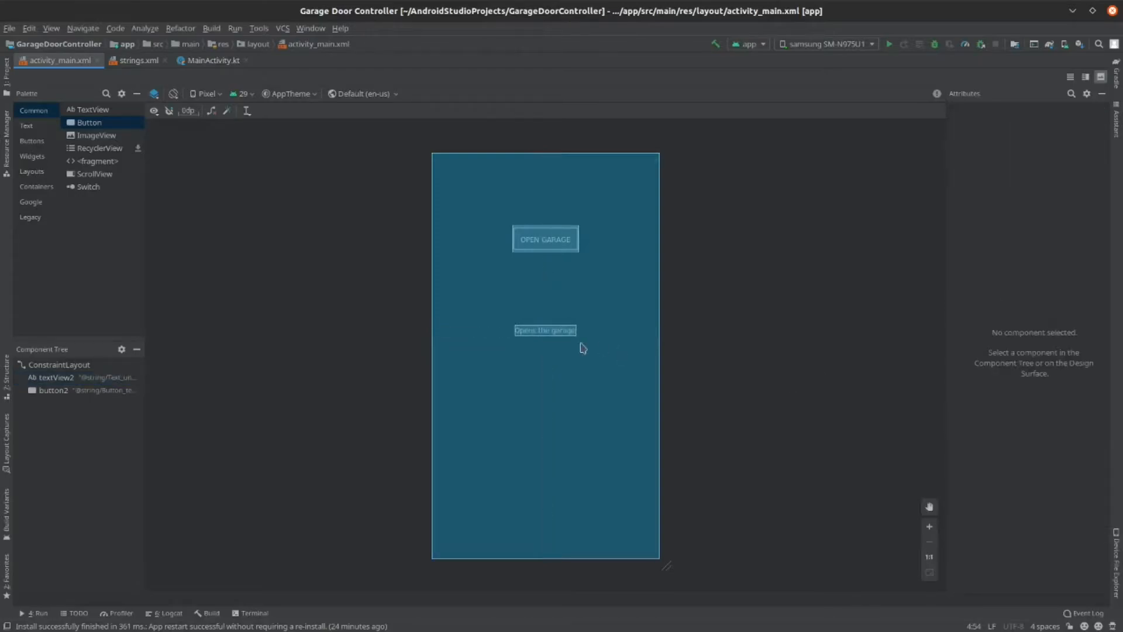
pyautogui.moveTo(570, 348)
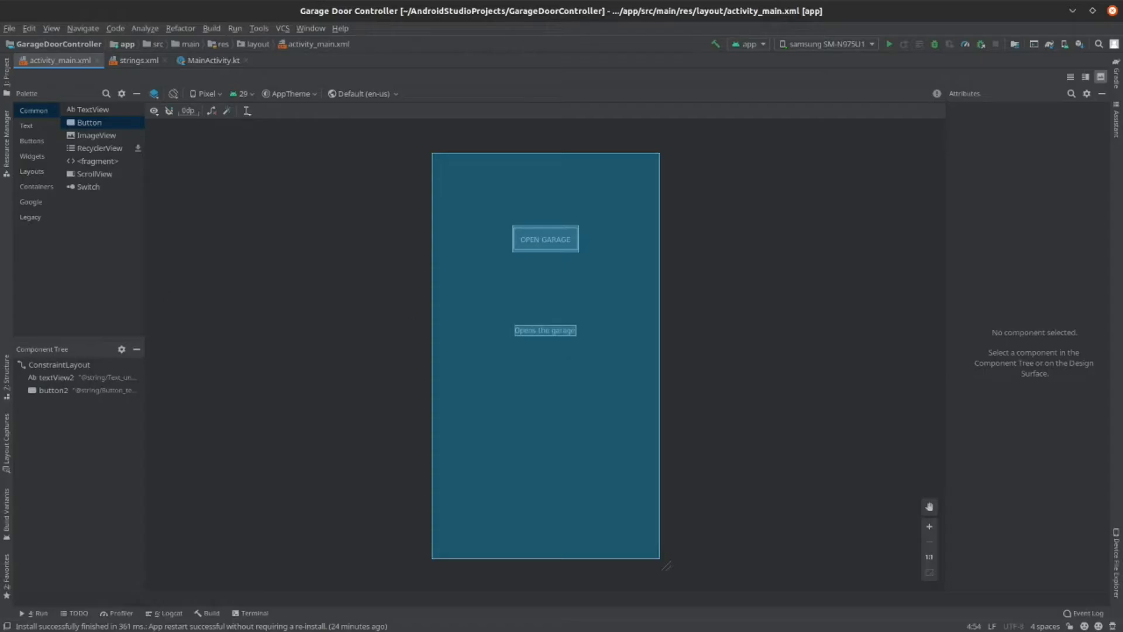
pyautogui.click(212, 60)
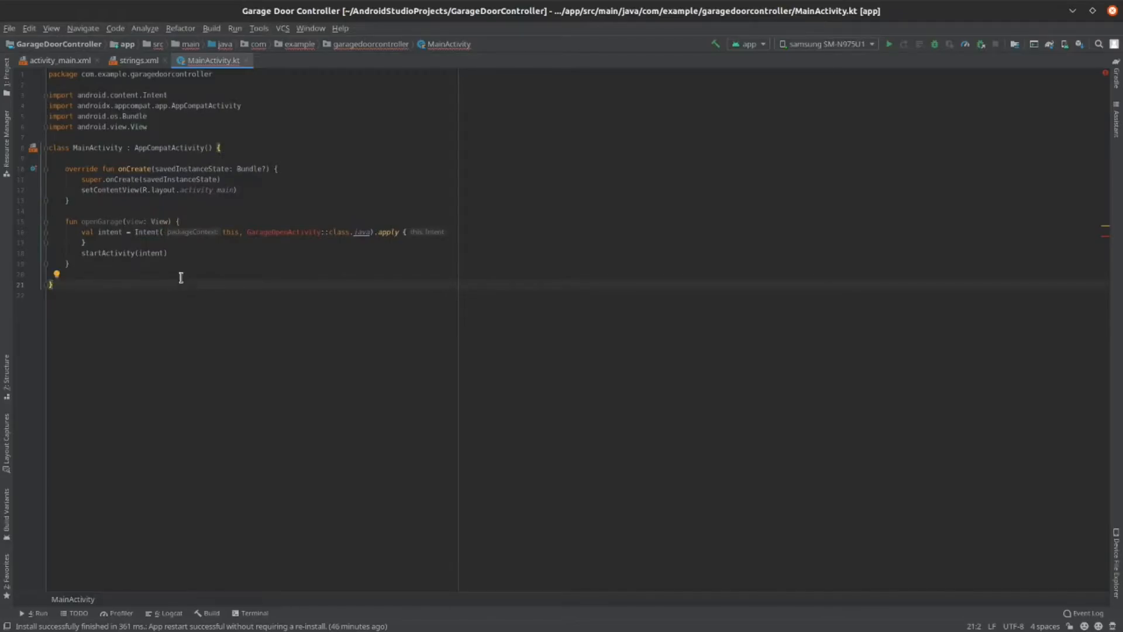
pyautogui.moveTo(163, 117)
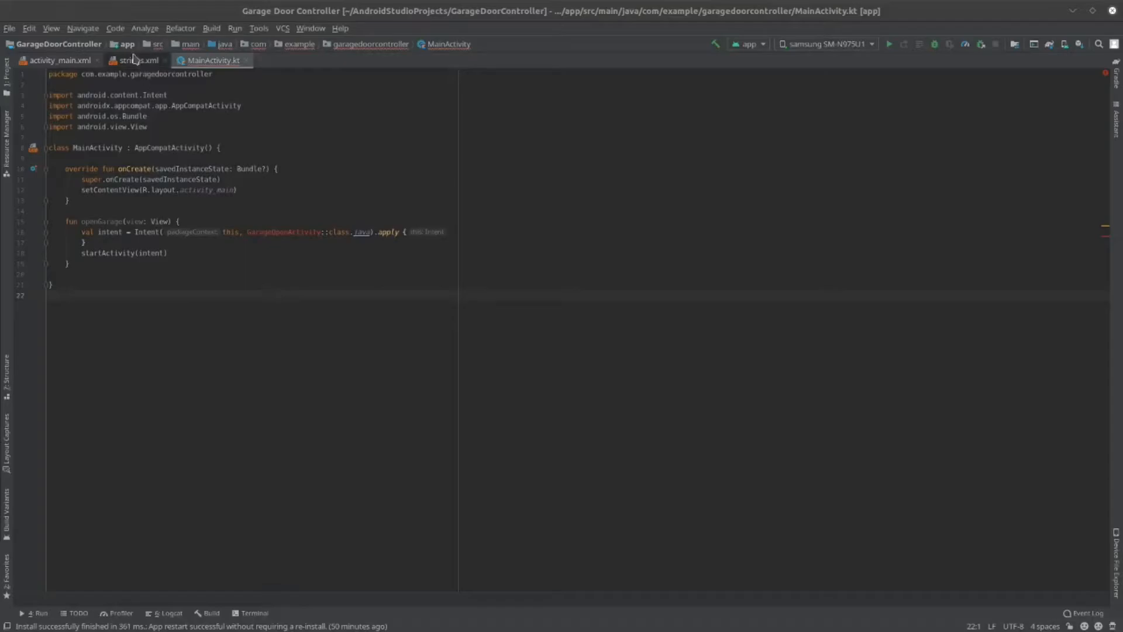
# Add an Empty Activity named GarageOpenActivity through the package's New menu.
pyautogui.rightClick(126, 44)
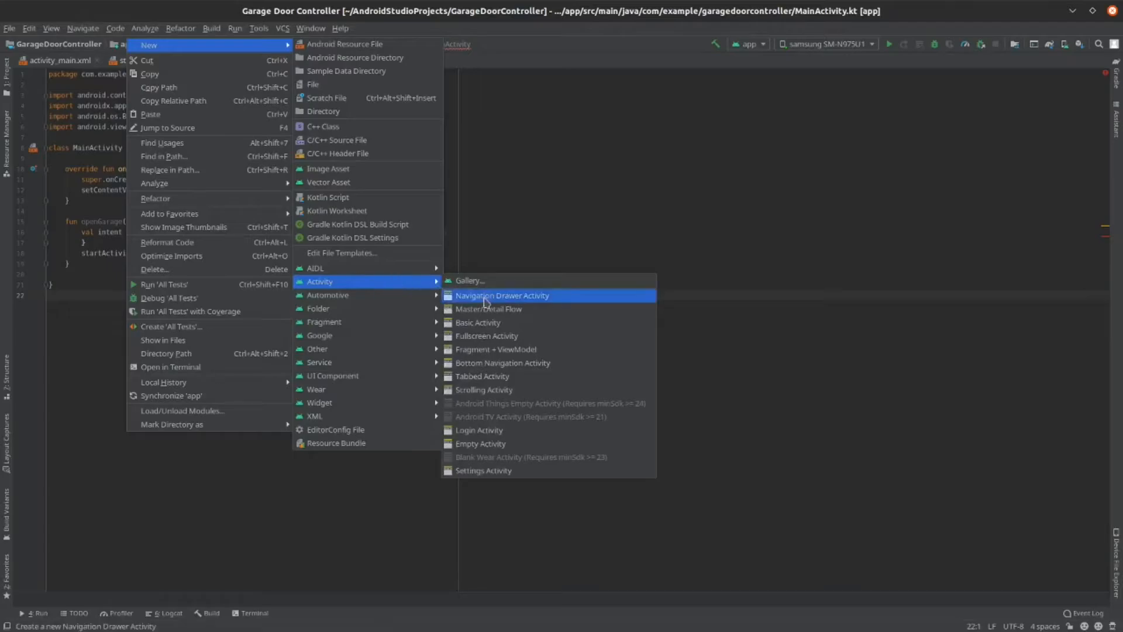
pyautogui.moveTo(480, 443)
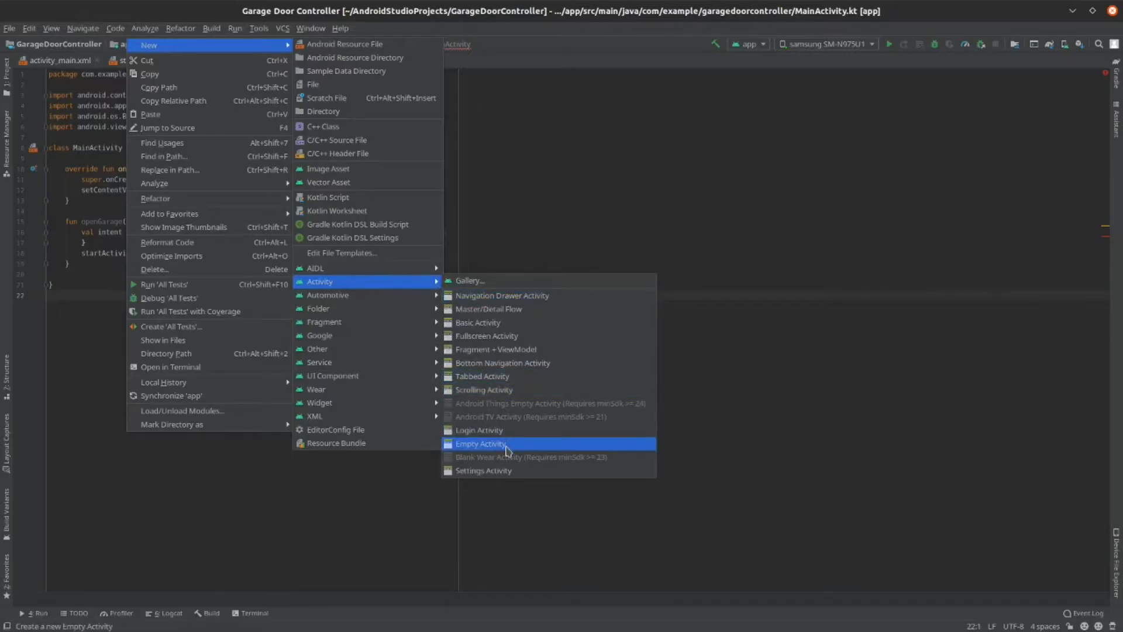
pyautogui.click(479, 444)
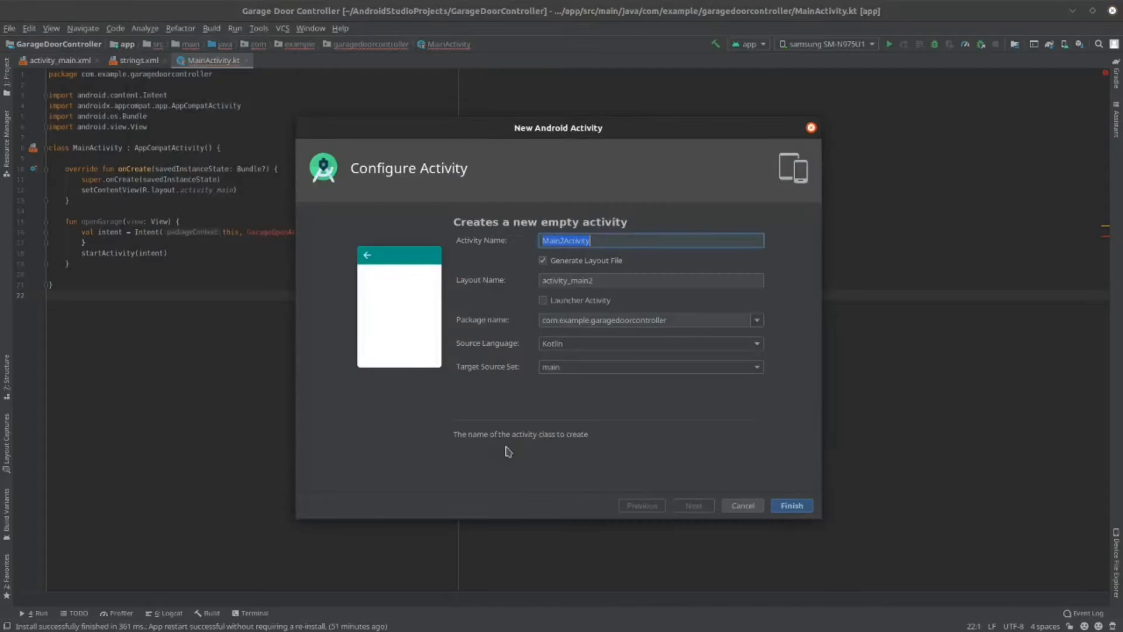
pyautogui.moveTo(618, 240)
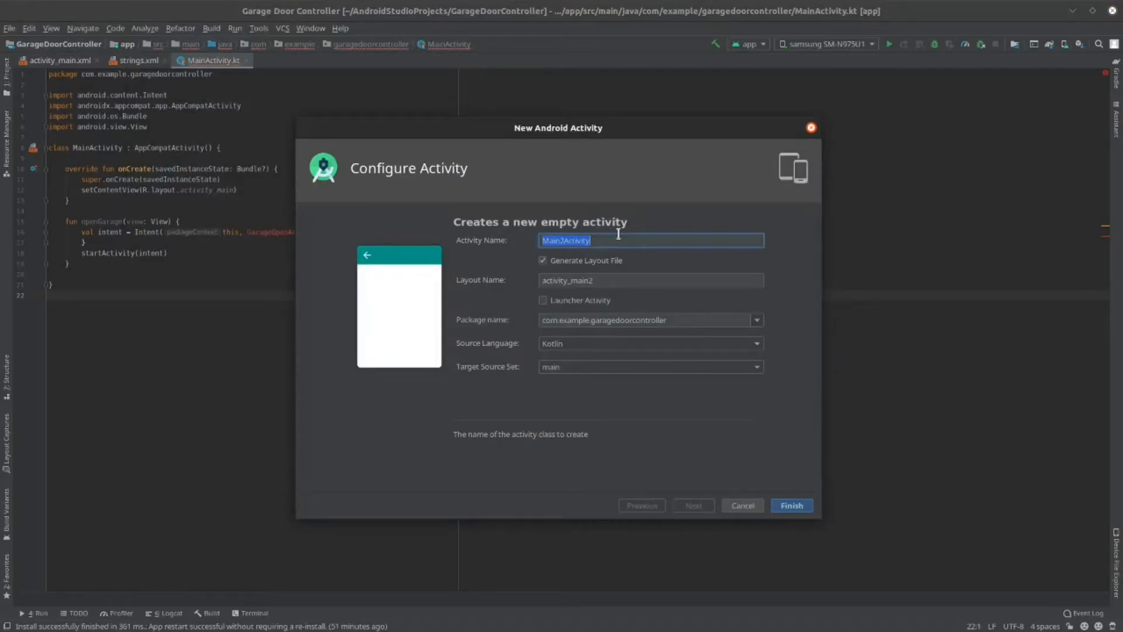
pyautogui.write('Gara')
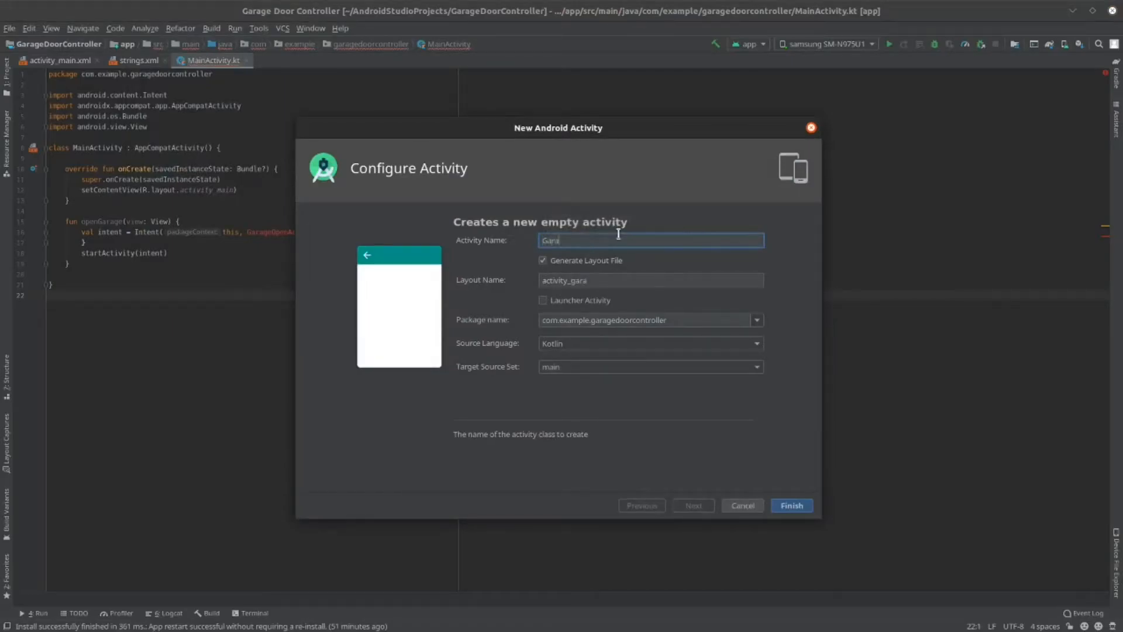
pyautogui.write('GarageOpen')
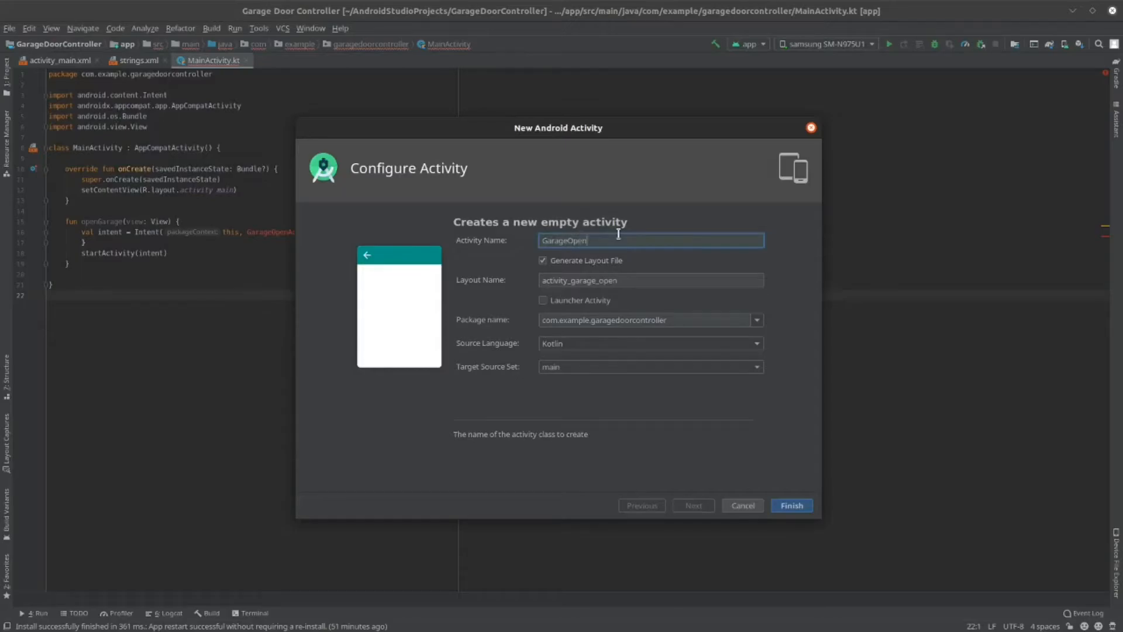
pyautogui.write('Activity')
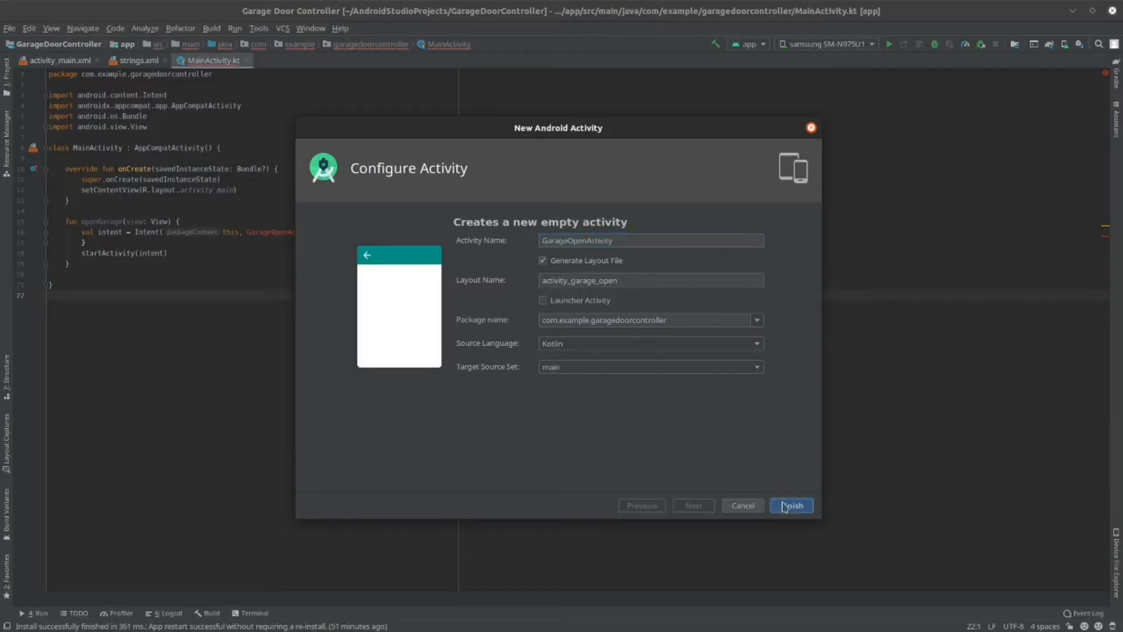
pyautogui.click(791, 505)
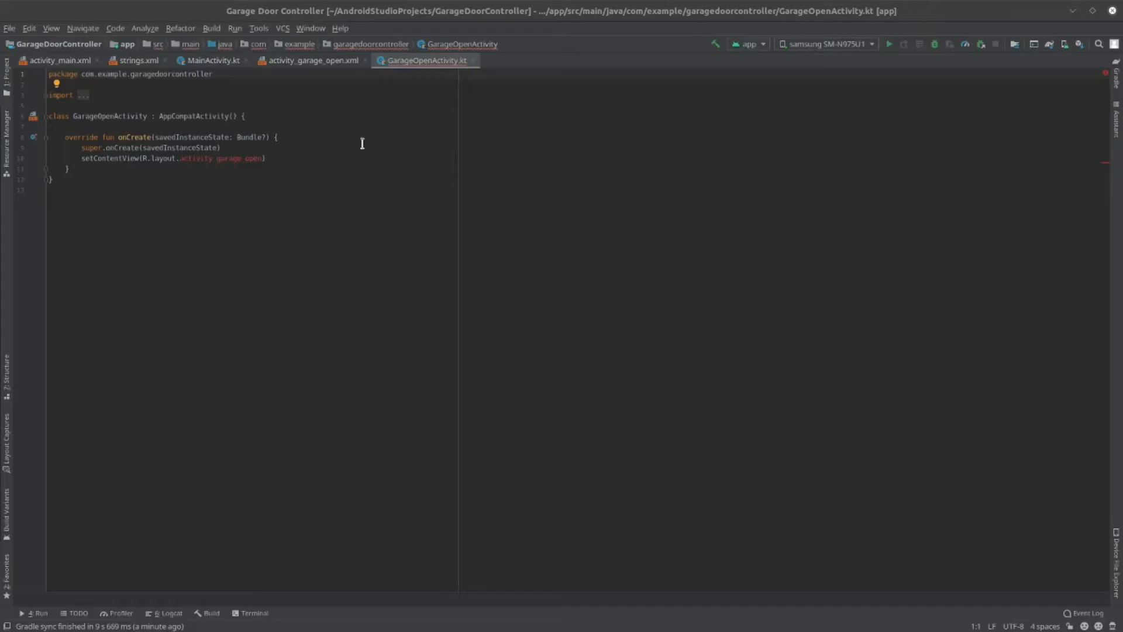
pyautogui.moveTo(361, 83)
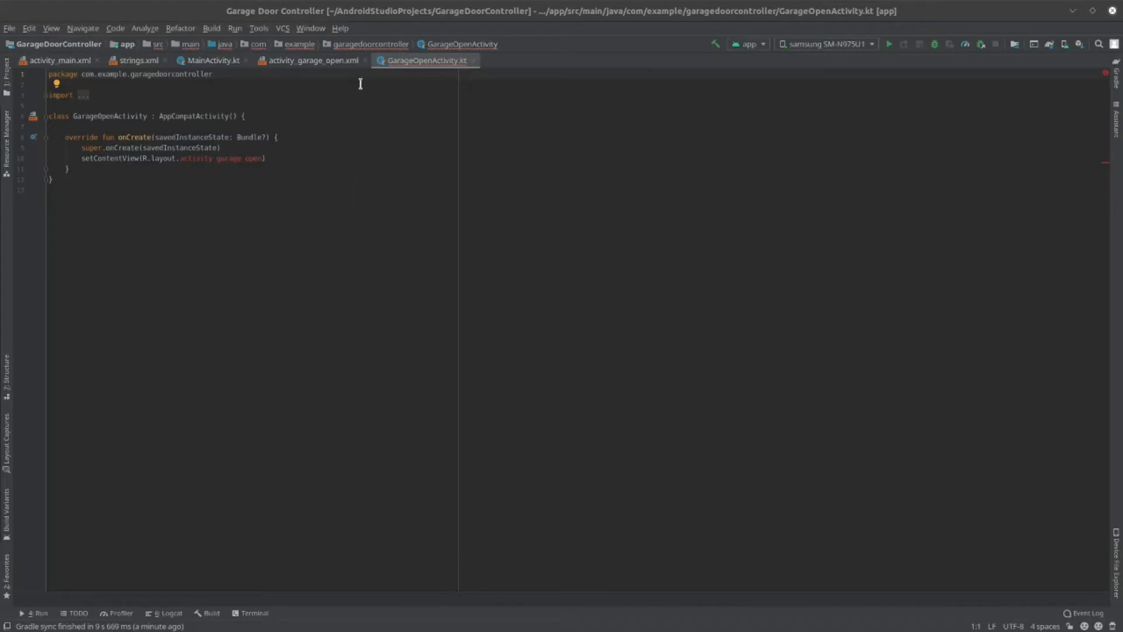
pyautogui.moveTo(312, 60)
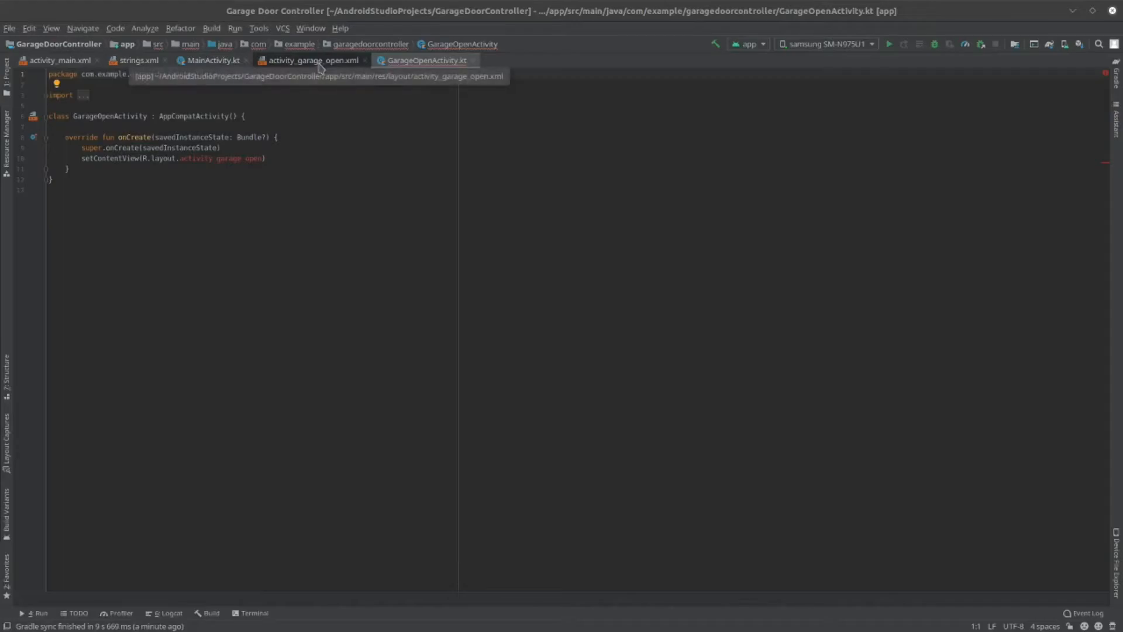
# Switch to the activity_garage_open.xml tab showing its empty ConstraintLayout.
pyautogui.click(309, 60)
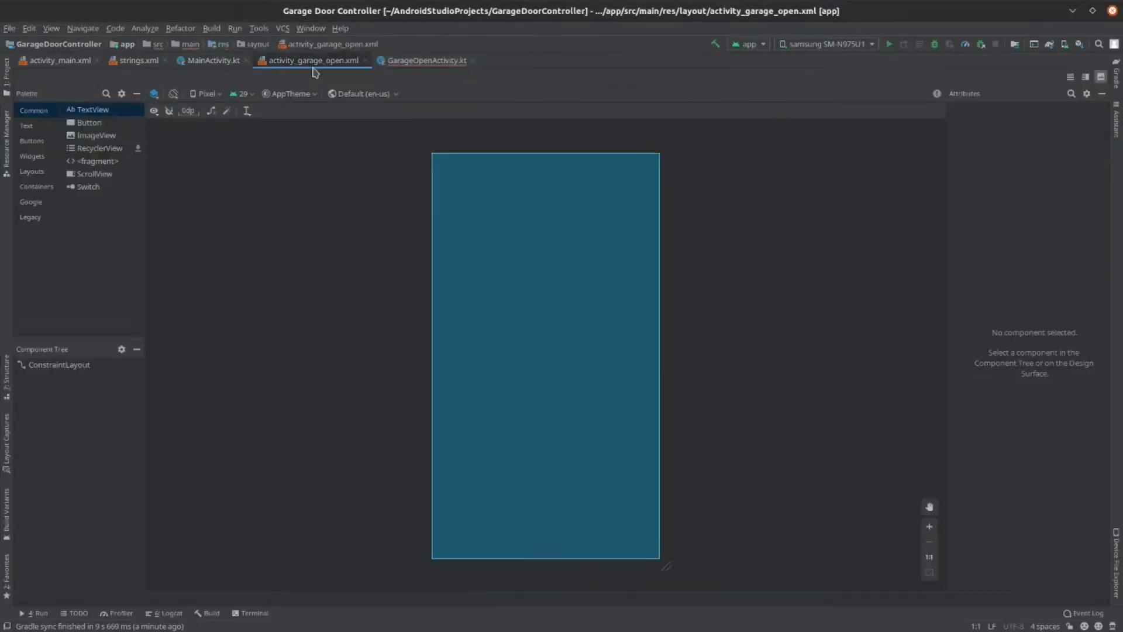
pyautogui.moveTo(473, 254)
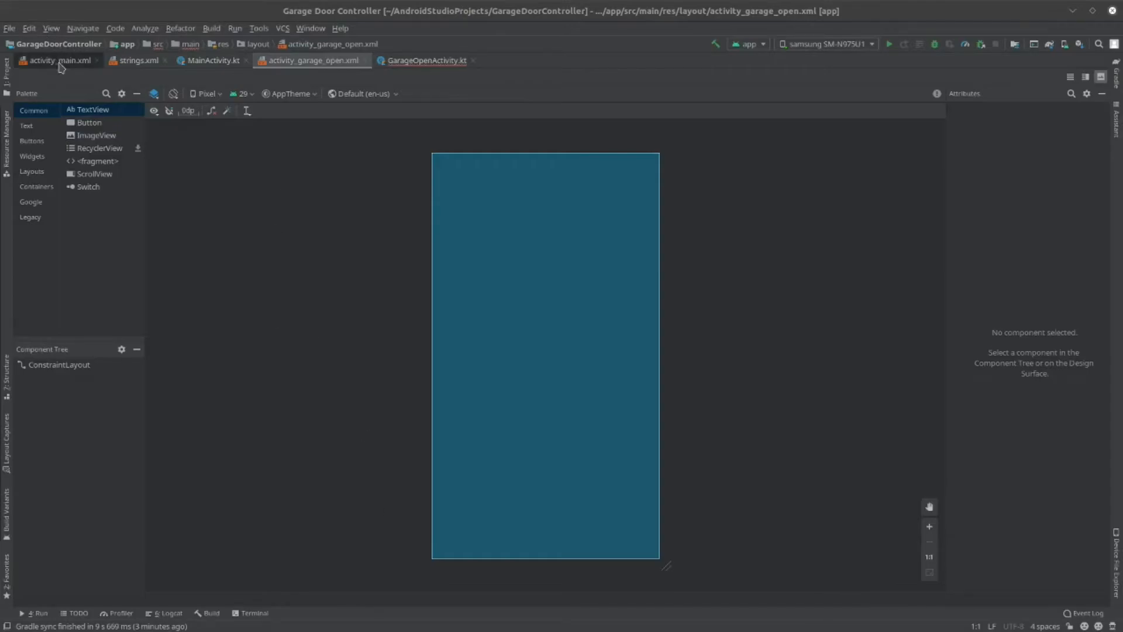
# Set the OPEN GARAGE button's onClick attribute to openGarage in activity_main.
pyautogui.click(55, 60)
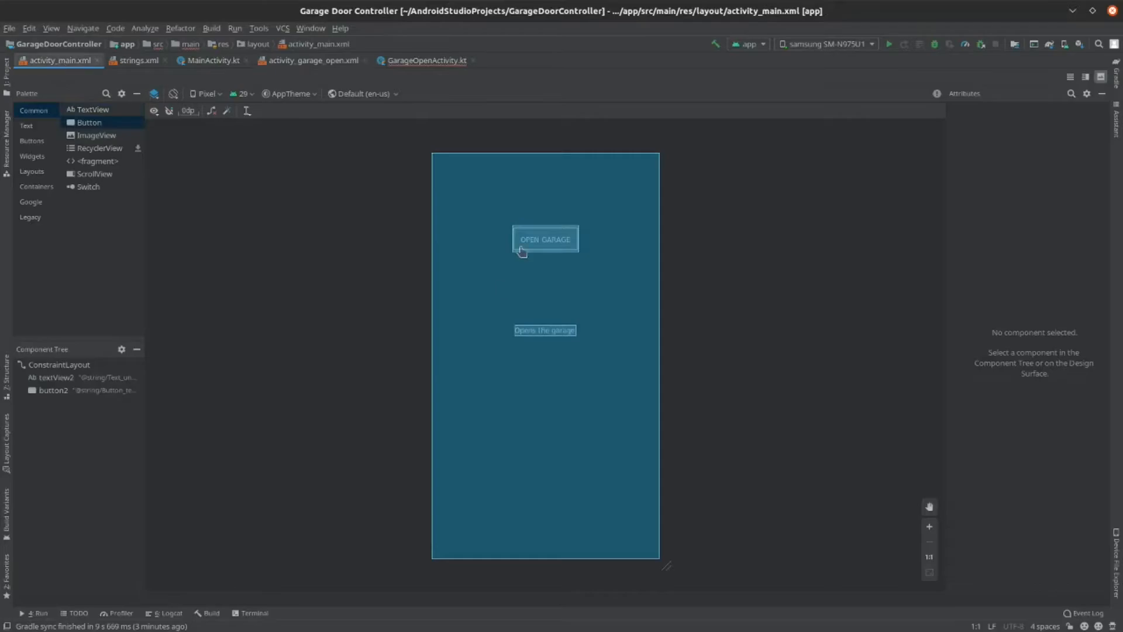
pyautogui.click(545, 238)
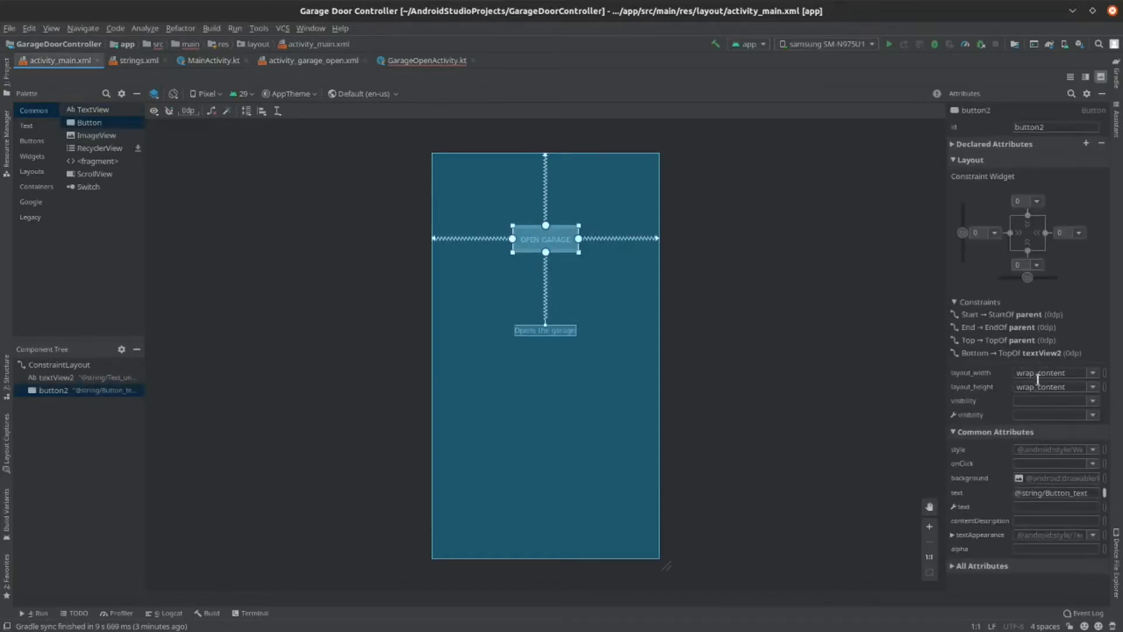
pyautogui.click(1052, 463)
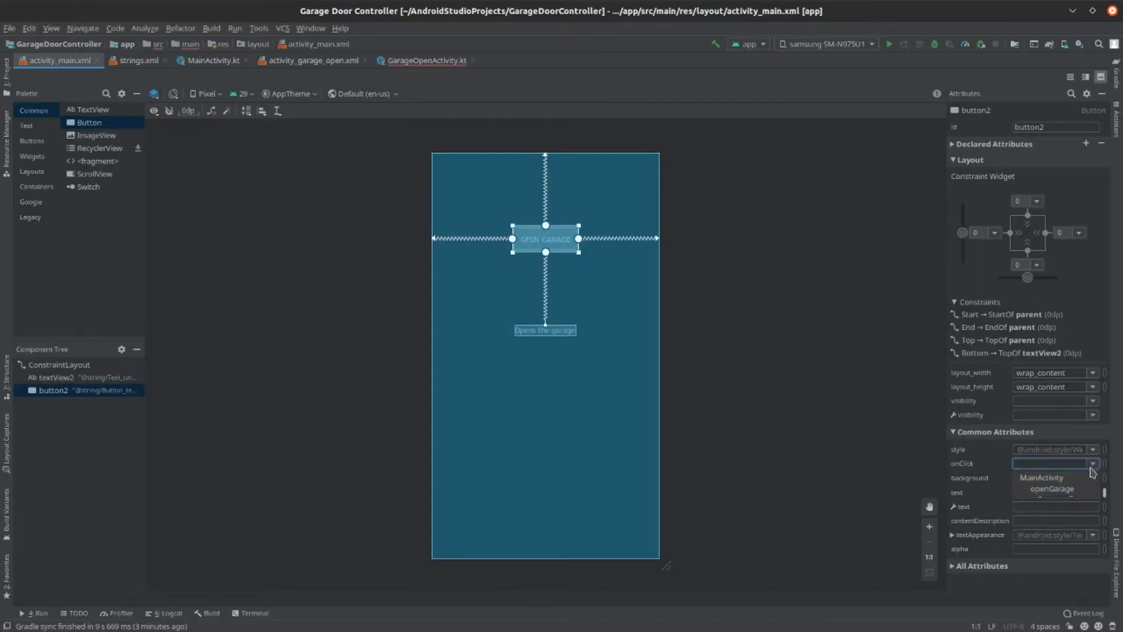
pyautogui.click(1052, 488)
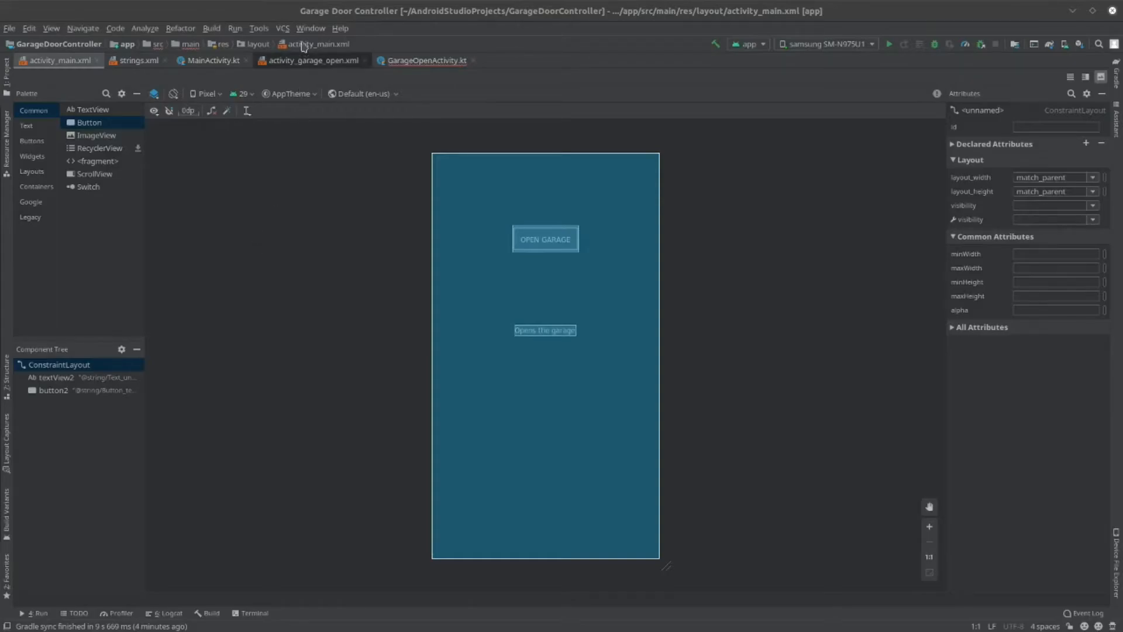
# Switch to activity_garage_open.xml and show the Widgets palette category.
pyautogui.click(311, 60)
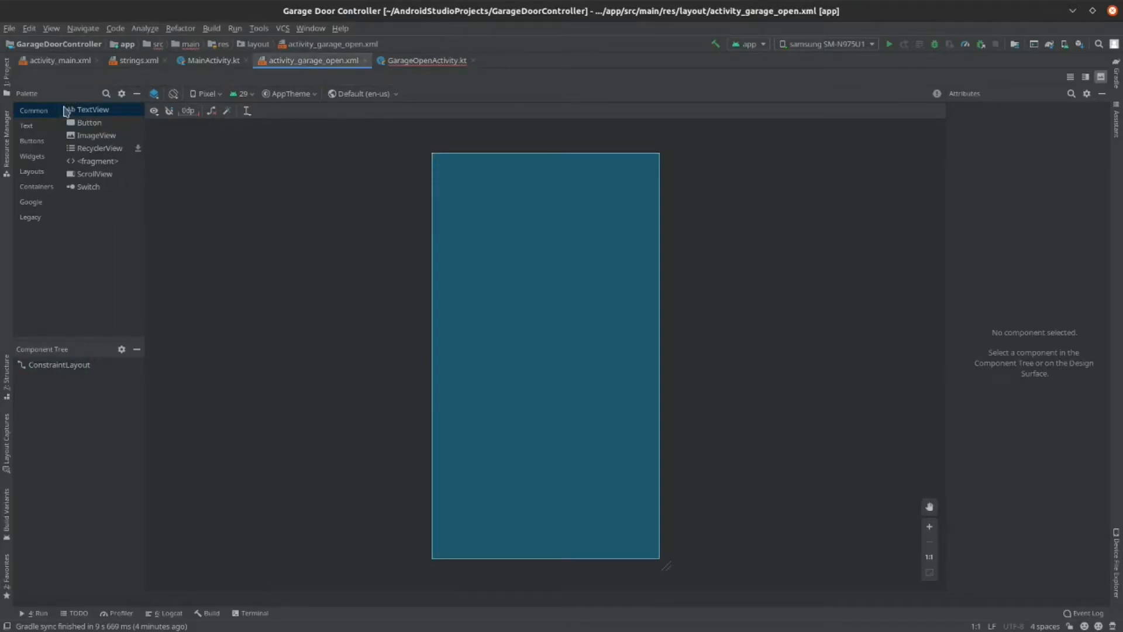
pyautogui.click(31, 156)
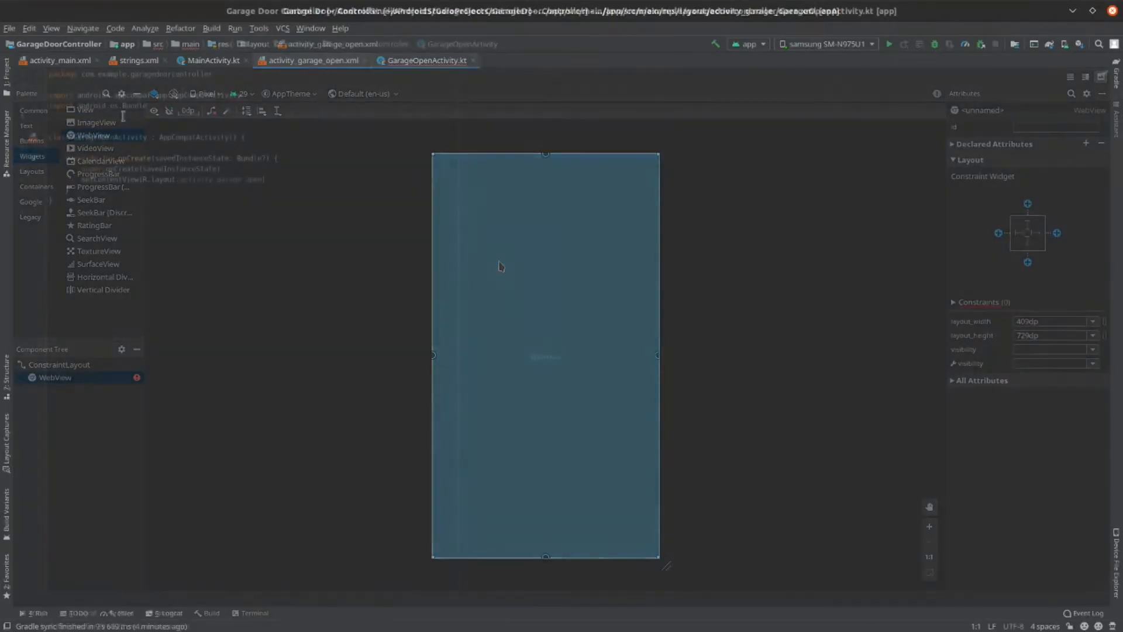
# Import android.webkit.WebView and have myWebView load the server's :1234/login page.
pyautogui.click(425, 60)
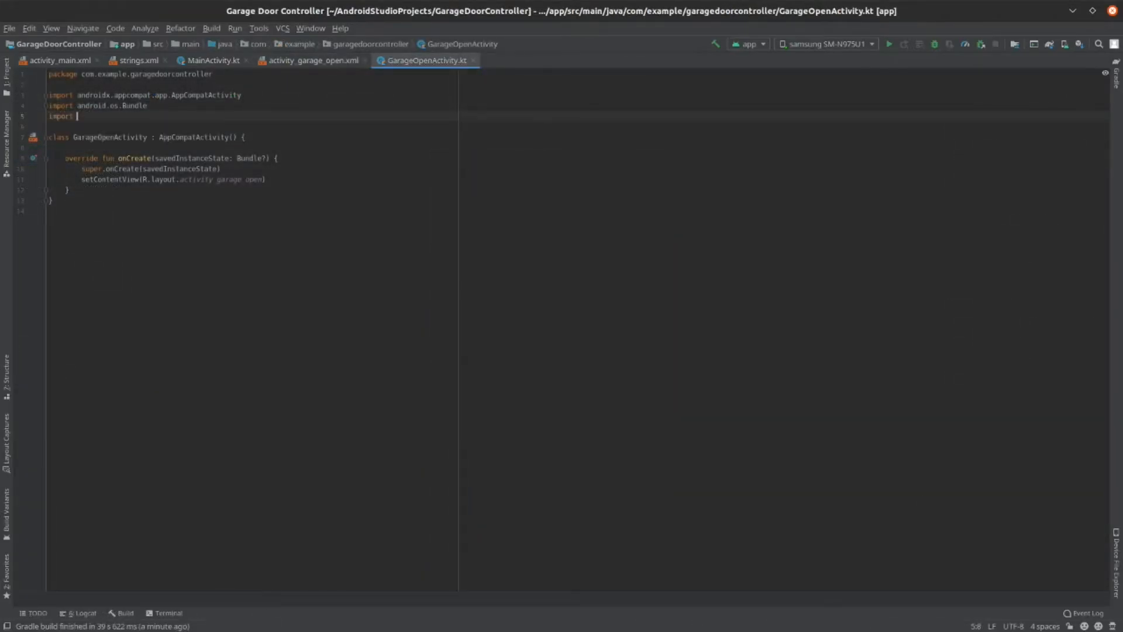
pyautogui.write('android')
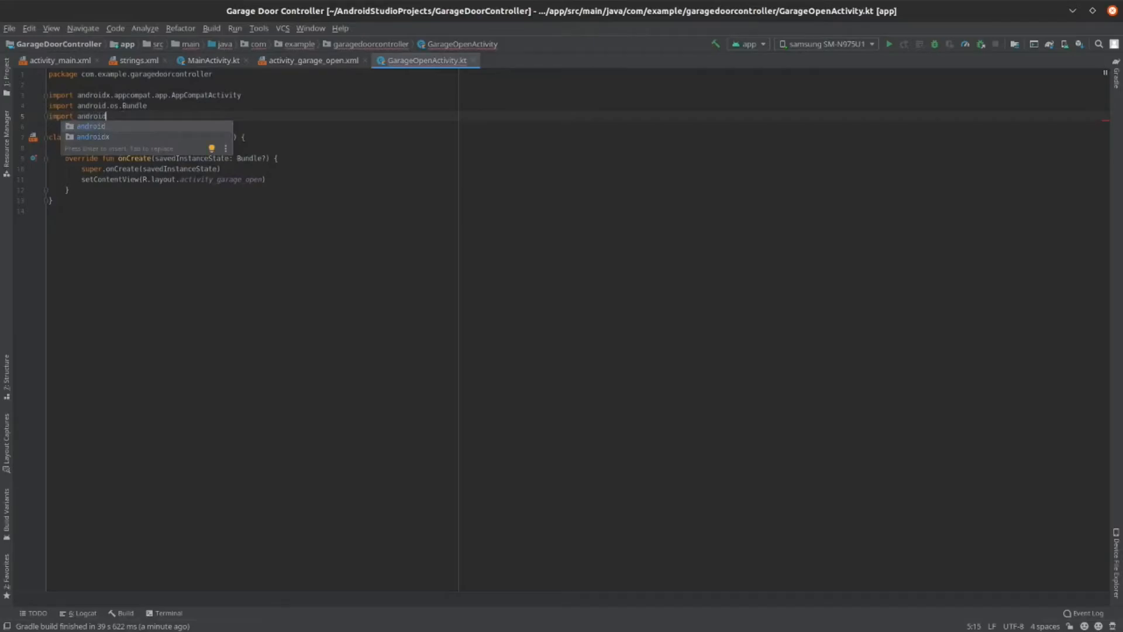
pyautogui.write('webkit')
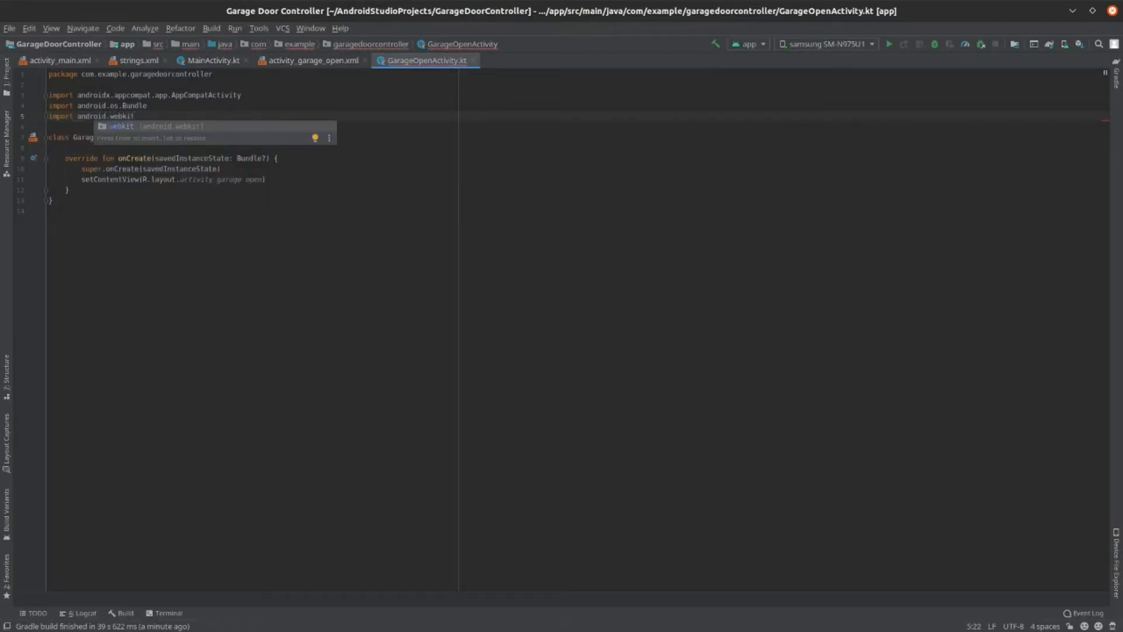
pyautogui.write('.WebView')
pyautogui.write('setContentView(')
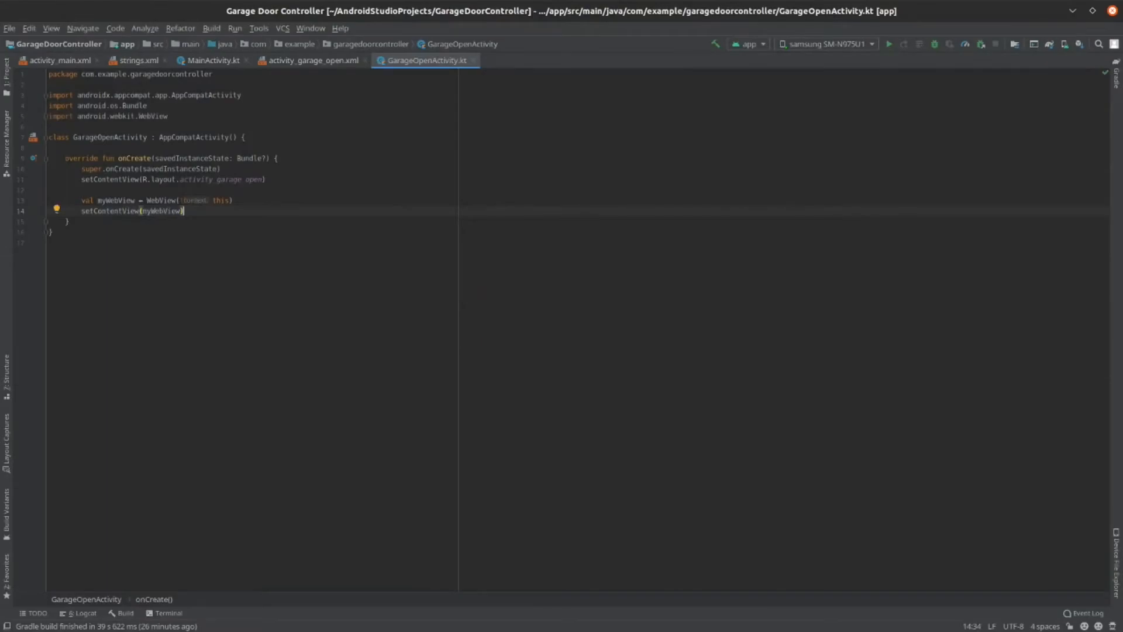
pyautogui.write('myWebView')
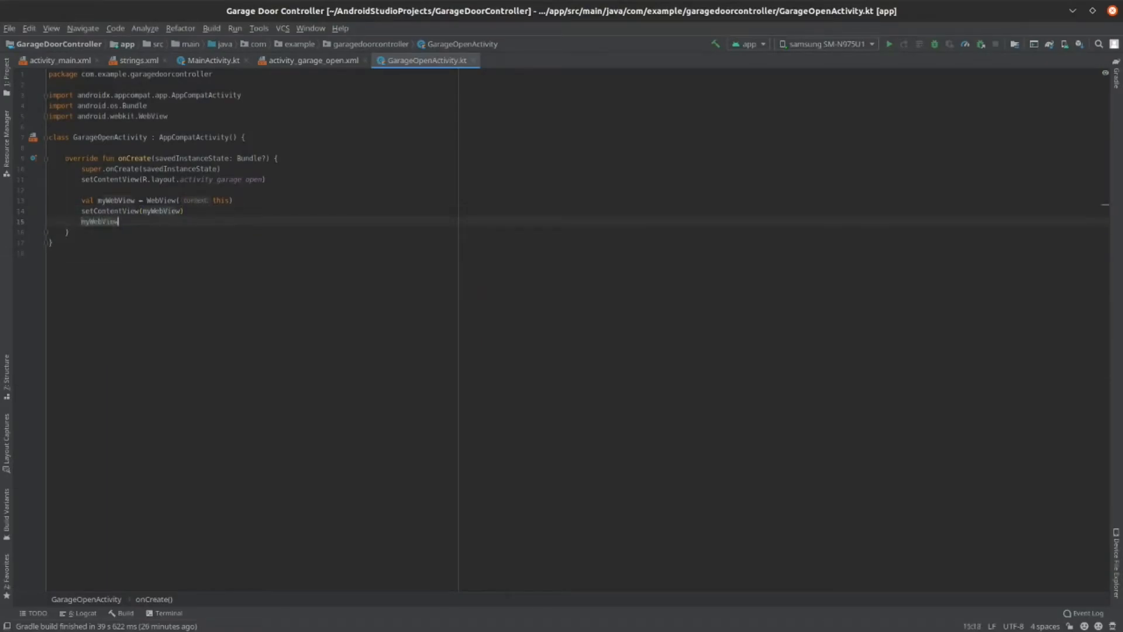
pyautogui.write('.loadUrl("http://70.123.33.254')
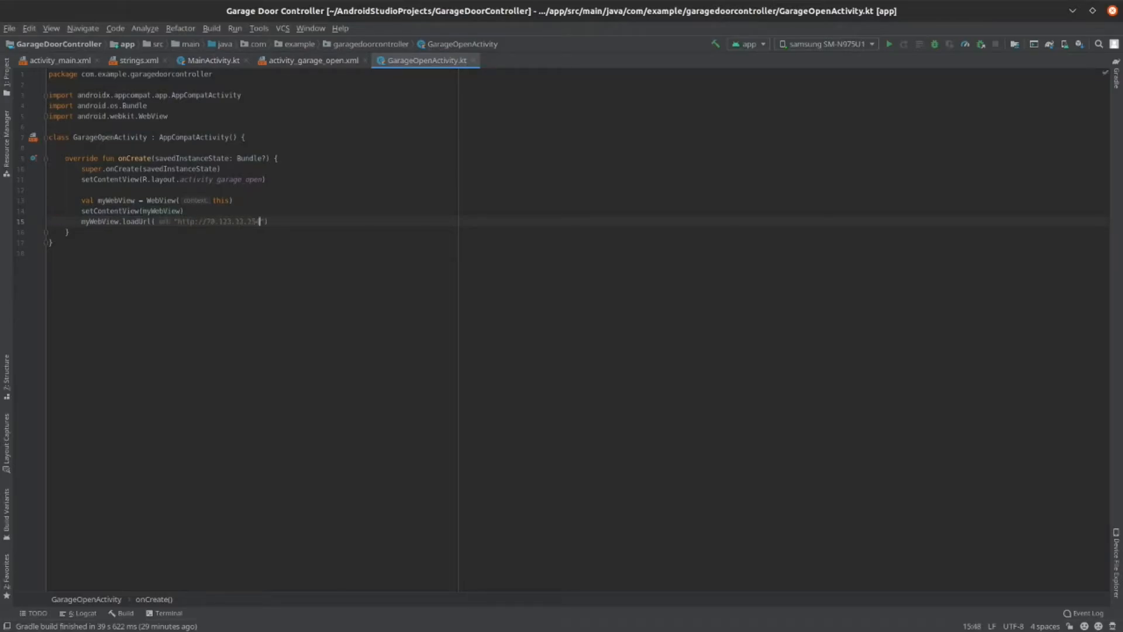
pyautogui.write(':1234/login')
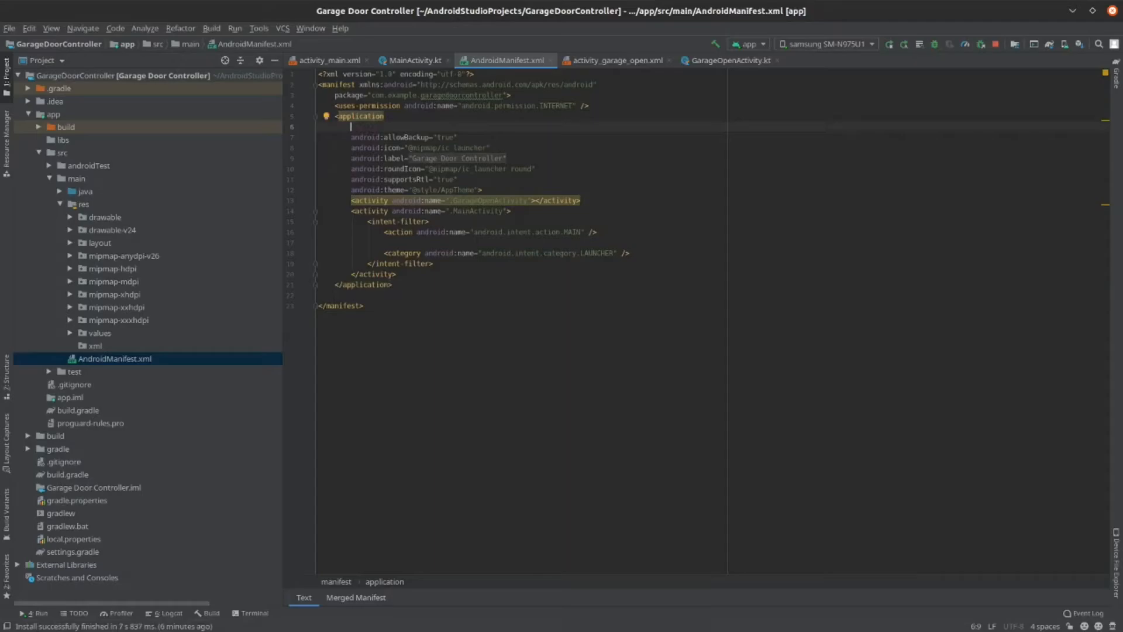
# Add android:usesCleartextTraffic="true" to the application element in AndroidManifest.xml.
pyautogui.write('android:usesClearTextTraffic="true"')
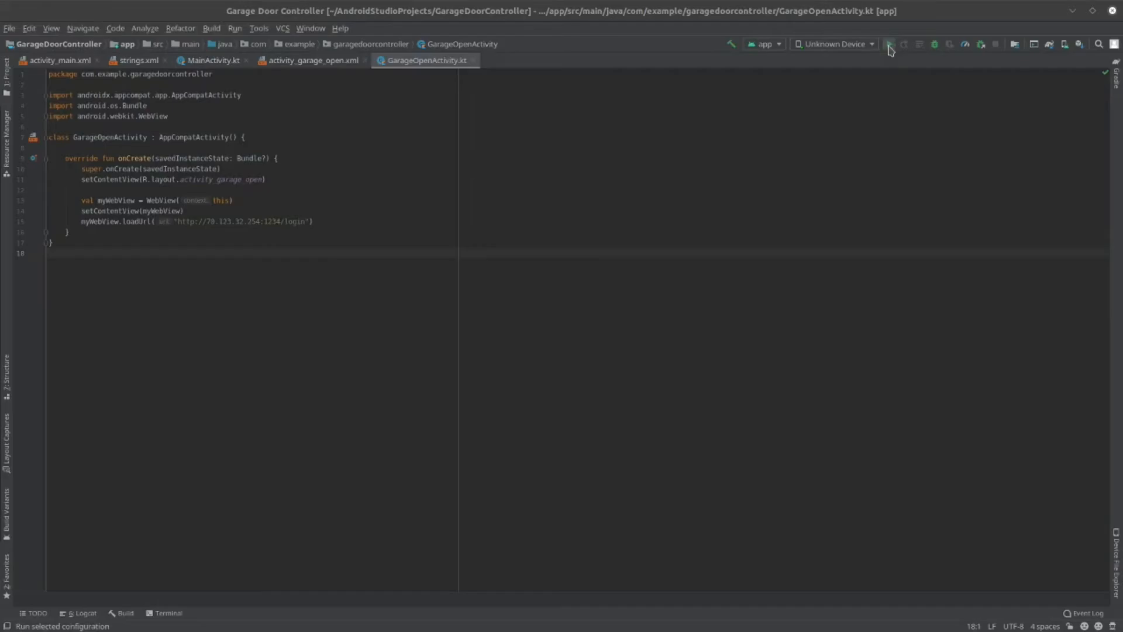
# Run the app on the connected Samsung SM-N975U1 phone.
pyautogui.click(833, 44)
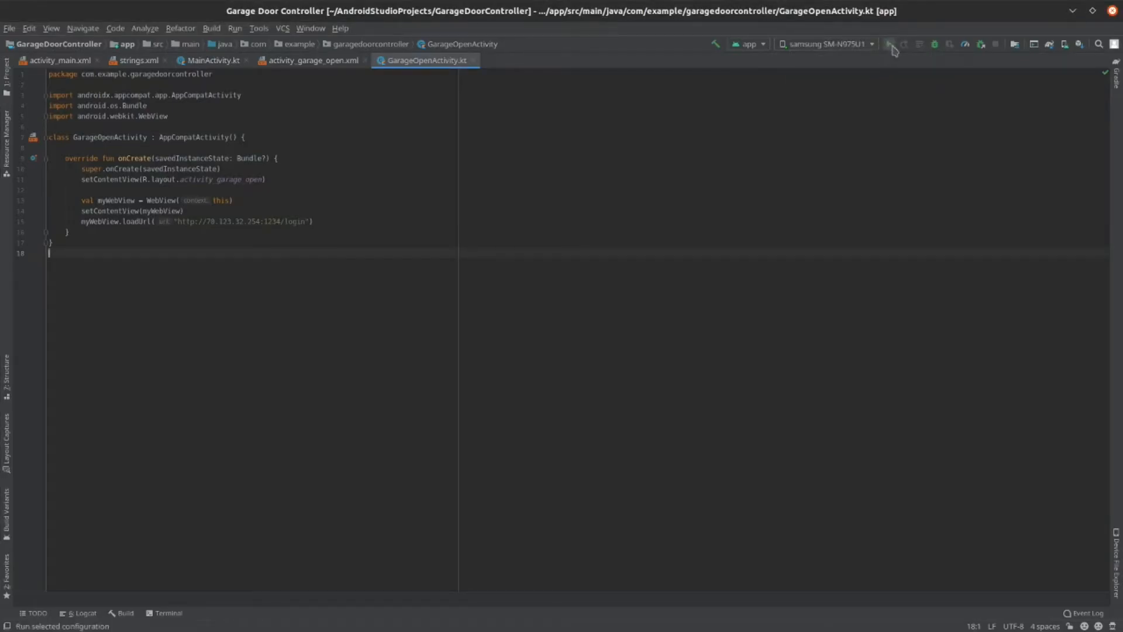
pyautogui.click(889, 44)
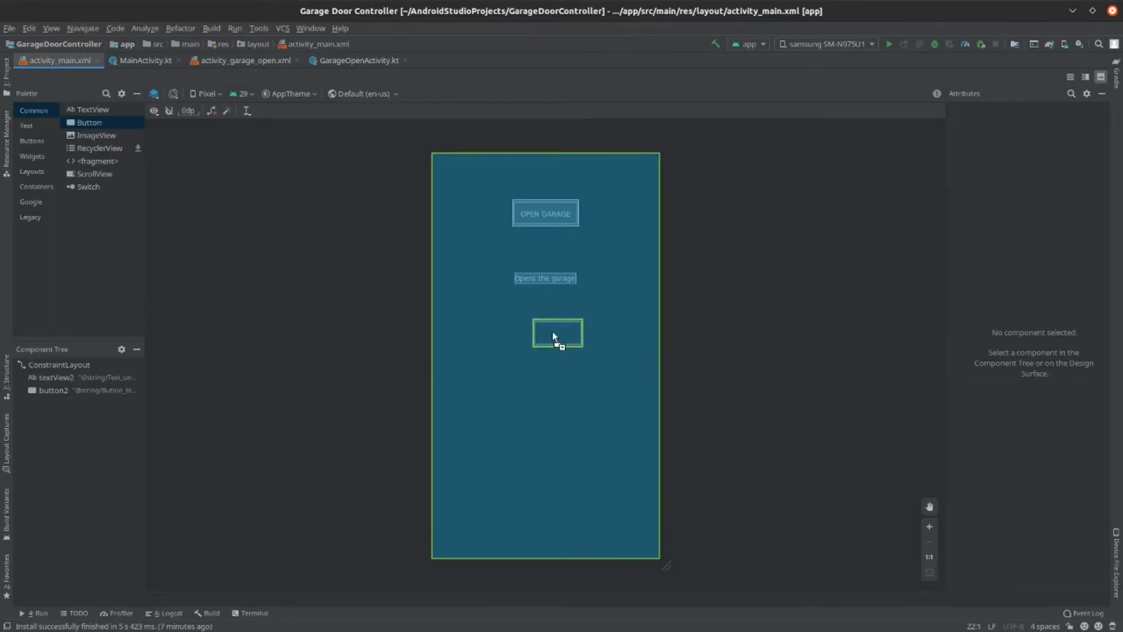
# Drop a Button below 'Opens the garage', constrained to both parent sides and that text.
pyautogui.click(557, 333)
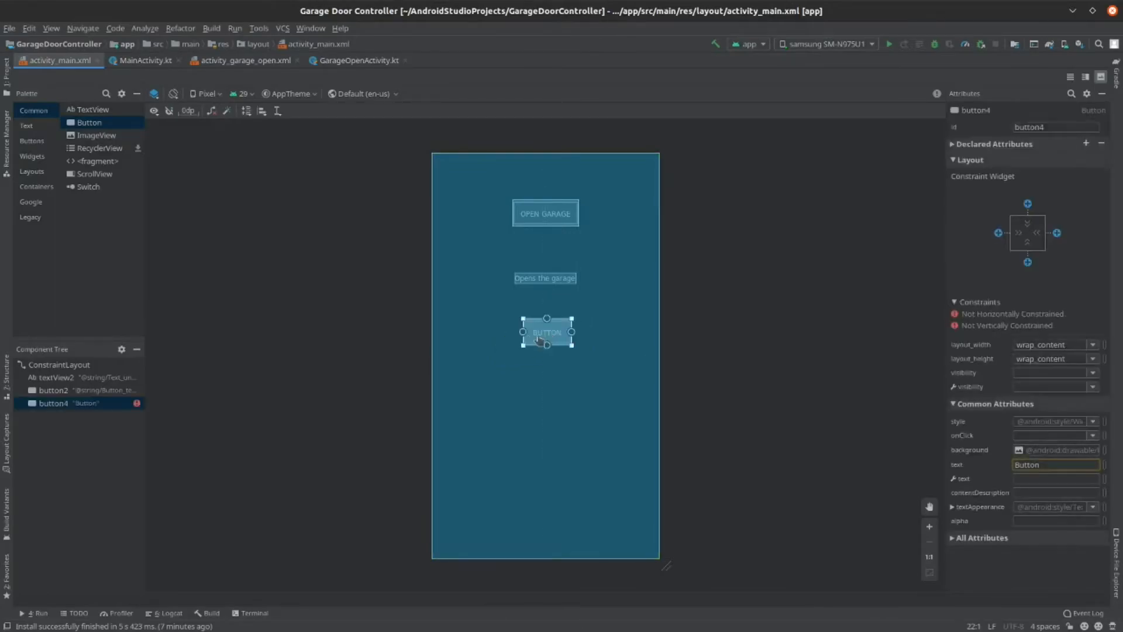
pyautogui.moveTo(521, 331); pyautogui.dragTo(427, 333)
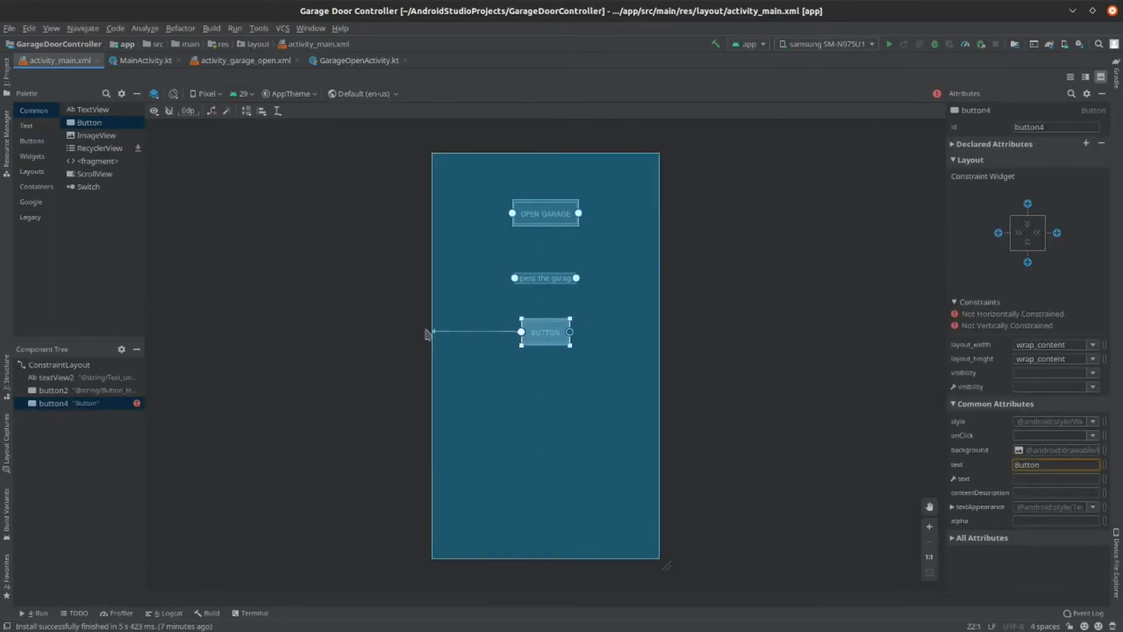
pyautogui.moveTo(545, 332); pyautogui.dragTo(438, 335)
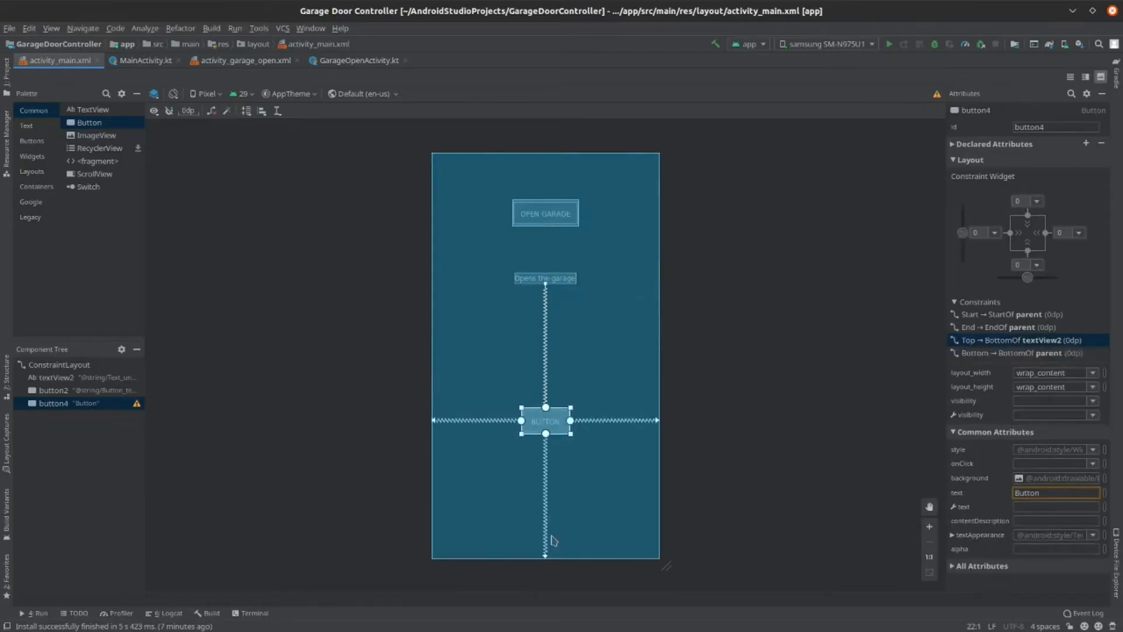
pyautogui.moveTo(546, 421); pyautogui.dragTo(545, 369)
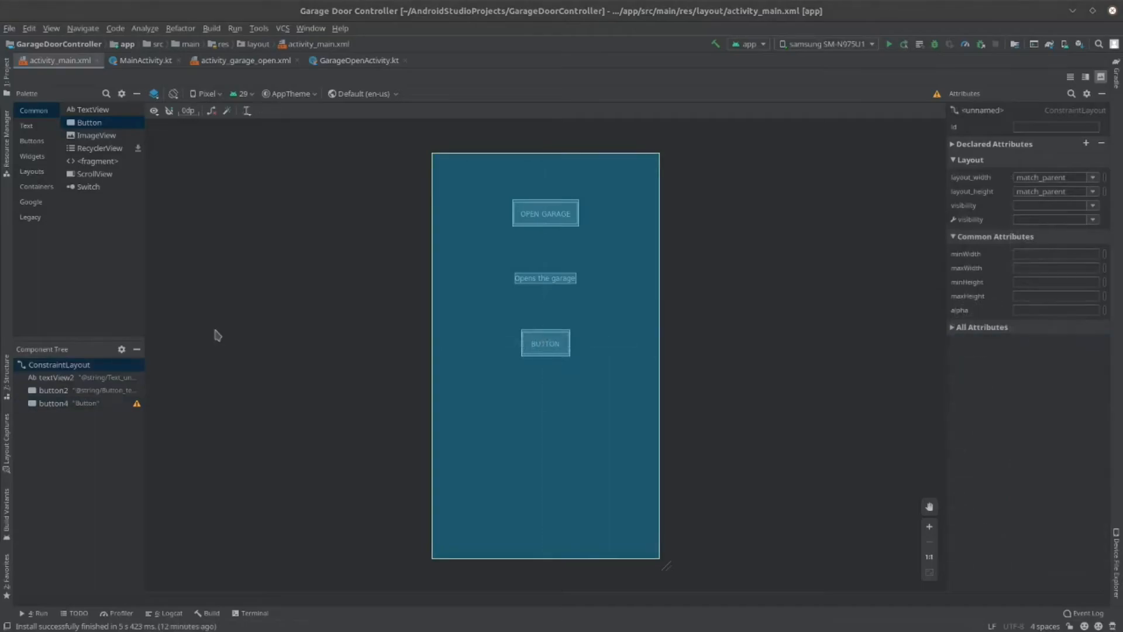
pyautogui.moveTo(221, 334)
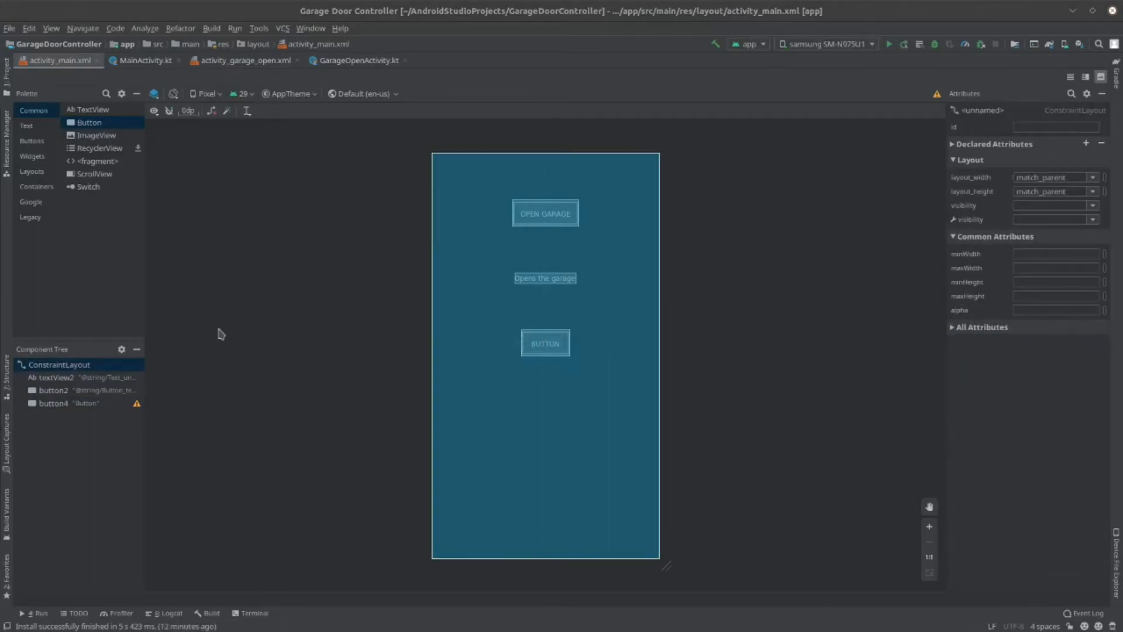
pyautogui.moveTo(235, 345)
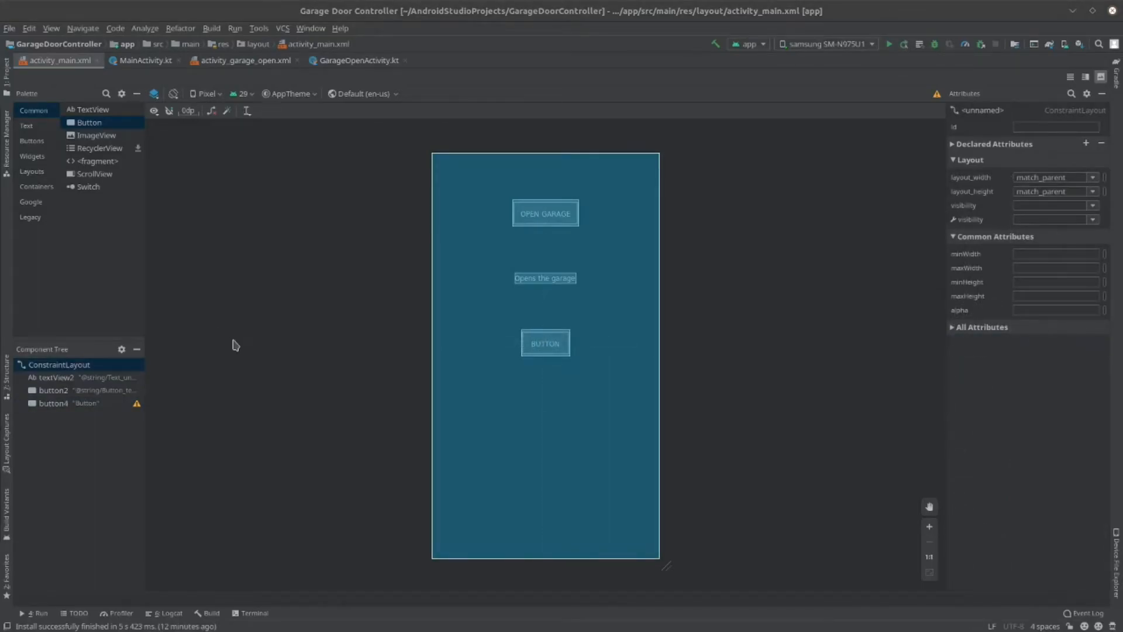
# Duplicate Text_under_button in strings.xml as Sensor_button_text with the value 'Check Garage'.
pyautogui.click(223, 43)
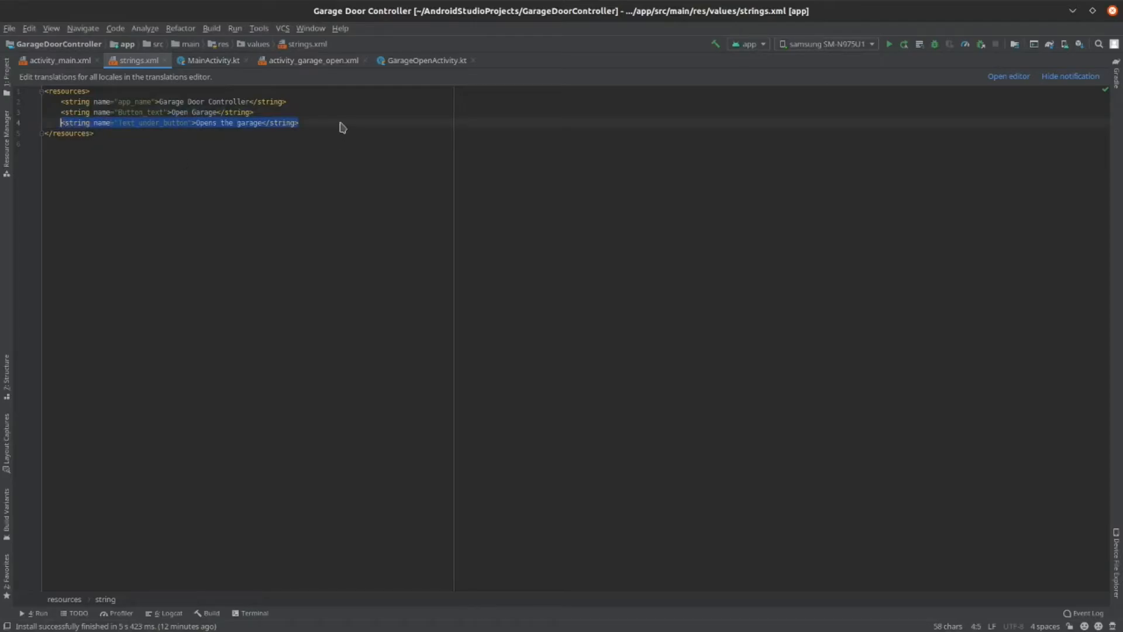
pyautogui.press('ctrl+d')
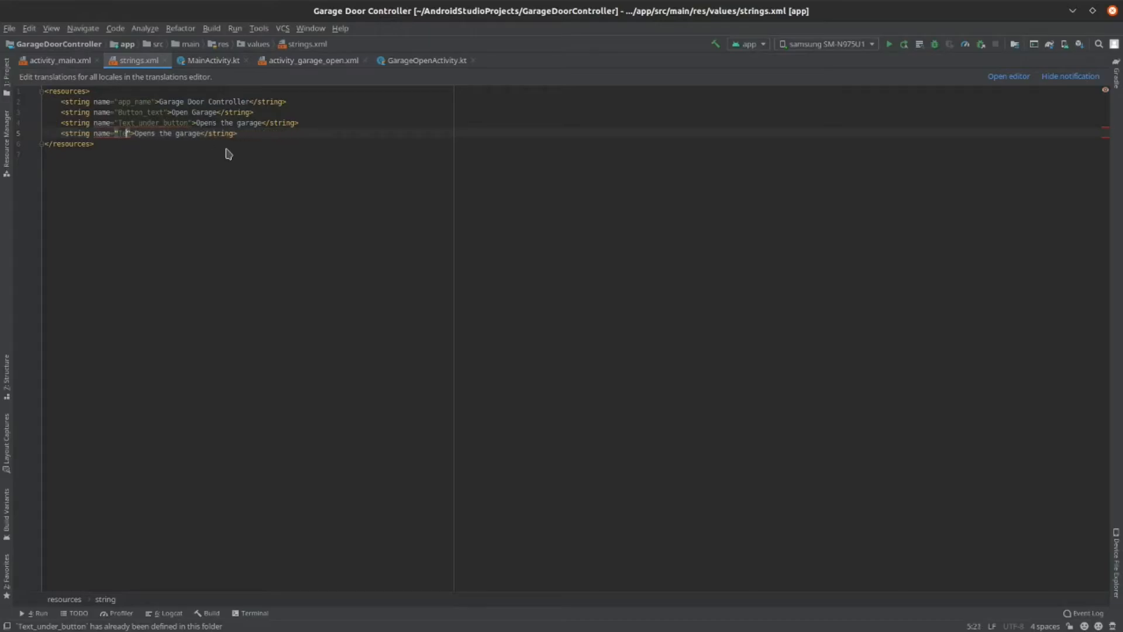
pyautogui.press('BackSpace')
pyautogui.write('Sensor')
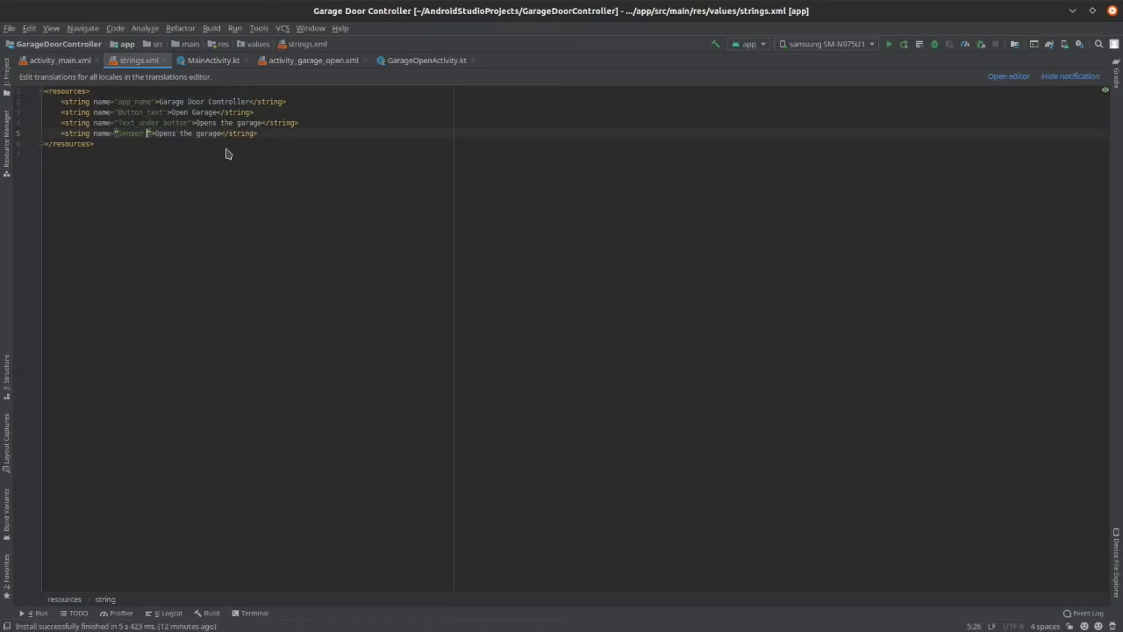
pyautogui.write('_button_text')
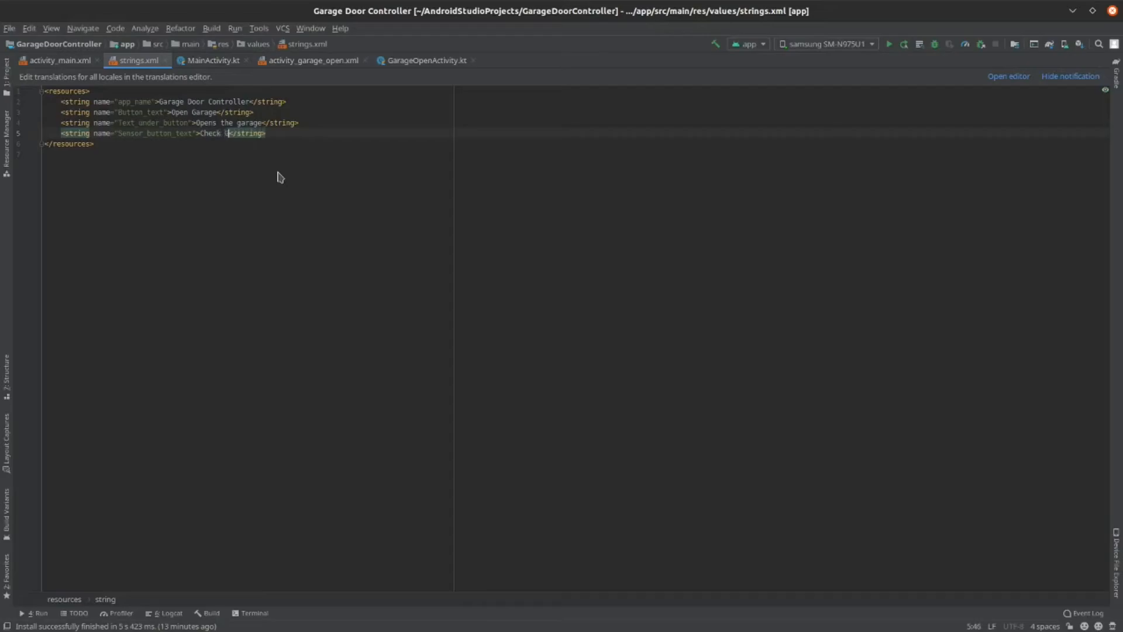
pyautogui.click(59, 61)
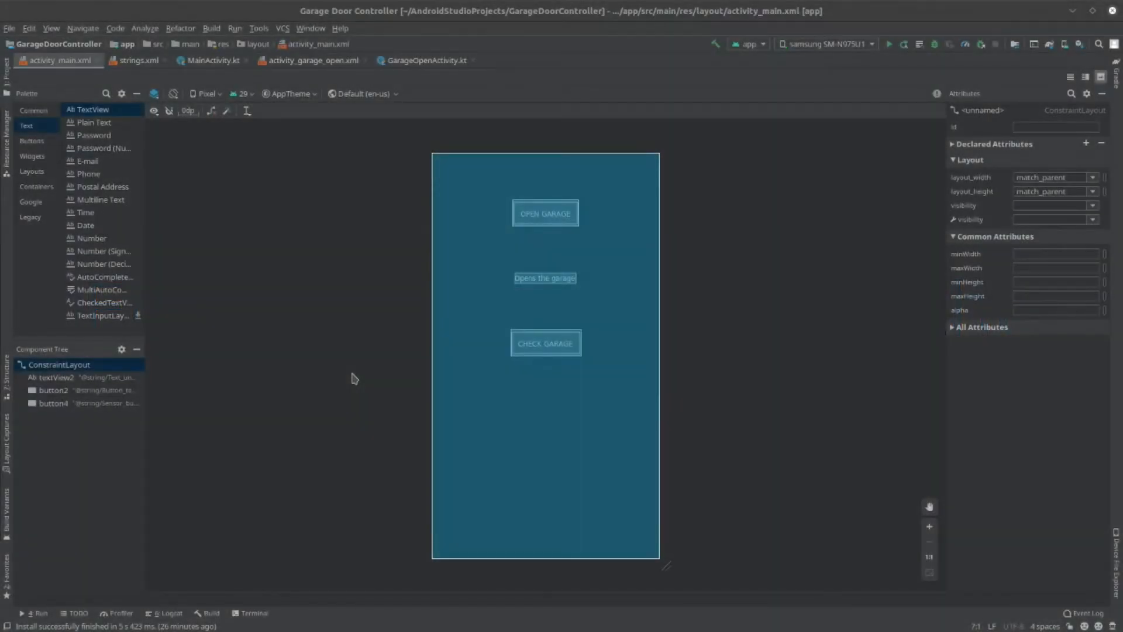
pyautogui.moveTo(326, 337)
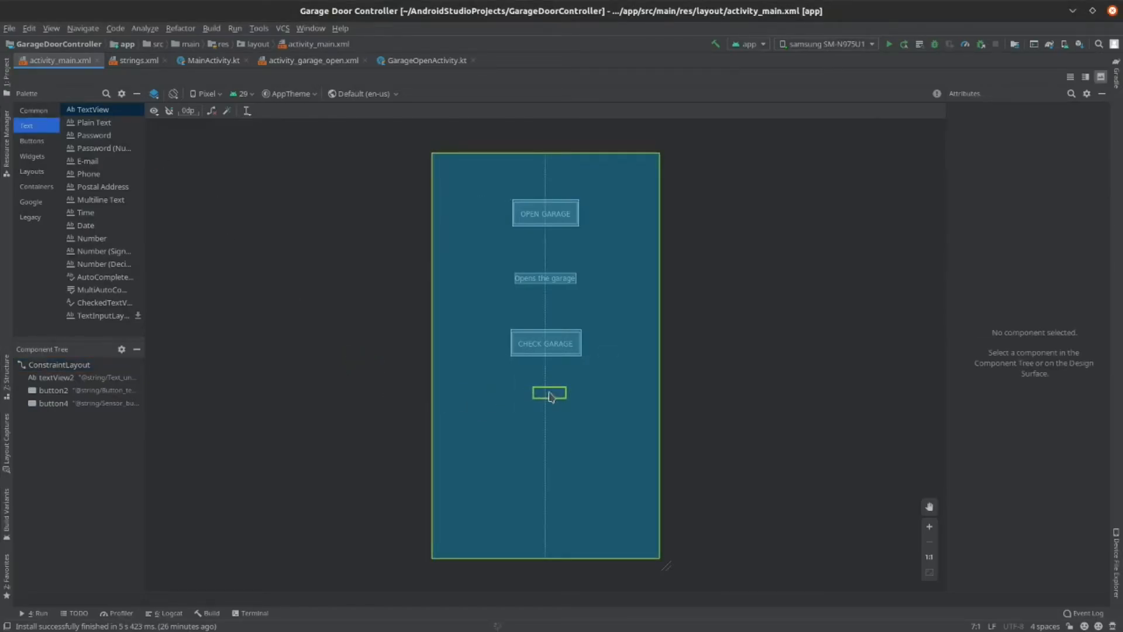
# Place a TextView under CHECK GARAGE, constrained to both sides, the button and the bottom.
pyautogui.click(548, 392)
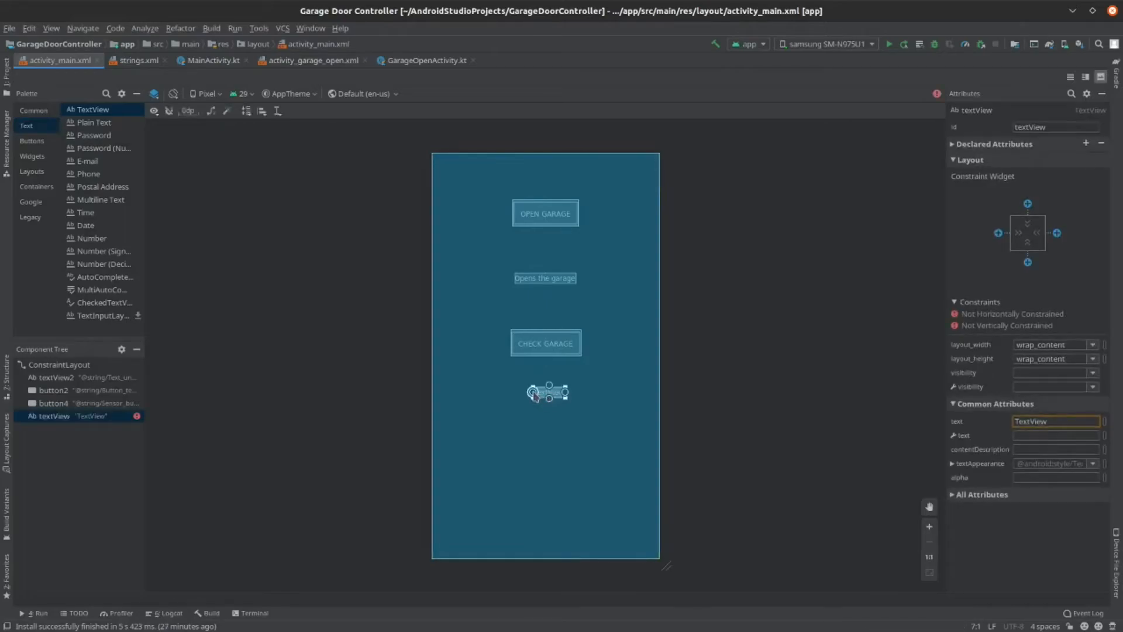
pyautogui.moveTo(548, 392); pyautogui.dragTo(448, 392)
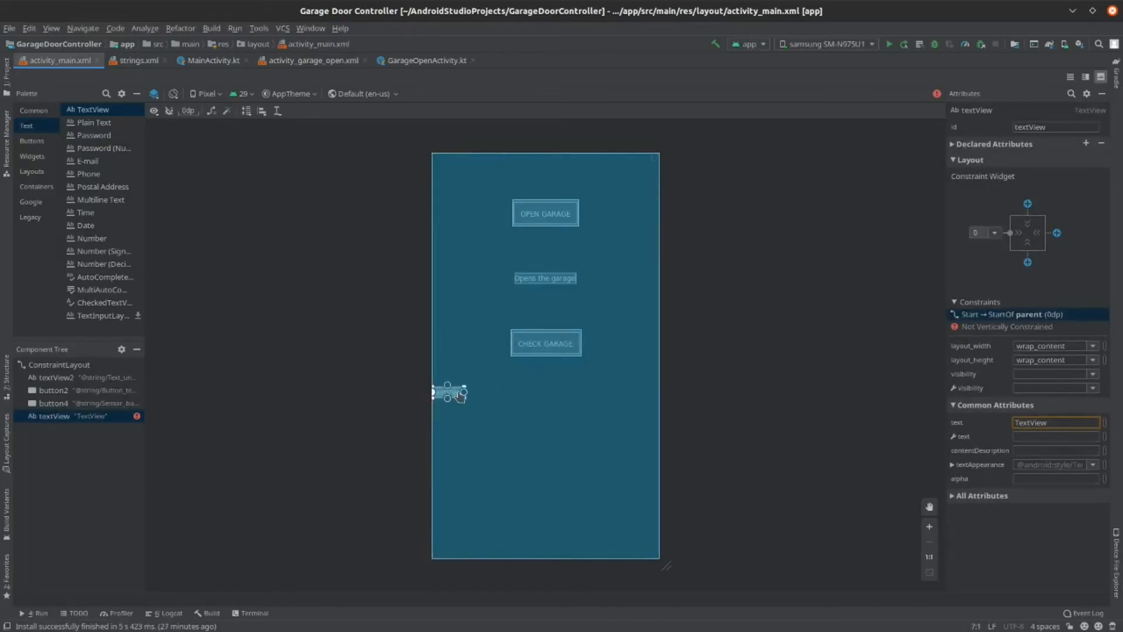
pyautogui.moveTo(448, 392); pyautogui.dragTo(621, 385)
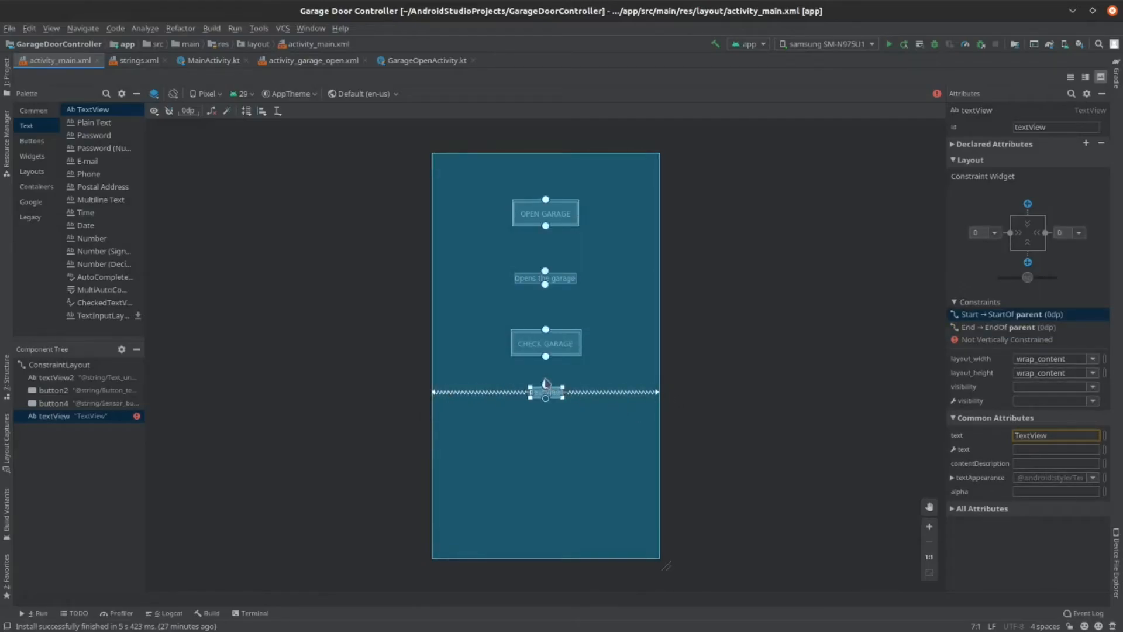
pyautogui.moveTo(545, 392); pyautogui.dragTo(545, 364)
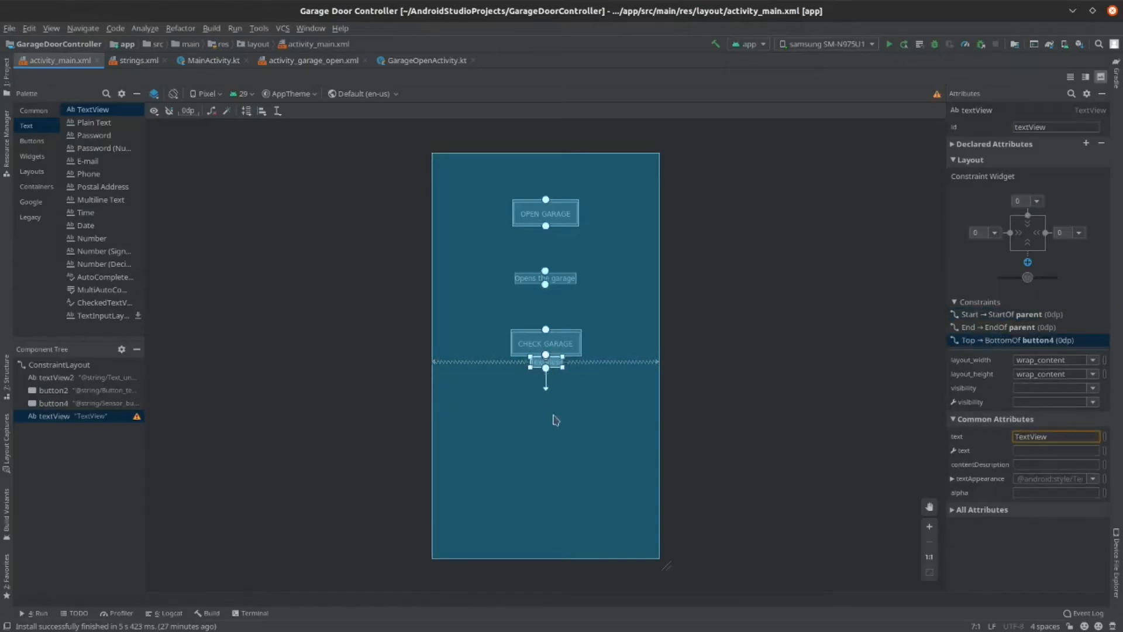
pyautogui.moveTo(546, 362); pyautogui.dragTo(546, 457)
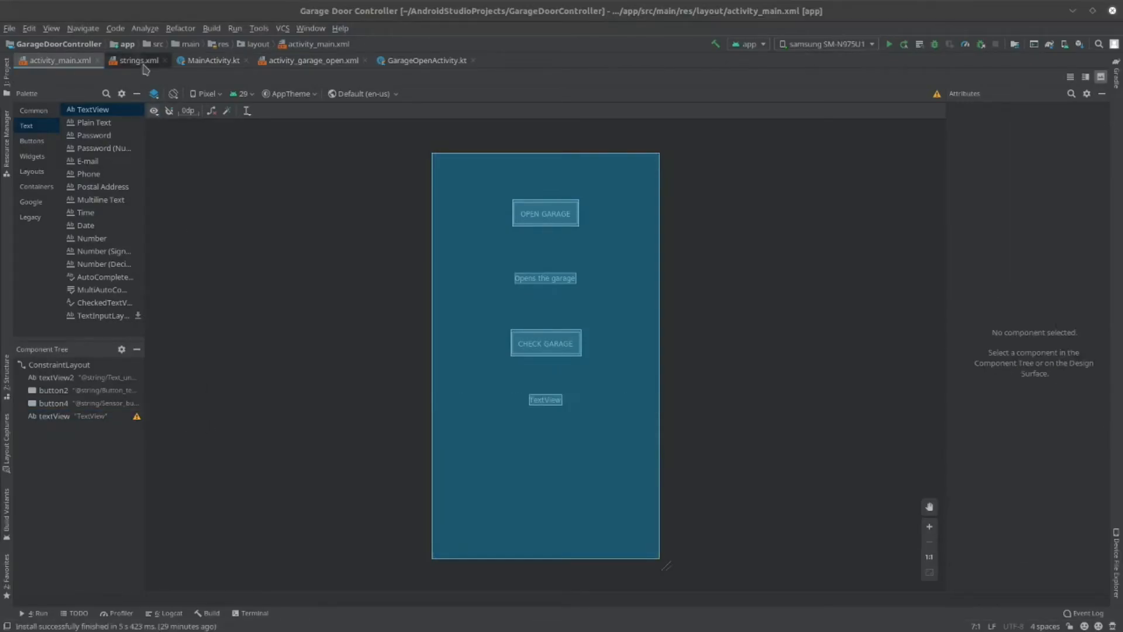
# Duplicate Sensor_button_text as sensor_text reading 'Check if the garage is open or closed.'.
pyautogui.click(136, 60)
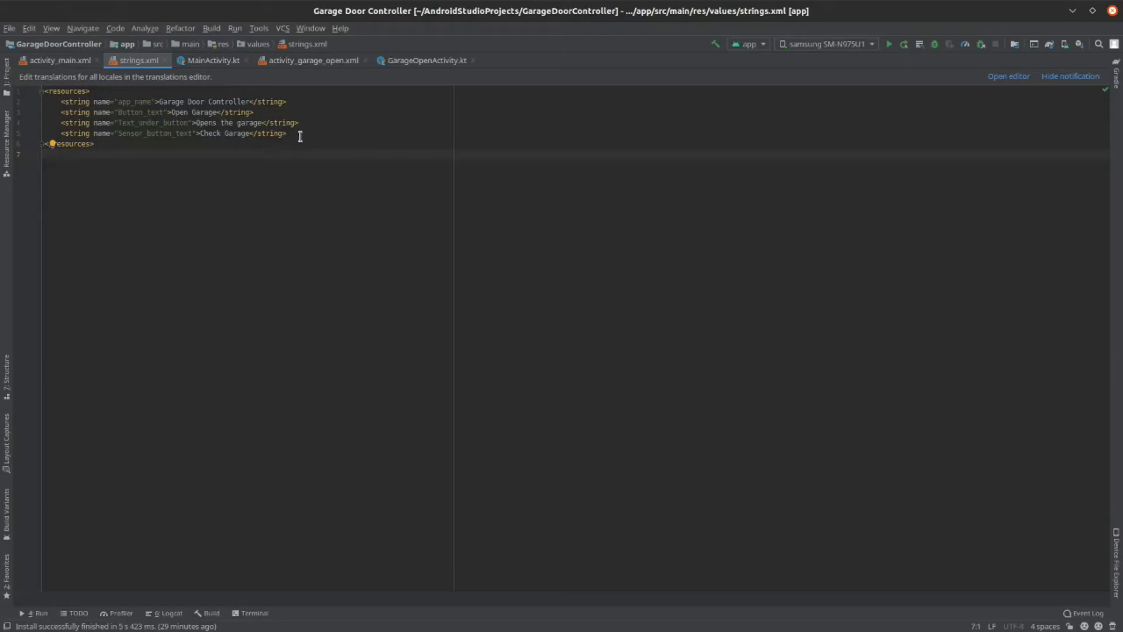
pyautogui.tripleClick(165, 133)
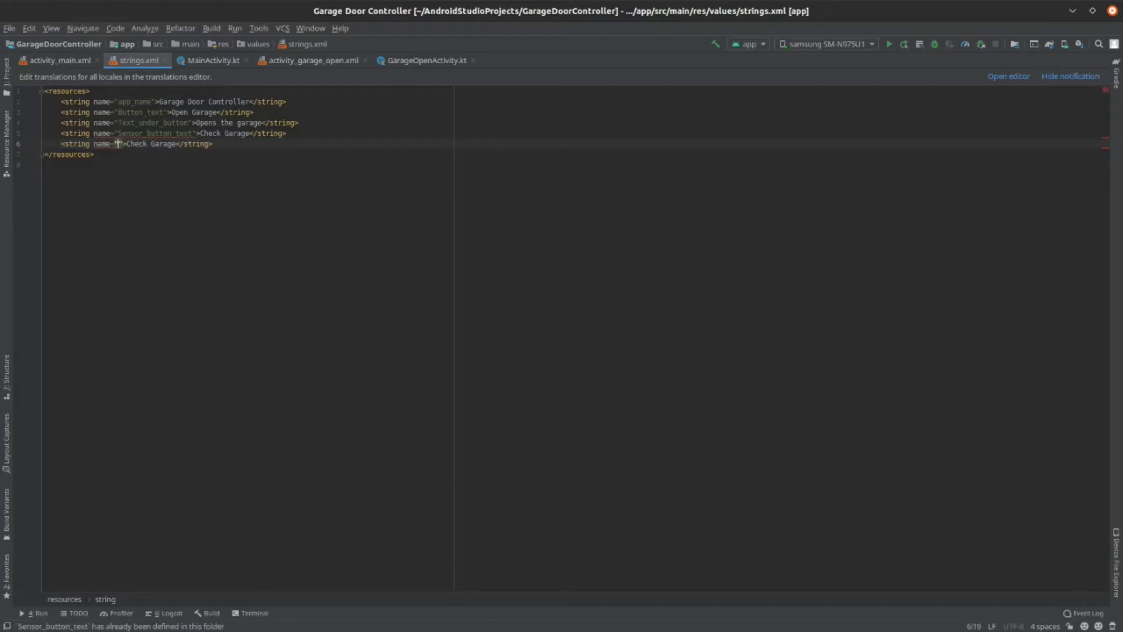
pyautogui.write('sensor_text')
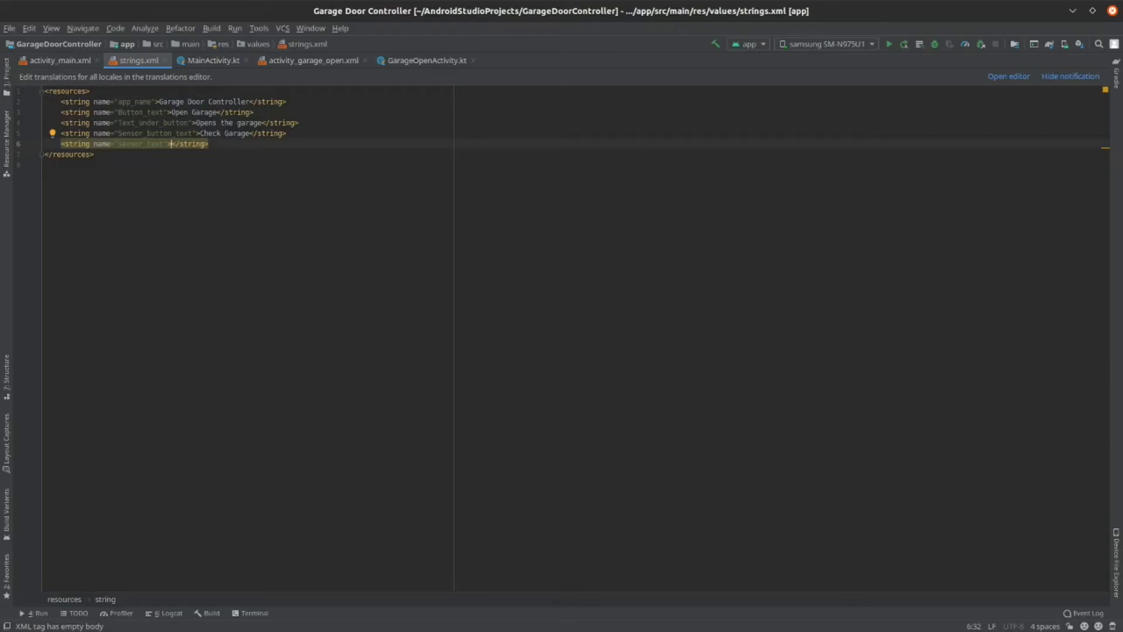
pyautogui.write('Check if the garage is open or')
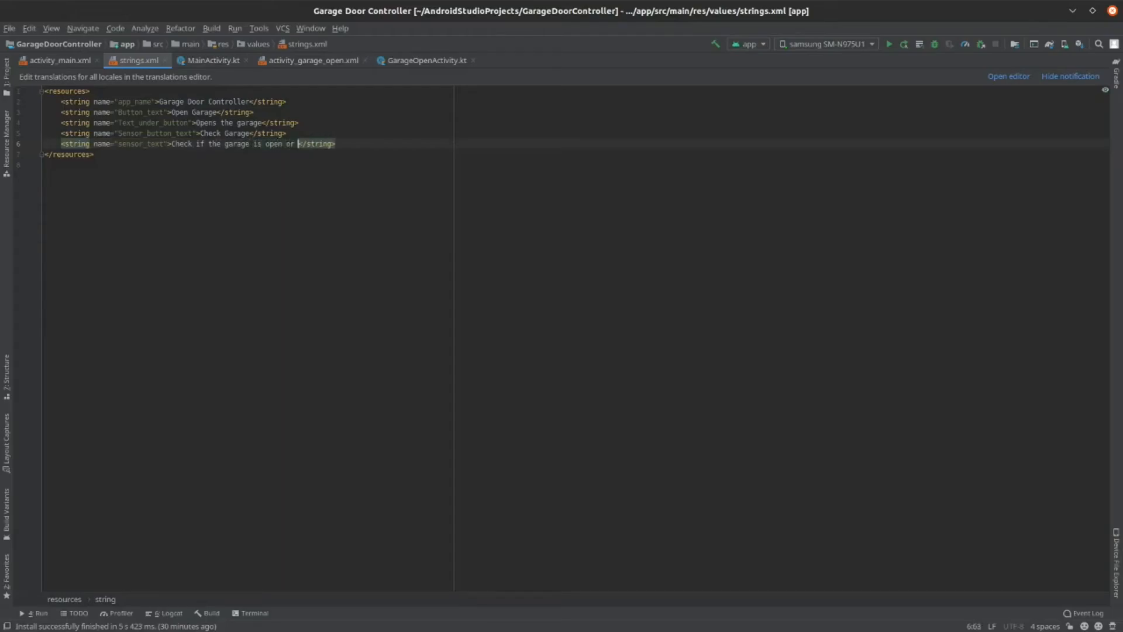
pyautogui.write('closed')
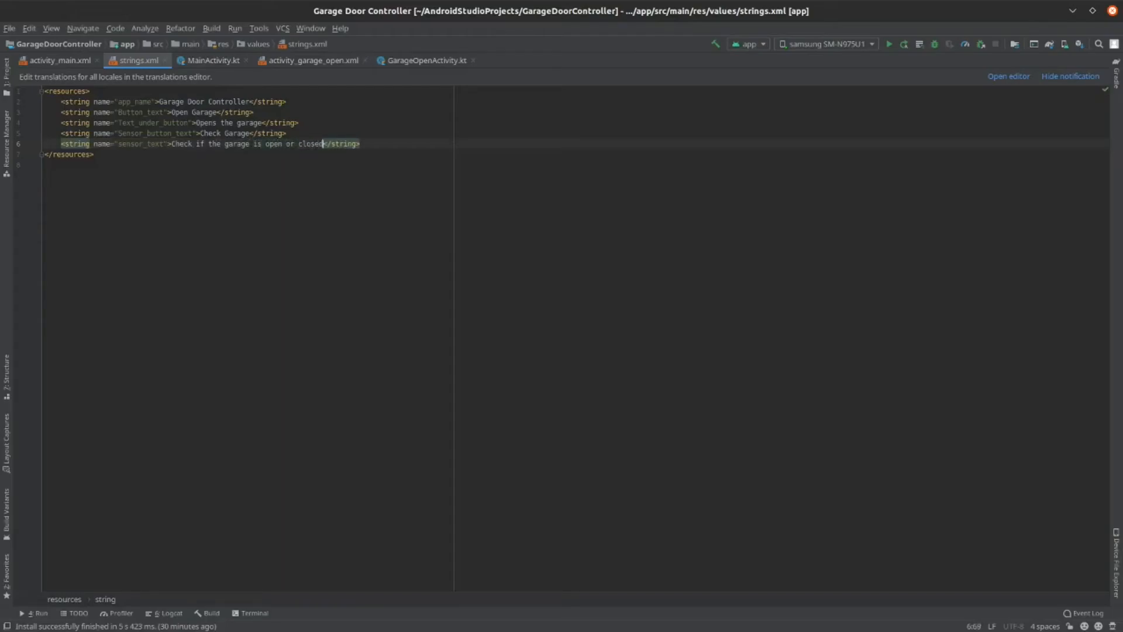
pyautogui.write('.')
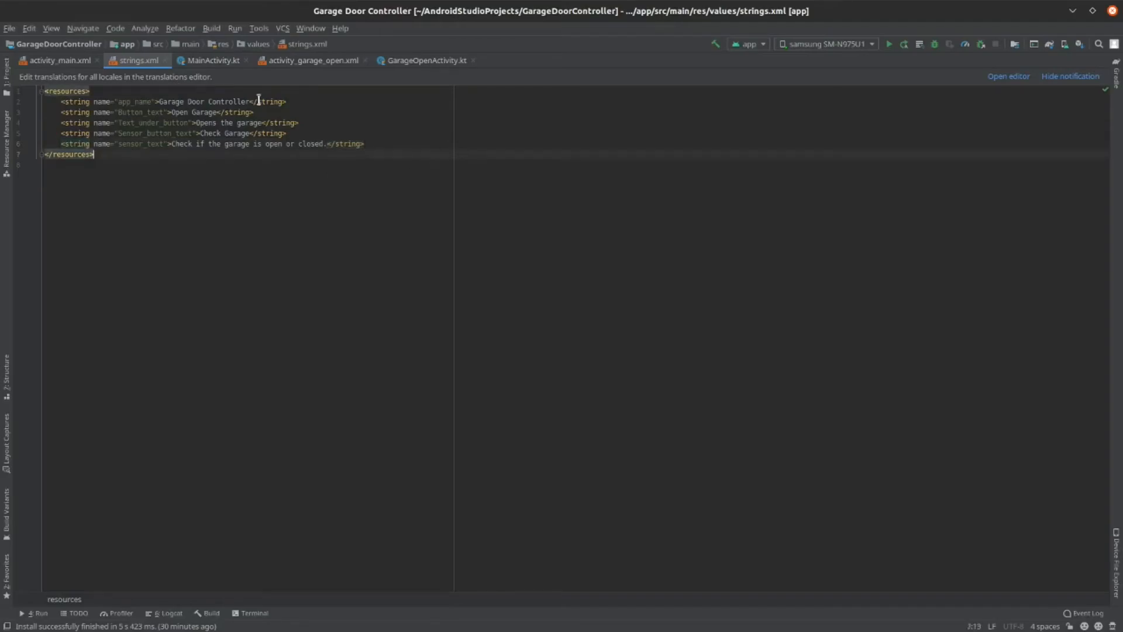
pyautogui.click(57, 60)
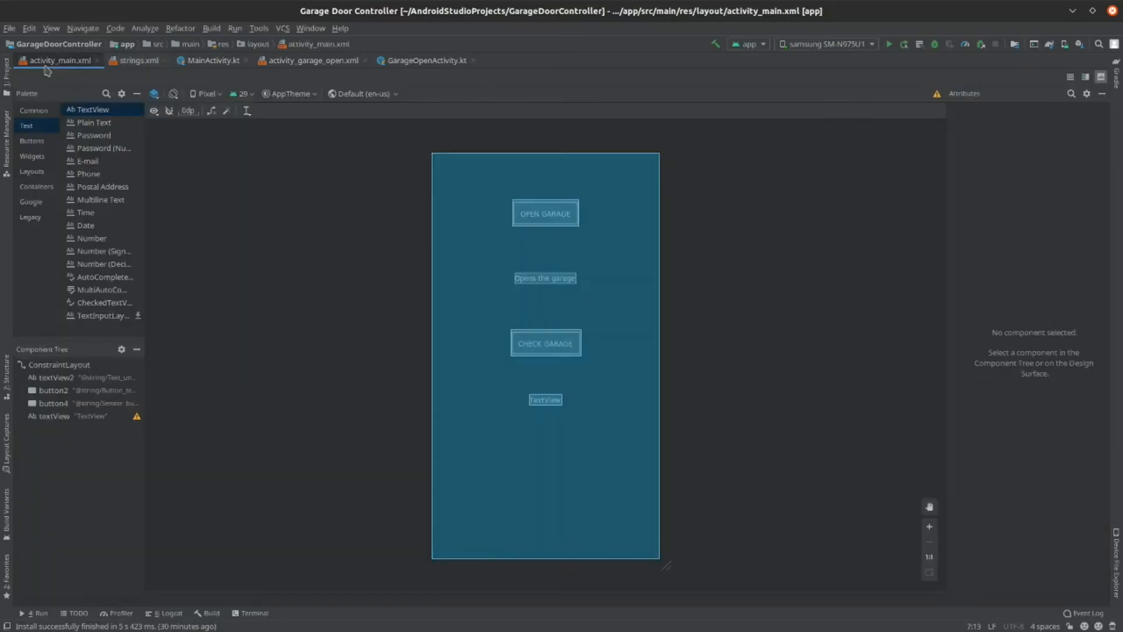
pyautogui.click(545, 399)
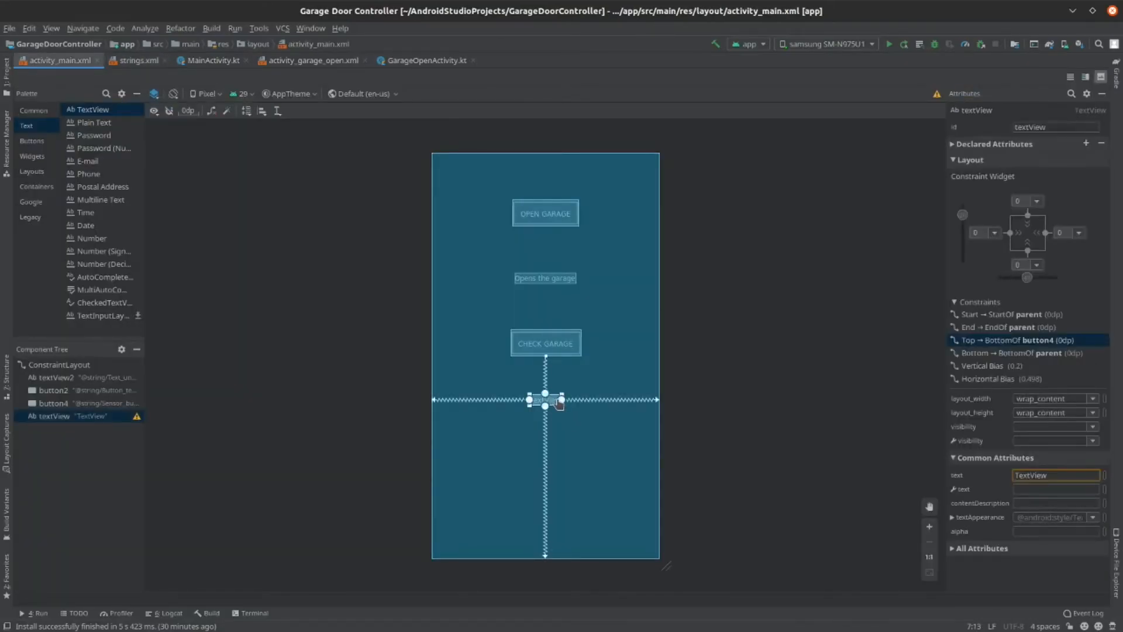
pyautogui.click(1053, 475)
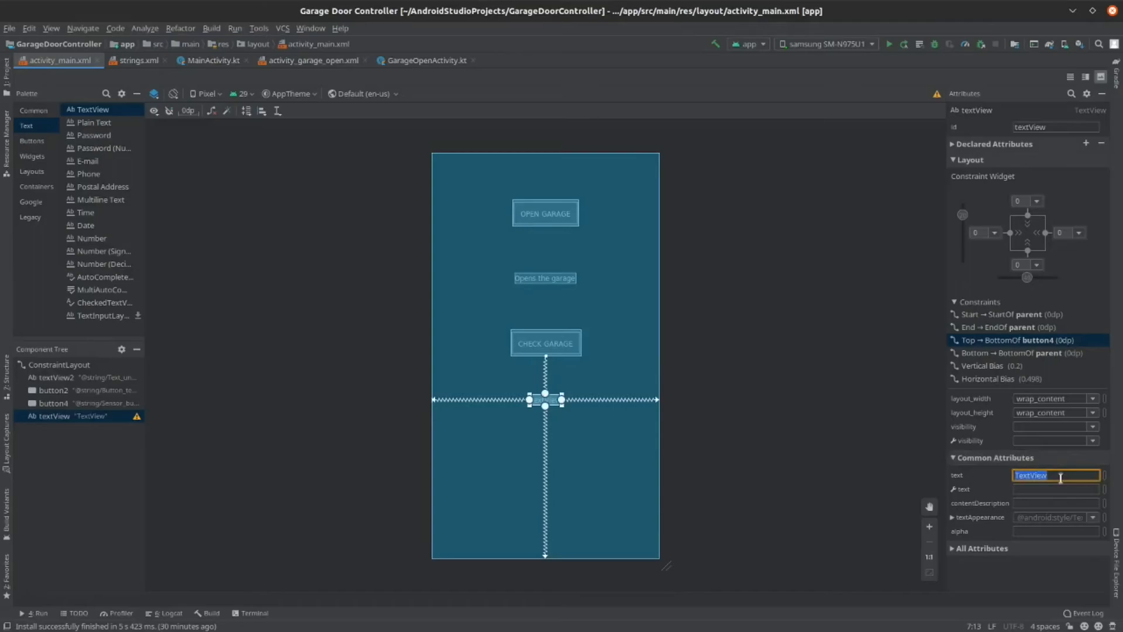
pyautogui.press('Delete')
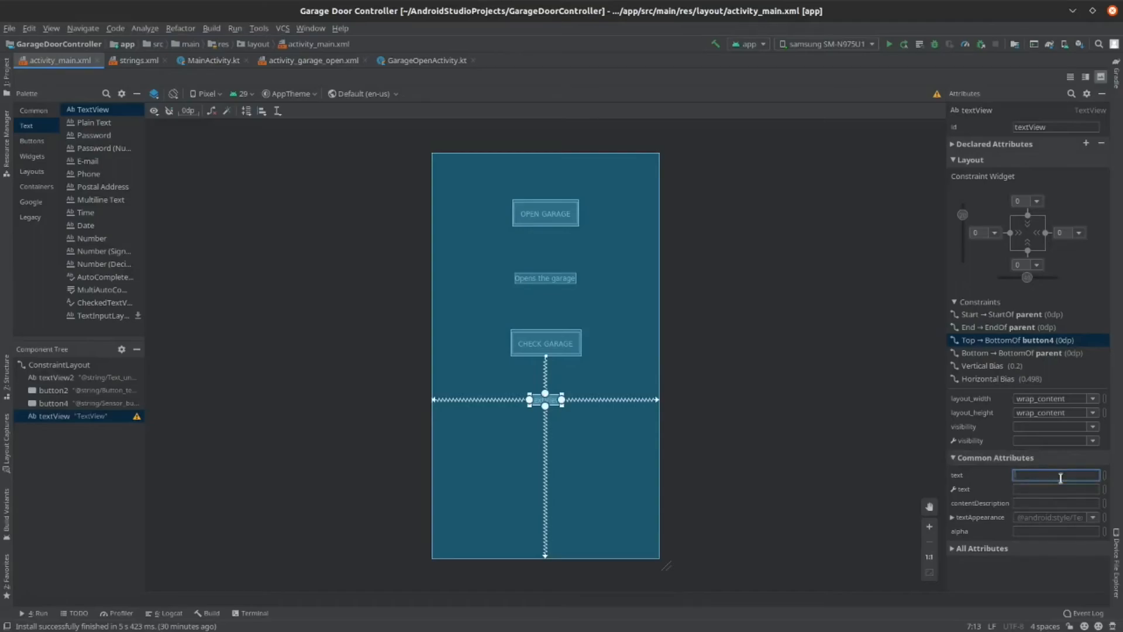
pyautogui.write('senso')
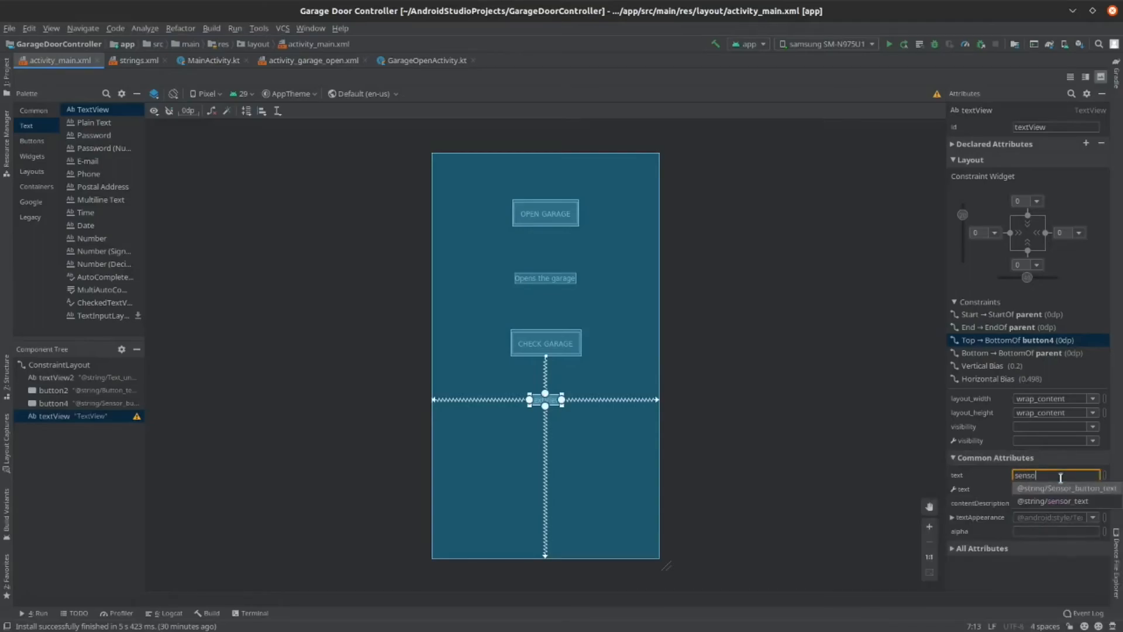
pyautogui.moveTo(1063, 502)
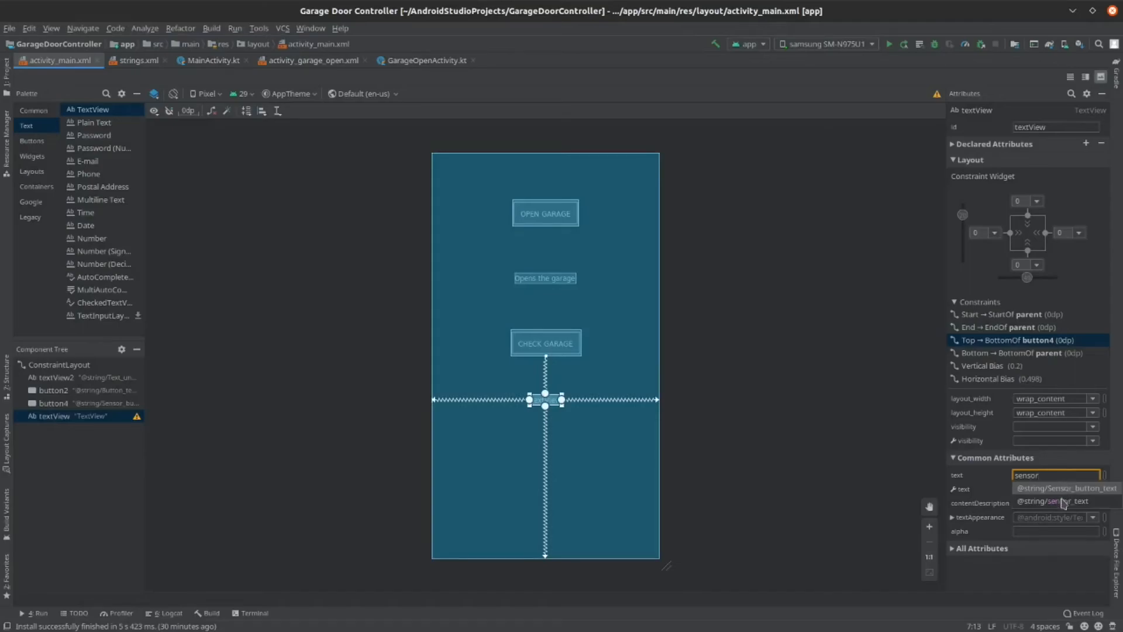
pyautogui.click(1053, 500)
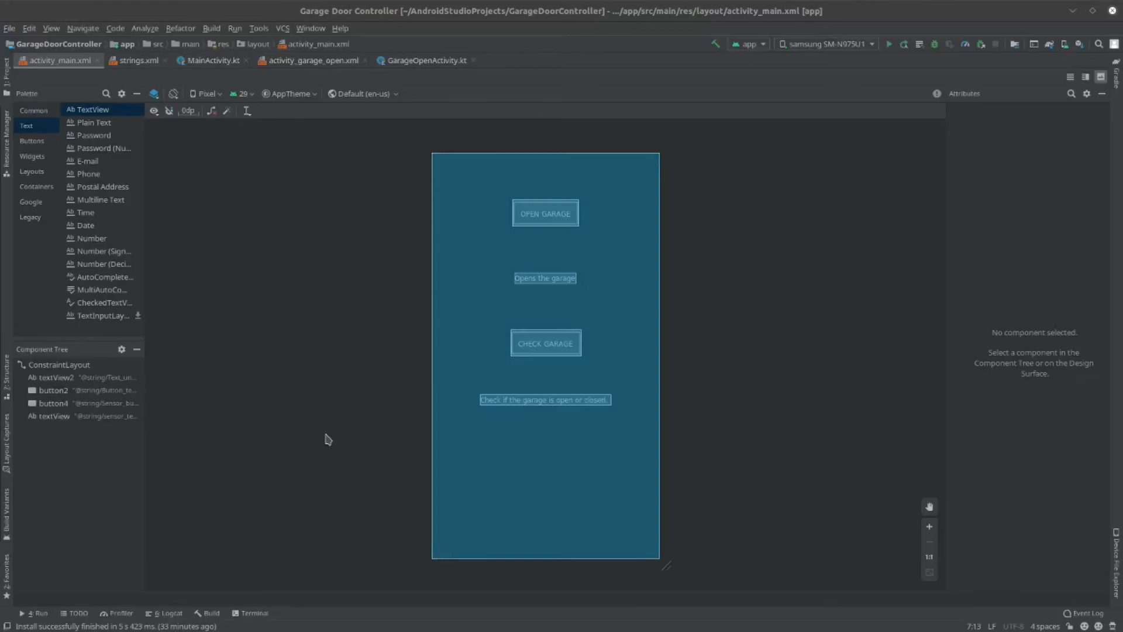
pyautogui.moveTo(326, 440)
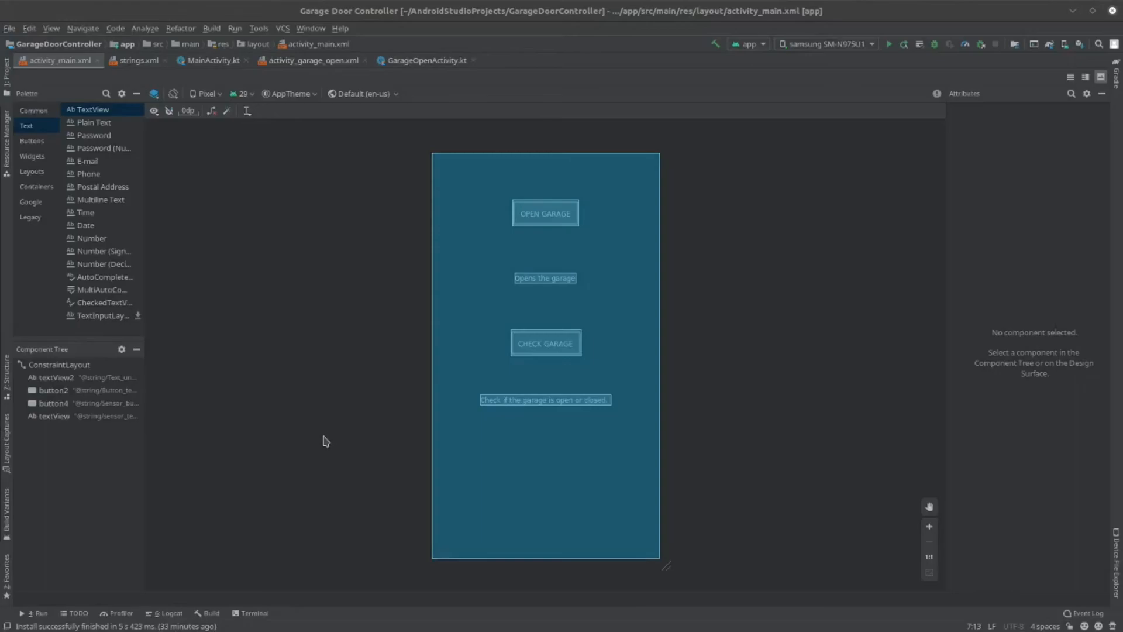
pyautogui.moveTo(146, 79)
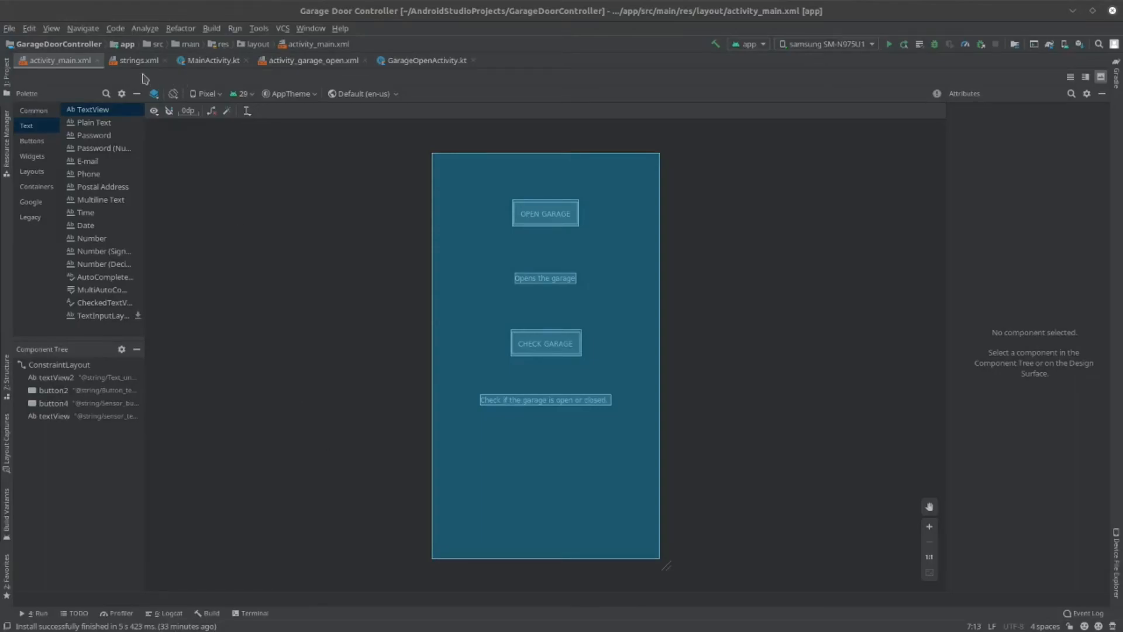
# Create an Empty Activity named CheckSensor from the app module's New menu.
pyautogui.rightClick(127, 44)
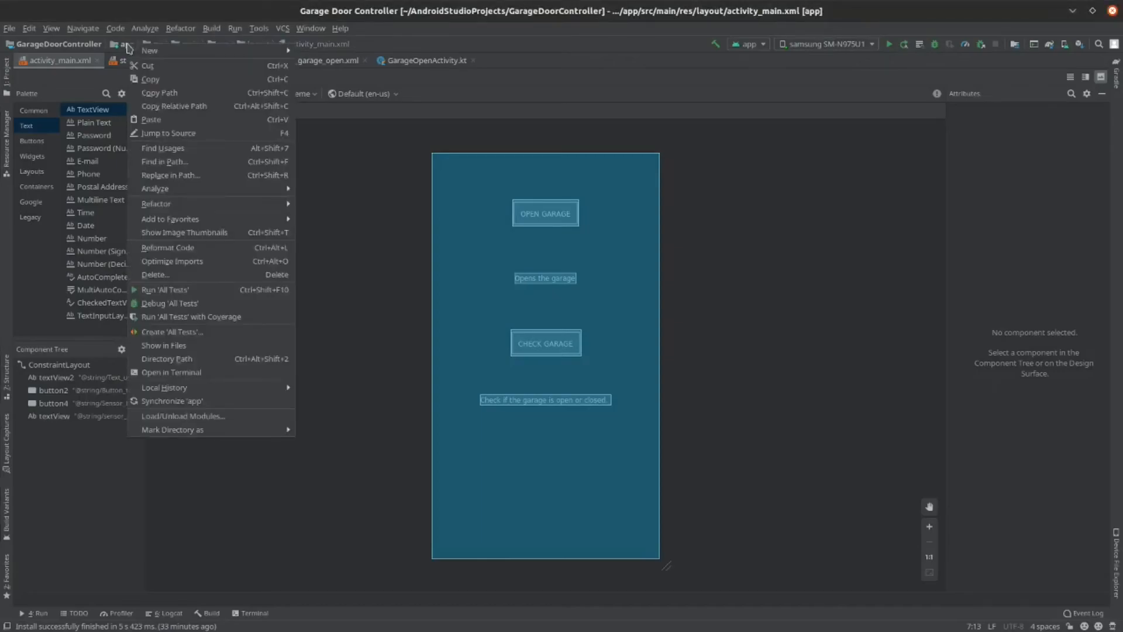
pyautogui.moveTo(150, 50)
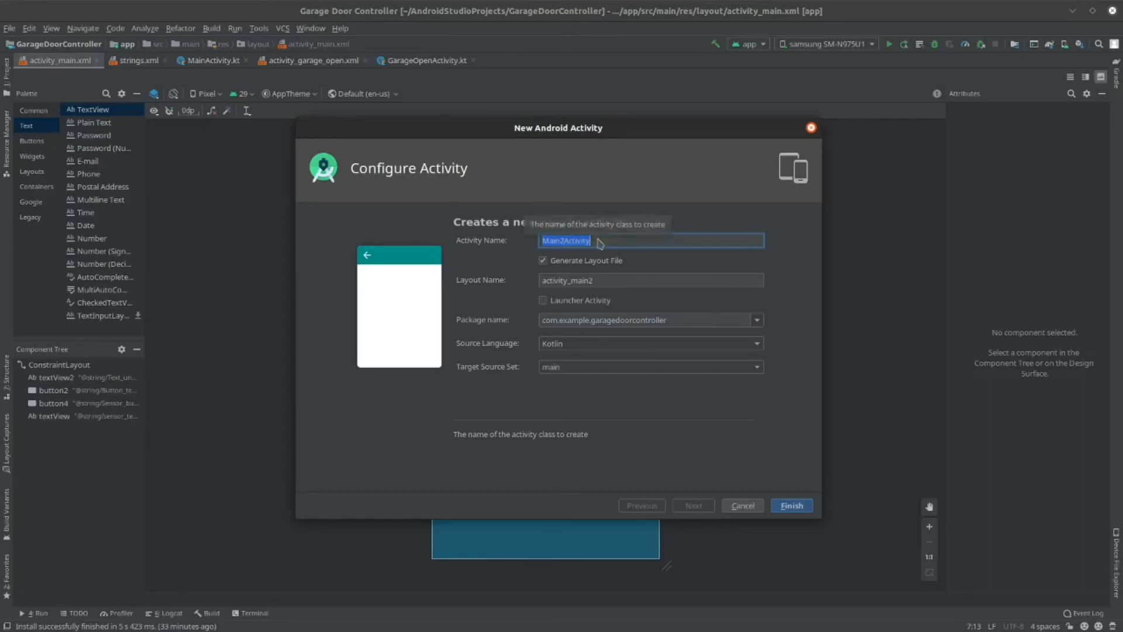
pyautogui.write('Check')
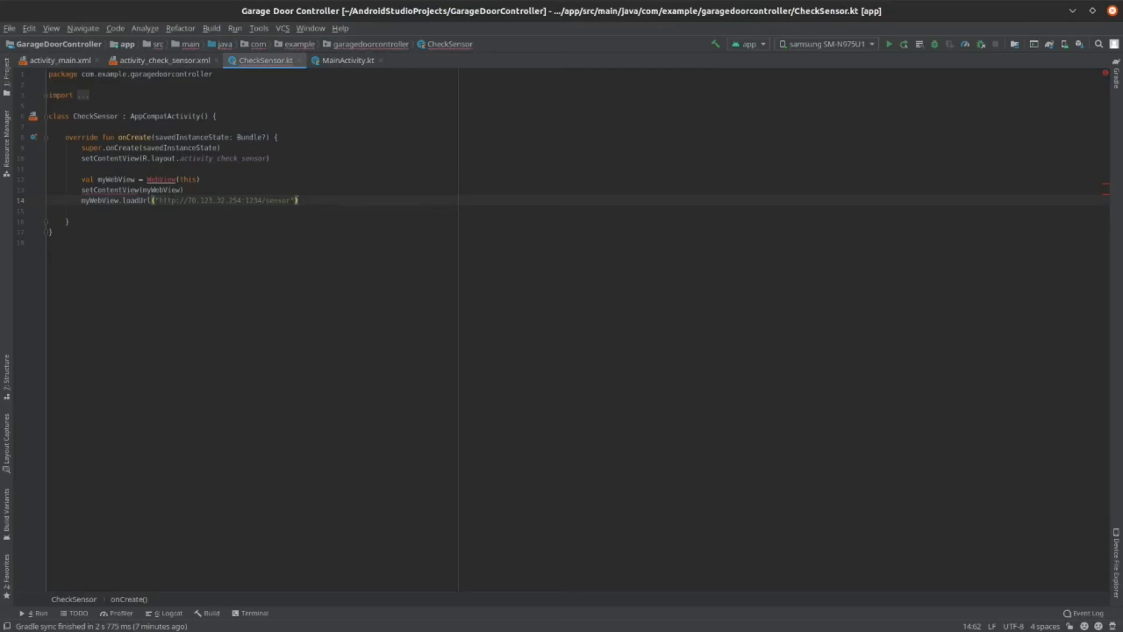
pyautogui.moveTo(291, 284)
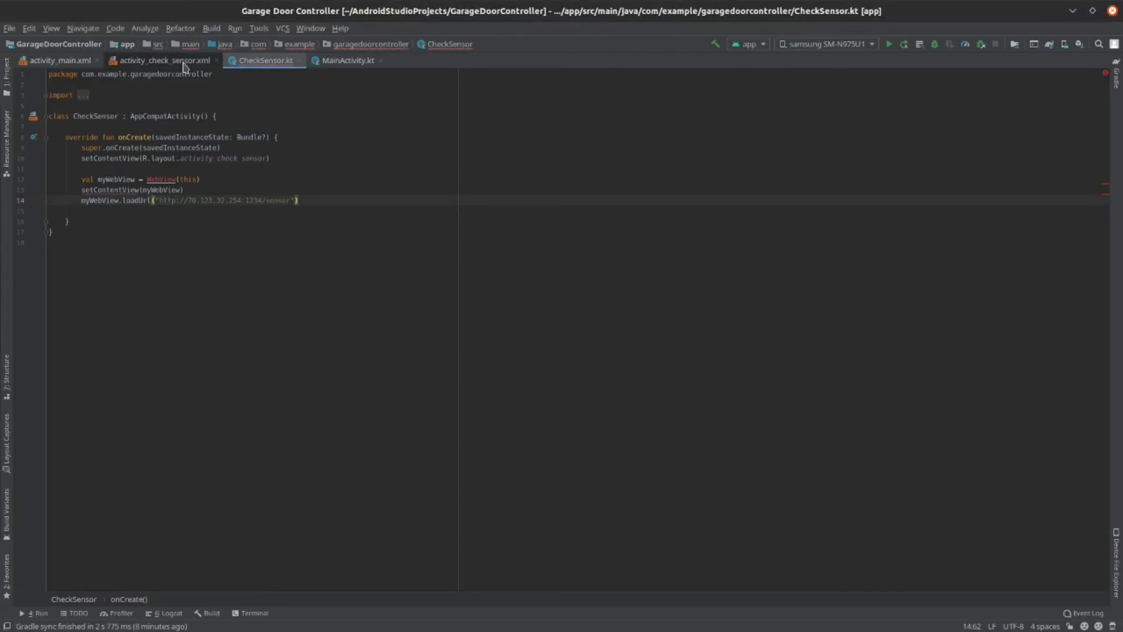
# Drop a WebView from the Widgets palette into the activity_check_sensor layout.
pyautogui.click(162, 60)
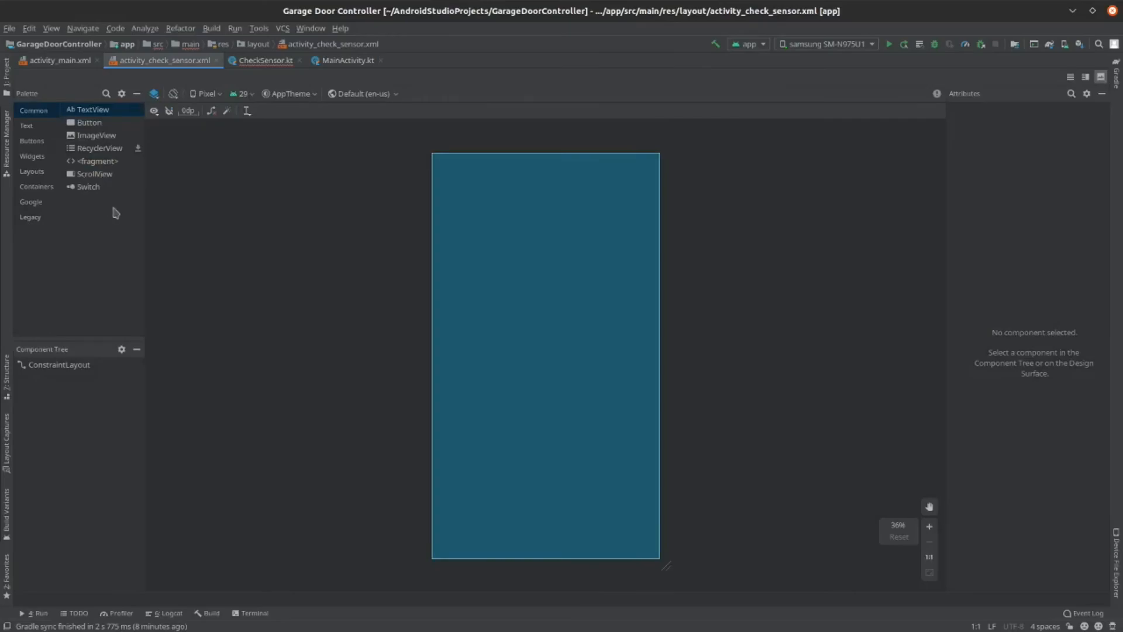
pyautogui.click(32, 156)
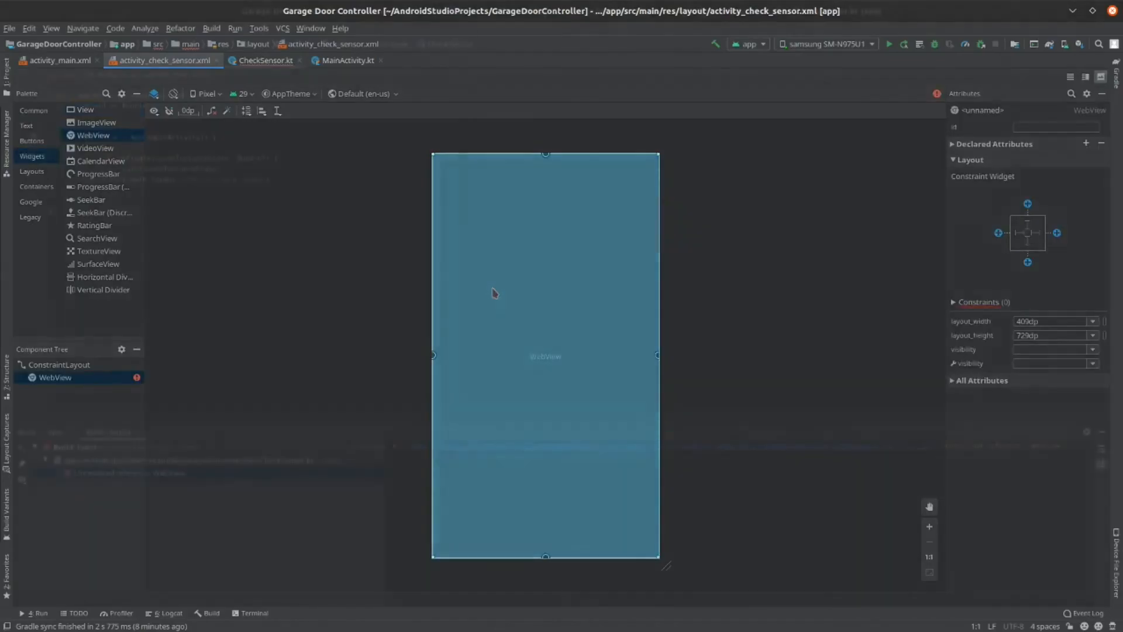
pyautogui.click(265, 60)
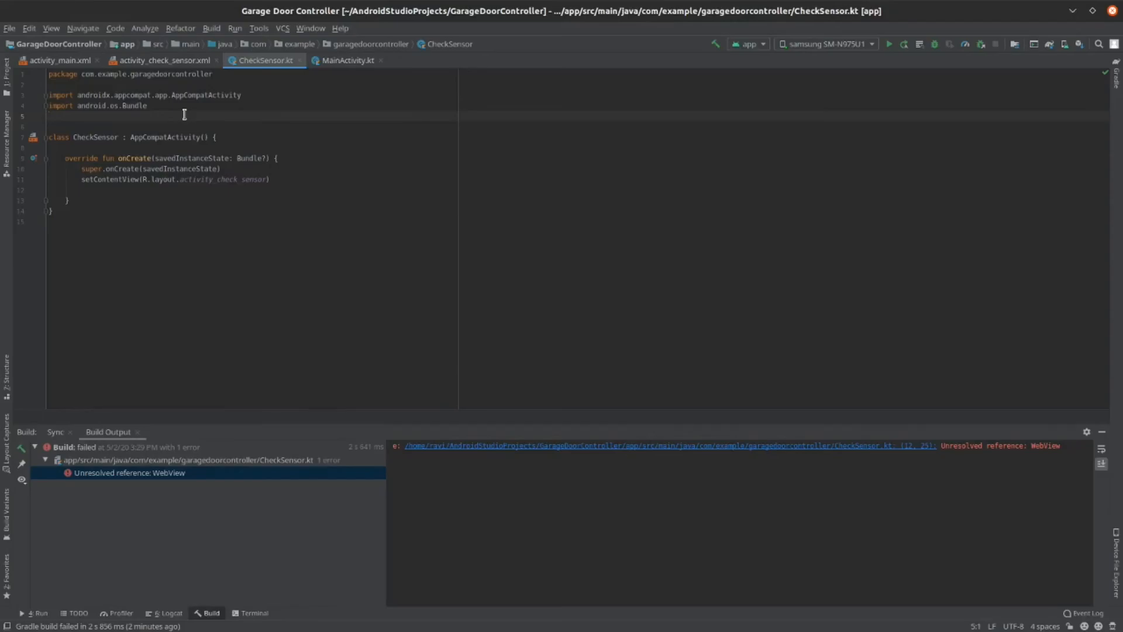
# Type 'import android.webkit.WebView' into CheckSensor.kt using the completion suggestion.
pyautogui.write('import')
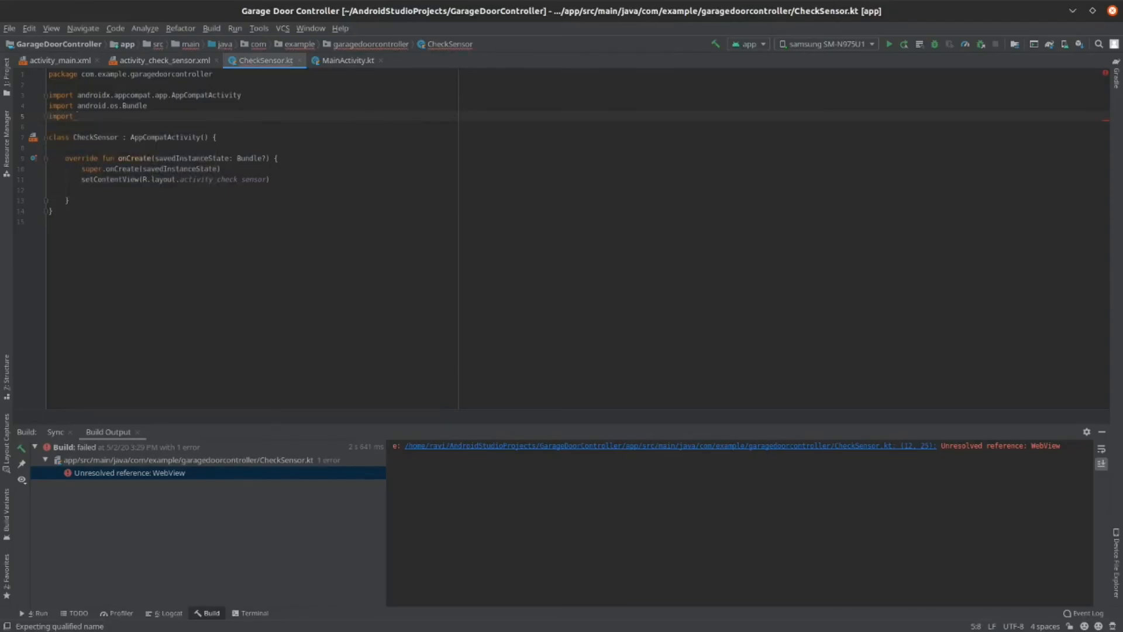
pyautogui.write('android')
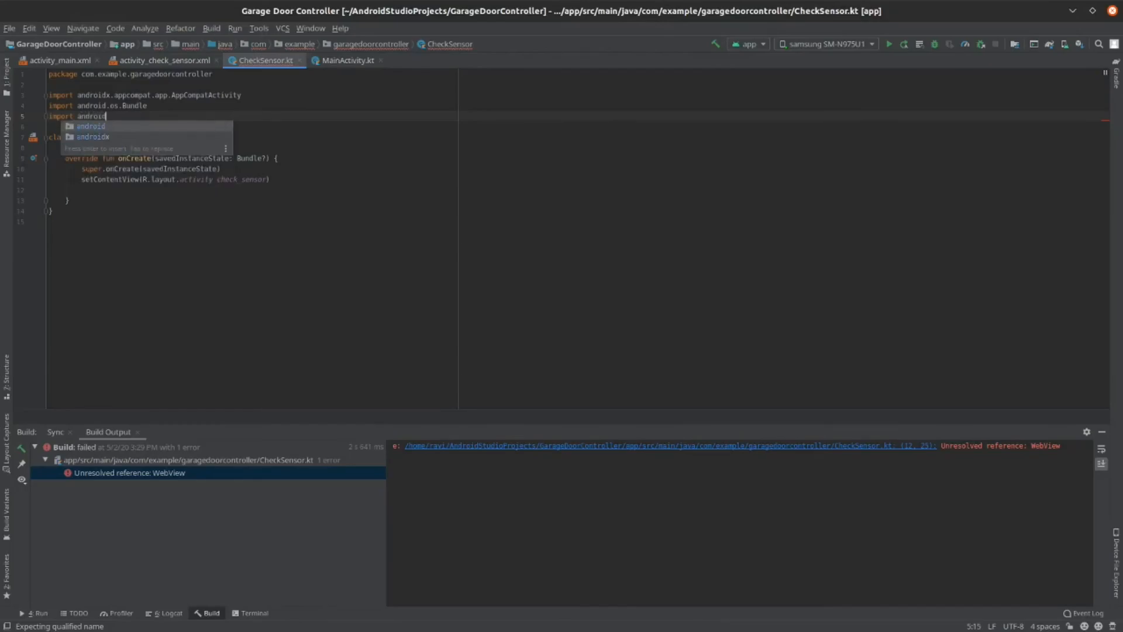
pyautogui.write('webkit.')
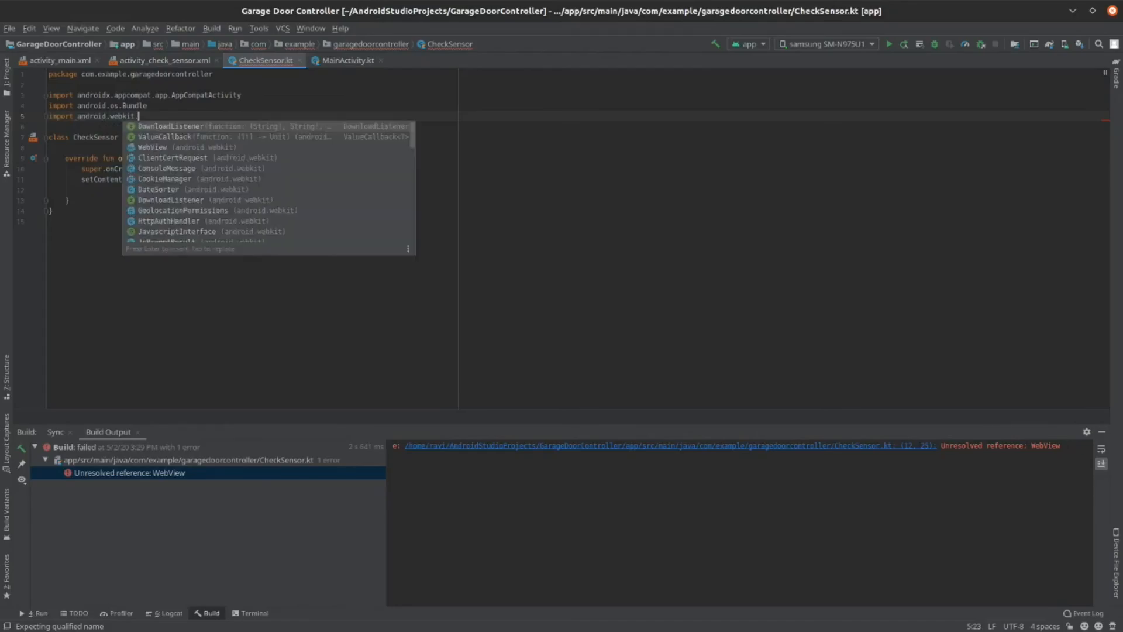
pyautogui.write('We')
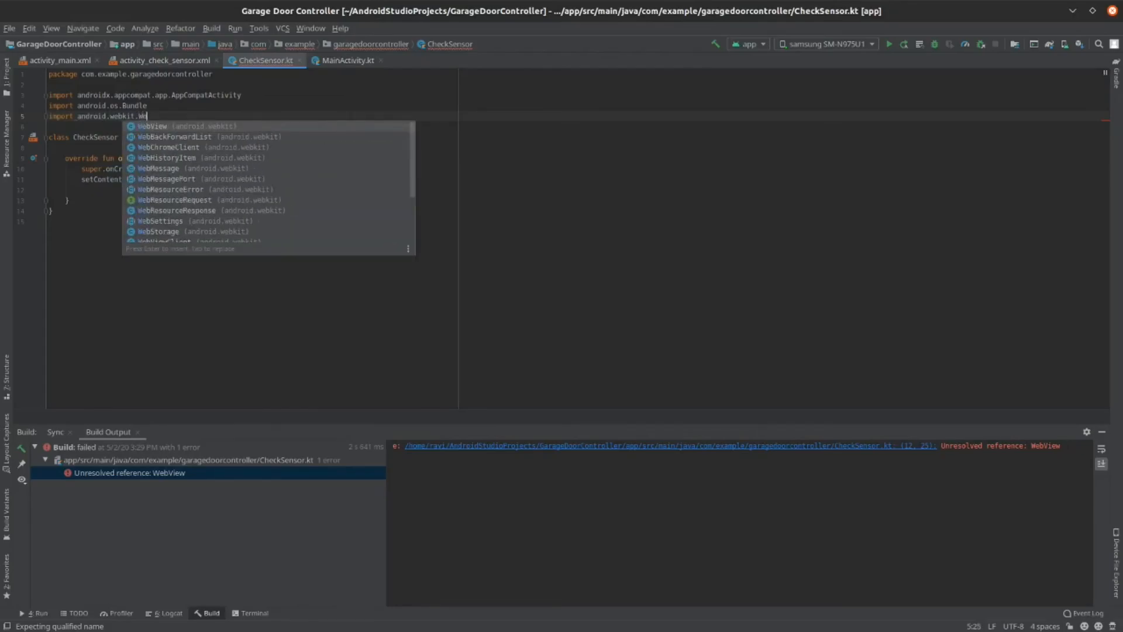
pyautogui.write('bView')
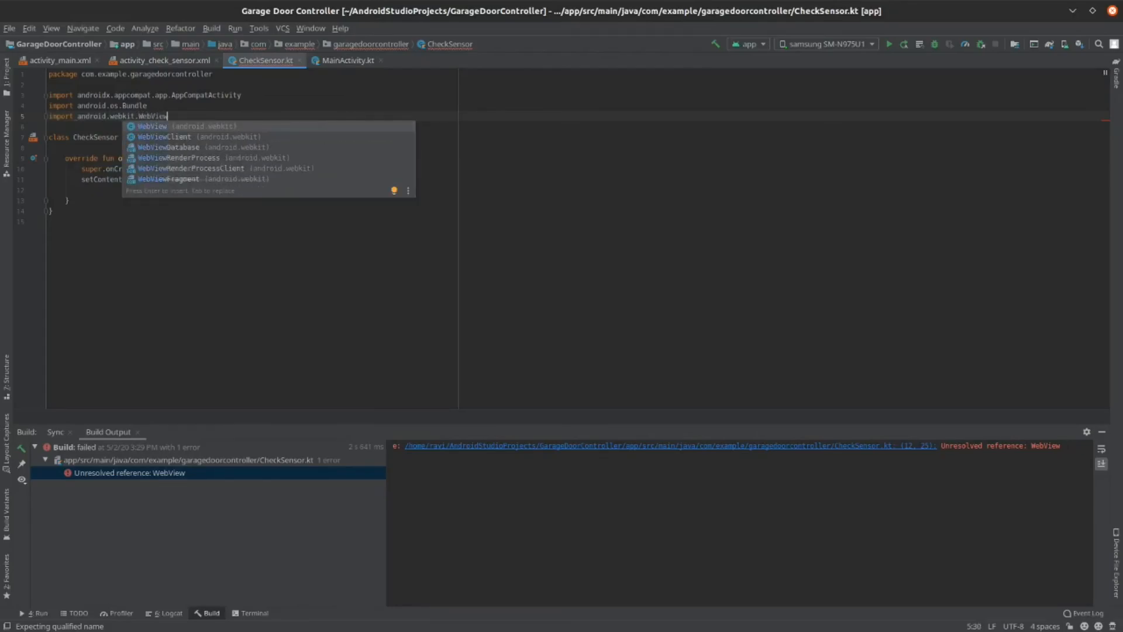
pyautogui.moveTo(185, 133)
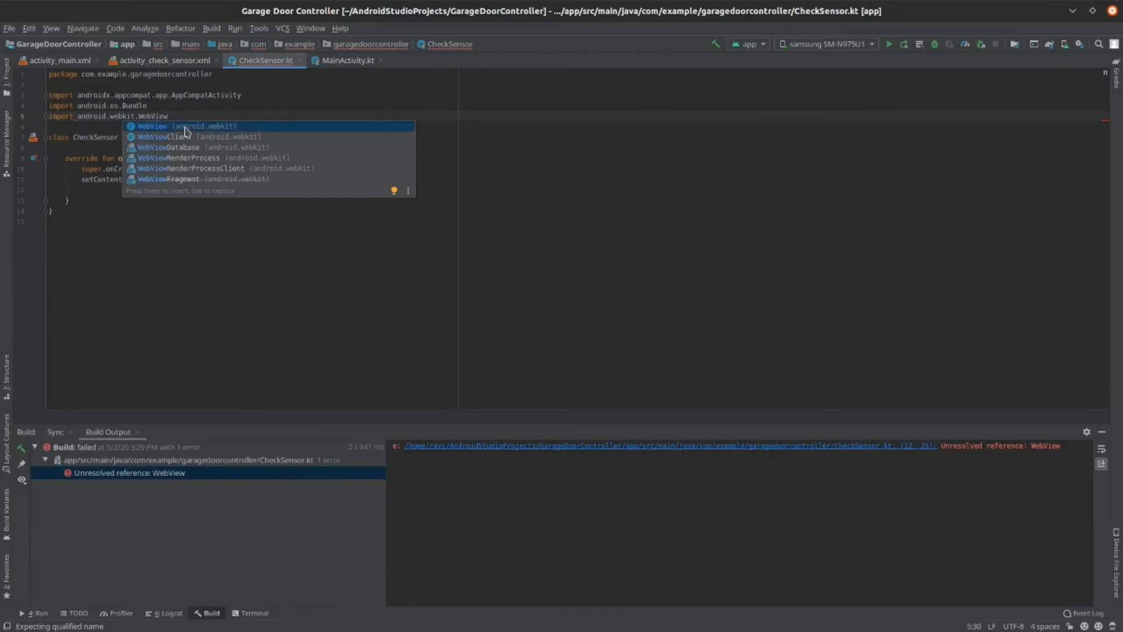
pyautogui.click(348, 60)
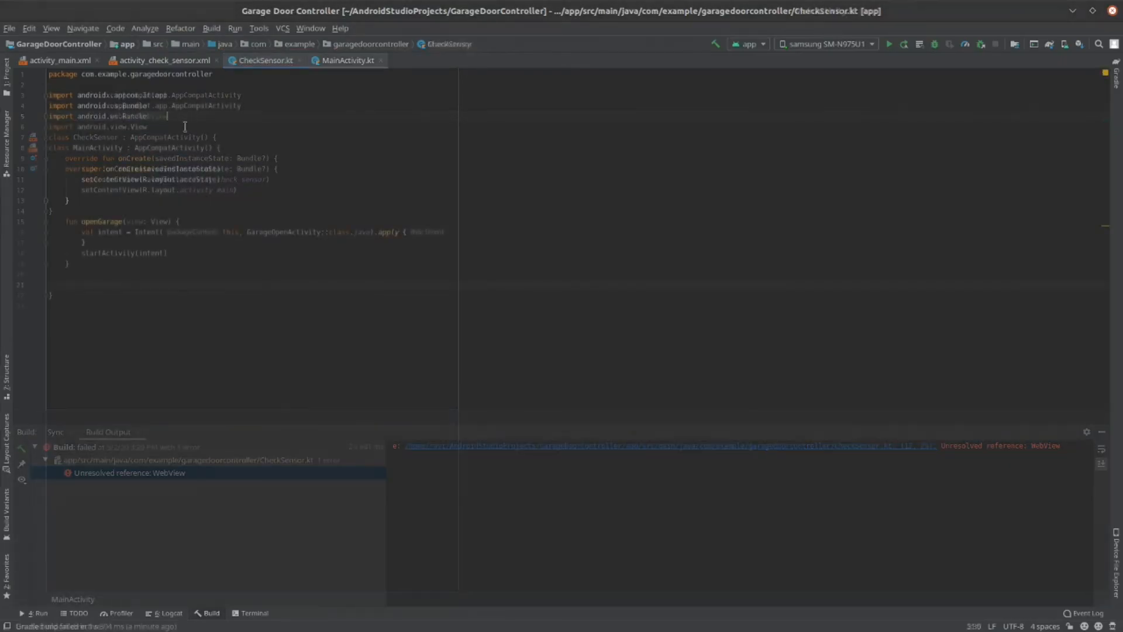
# Switch to the MainActivity.kt code to add the checkSensor function.
pyautogui.click(349, 61)
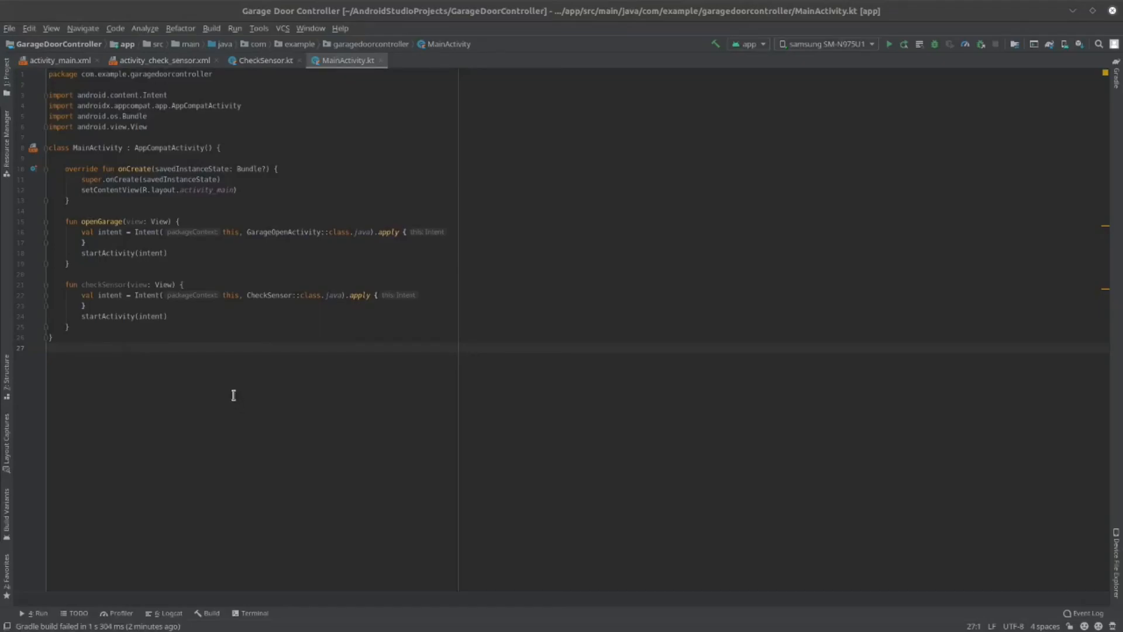
pyautogui.moveTo(81, 57)
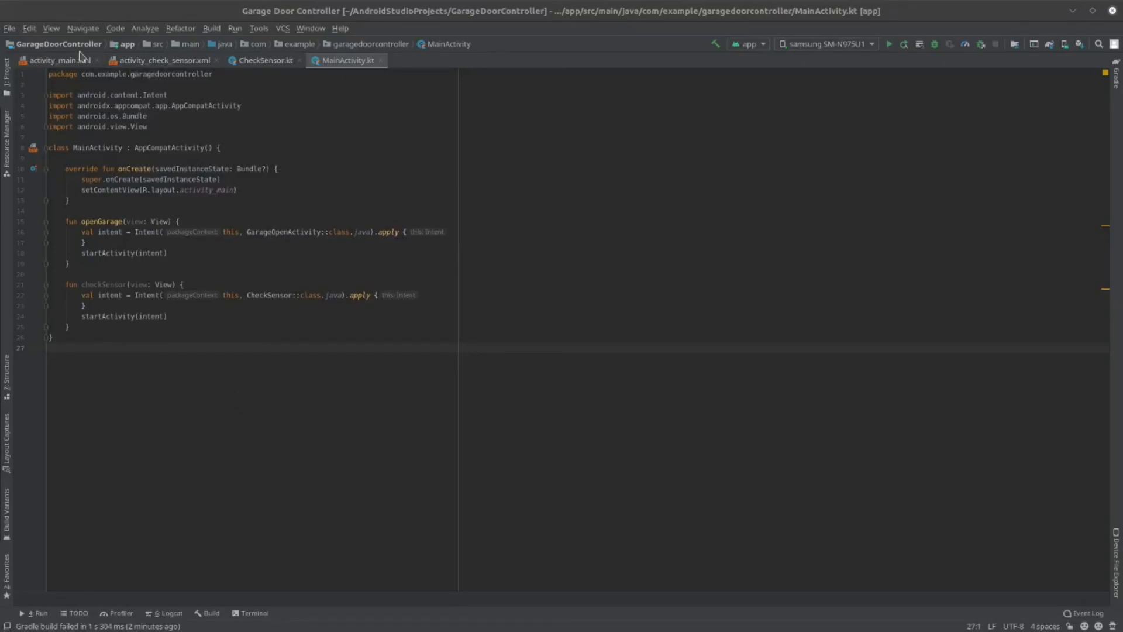
# Set the CHECK GARAGE button's onClick handler to checkSensor in activity_main.xml.
pyautogui.click(59, 60)
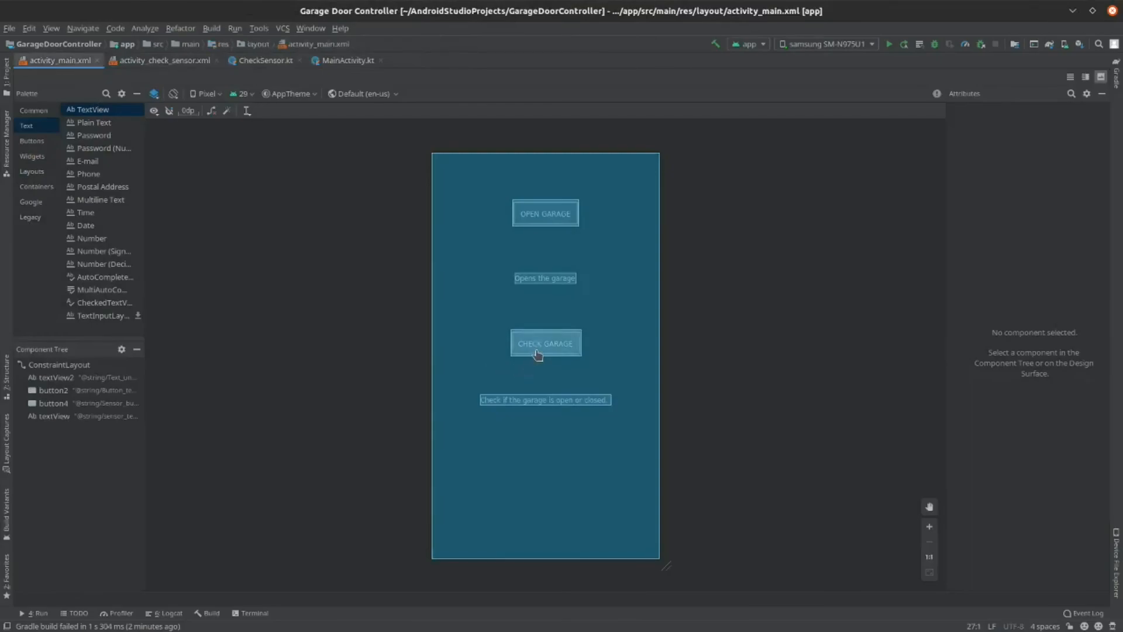
pyautogui.click(545, 342)
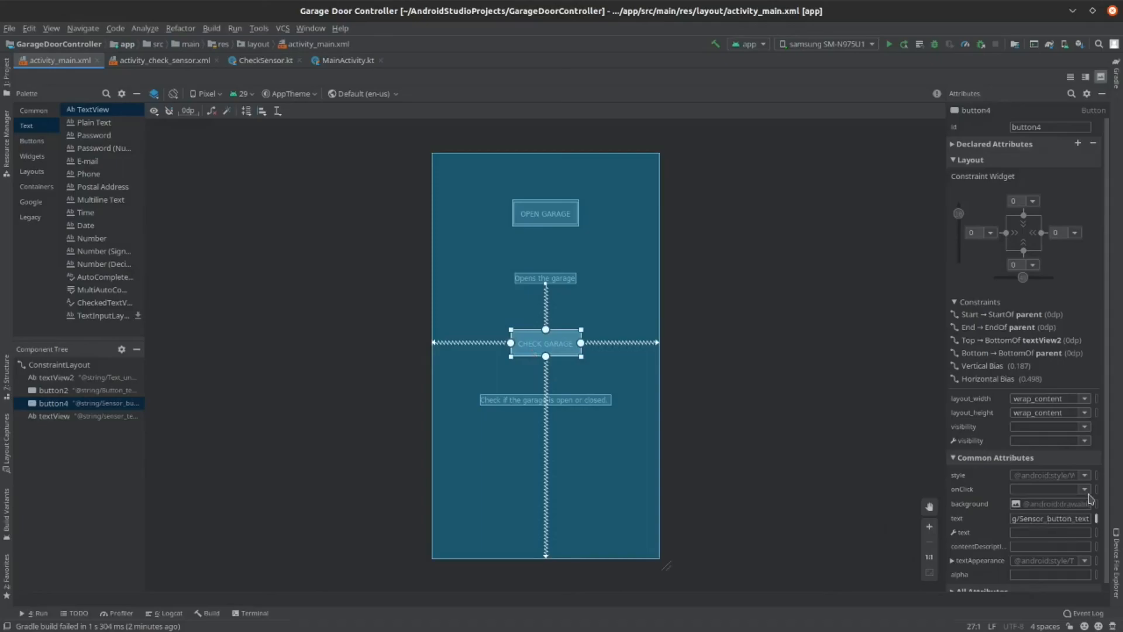
pyautogui.click(1084, 489)
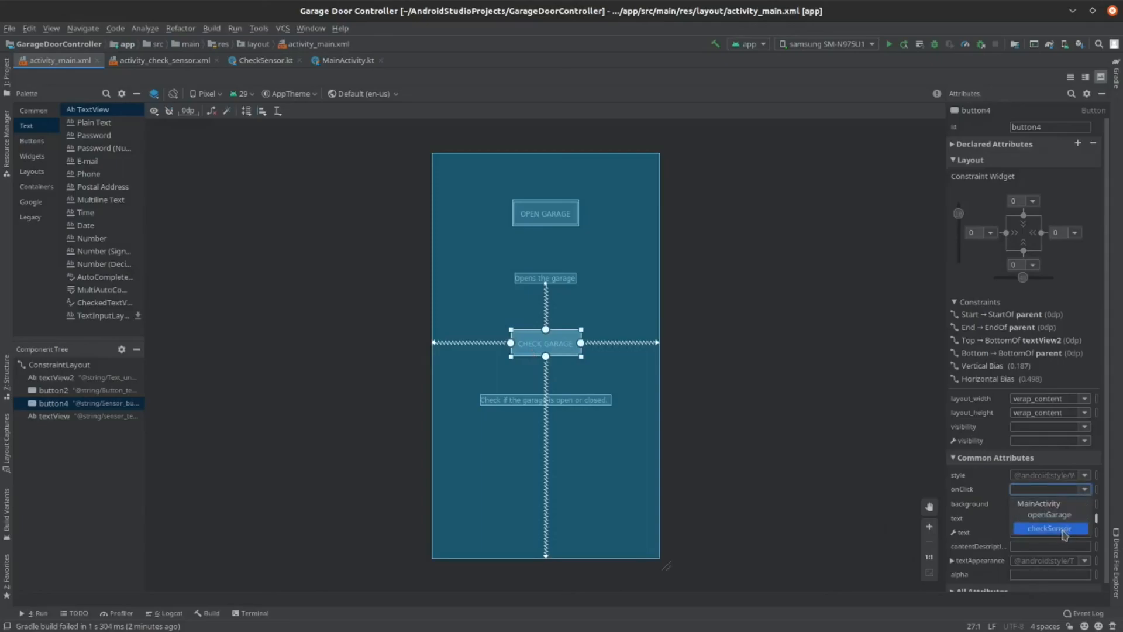
pyautogui.click(1050, 529)
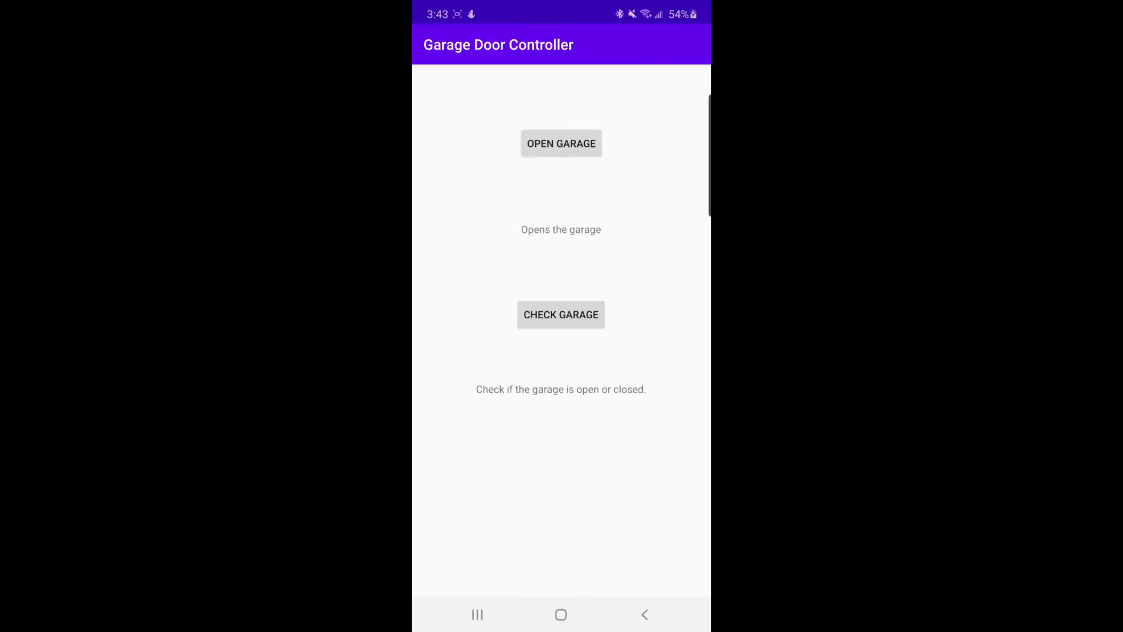
# Enter the password on the status page and authorize to see the garage status.
pyautogui.write('2')
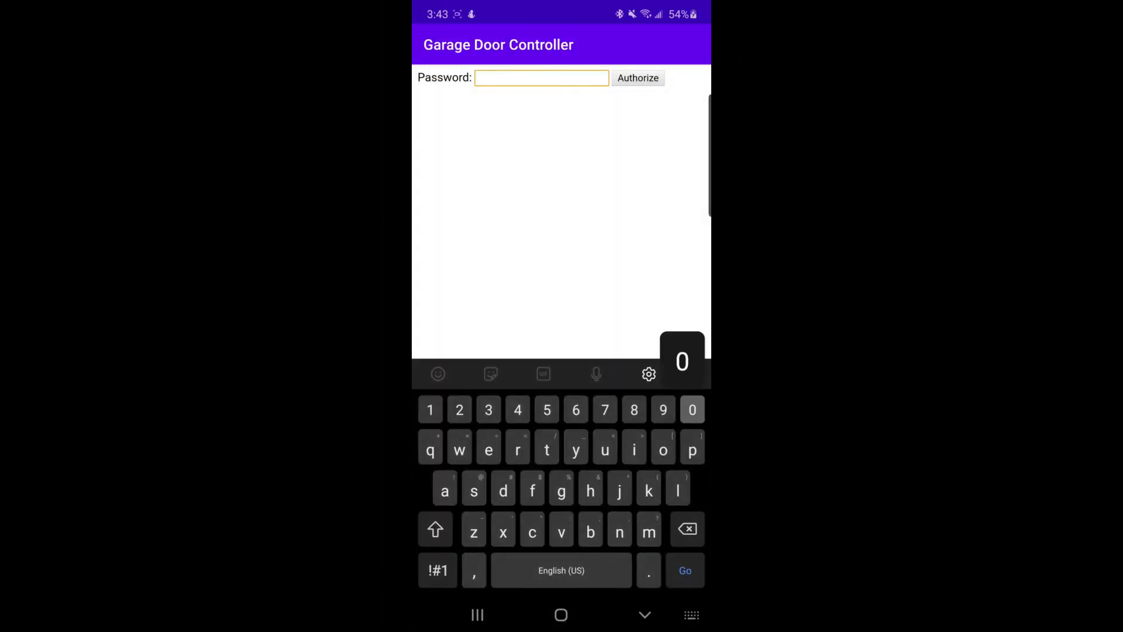
pyautogui.write('3')
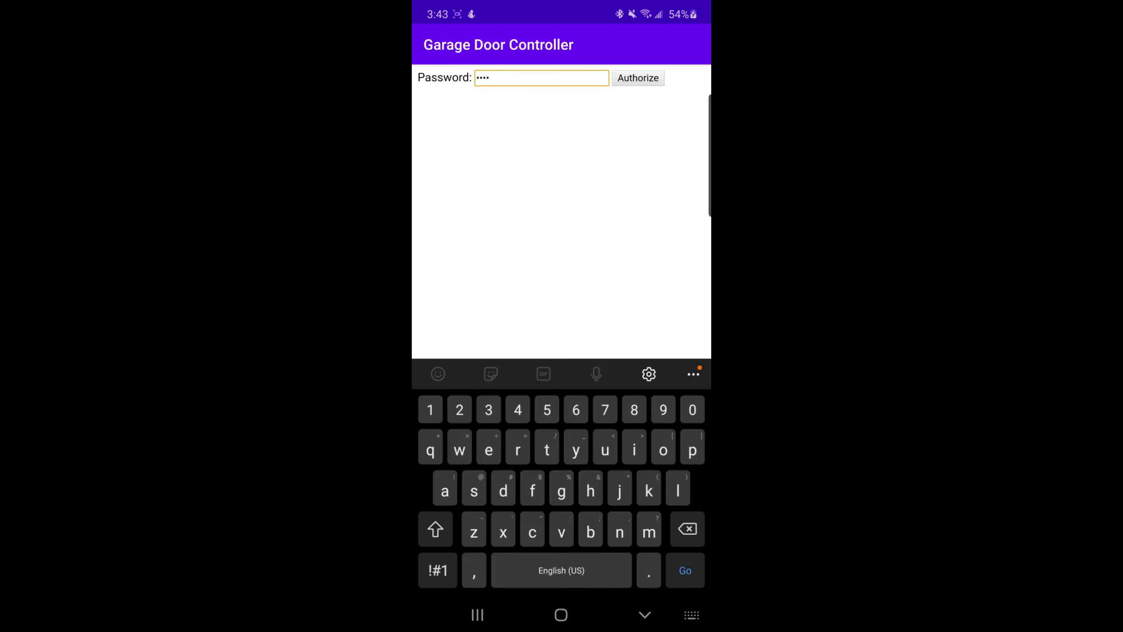
pyautogui.click(637, 77)
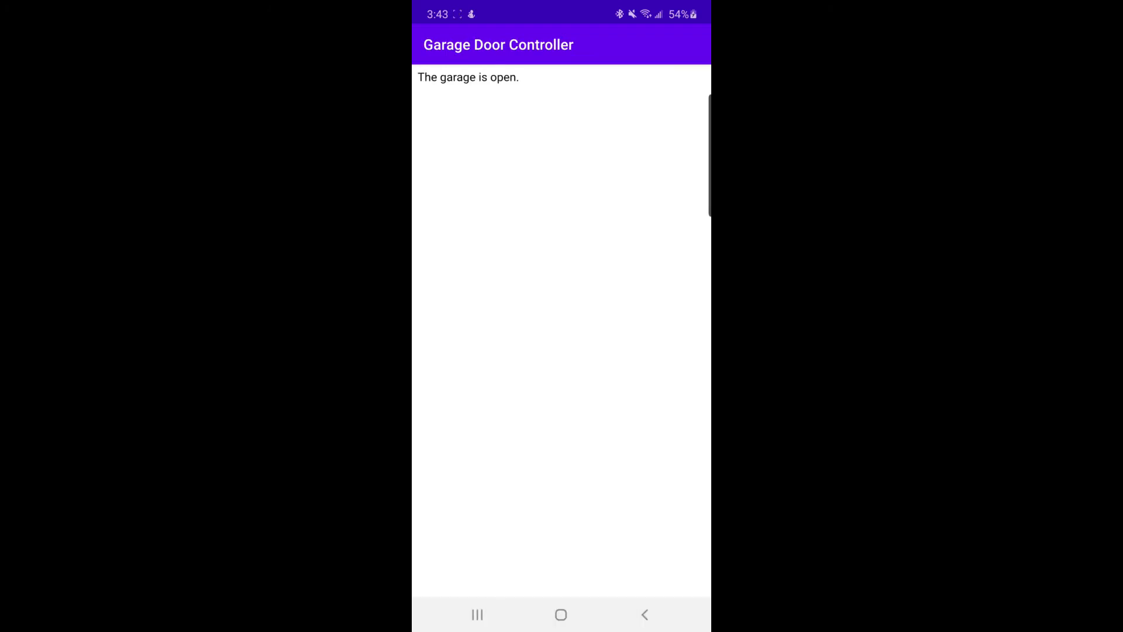